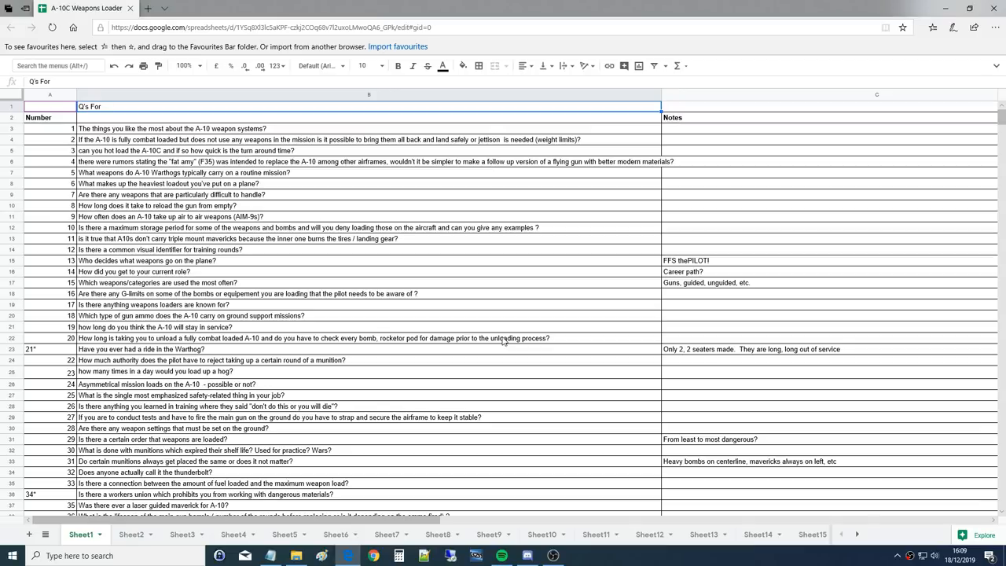
mouse_move(487, 390)
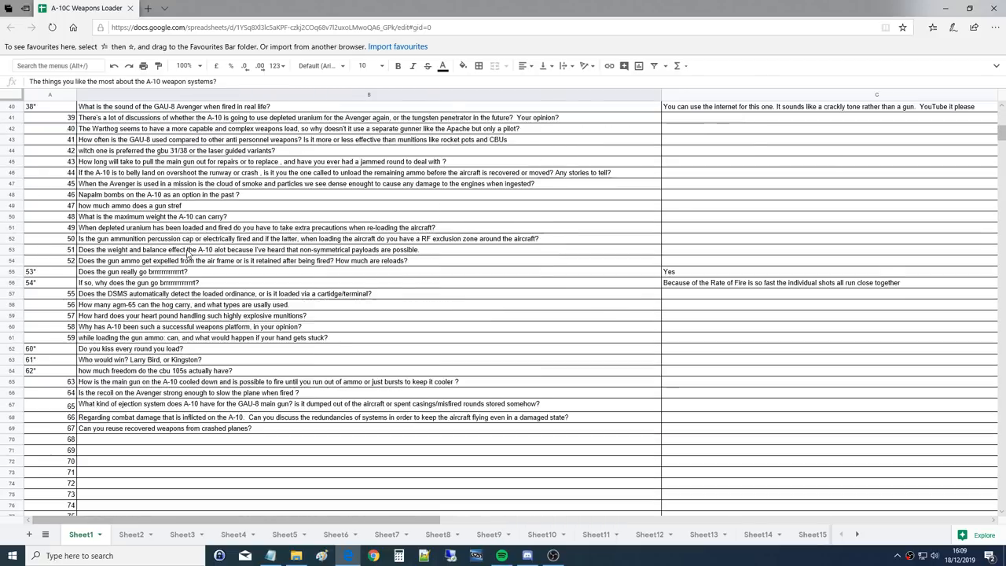
Select question 2 about a fully combat-loaded A-10, revisit question 1, and skim the list.
scroll("up", 3)
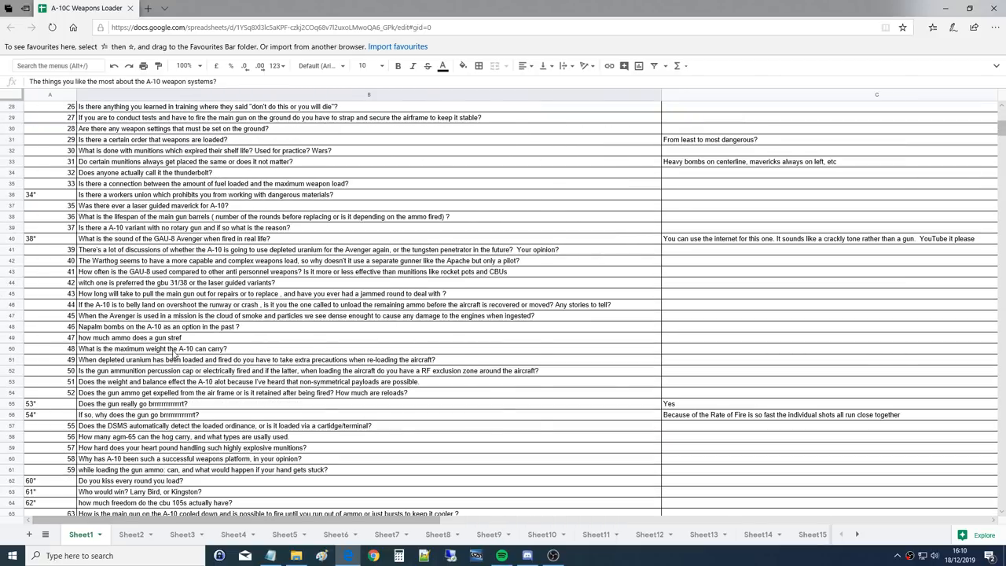
scroll("down", 3)
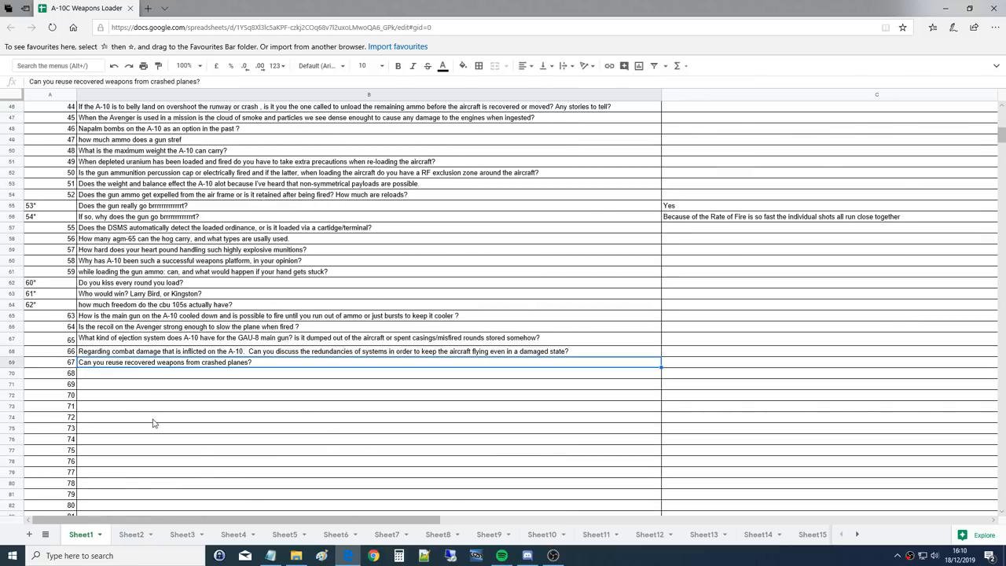
scroll("up", 3)
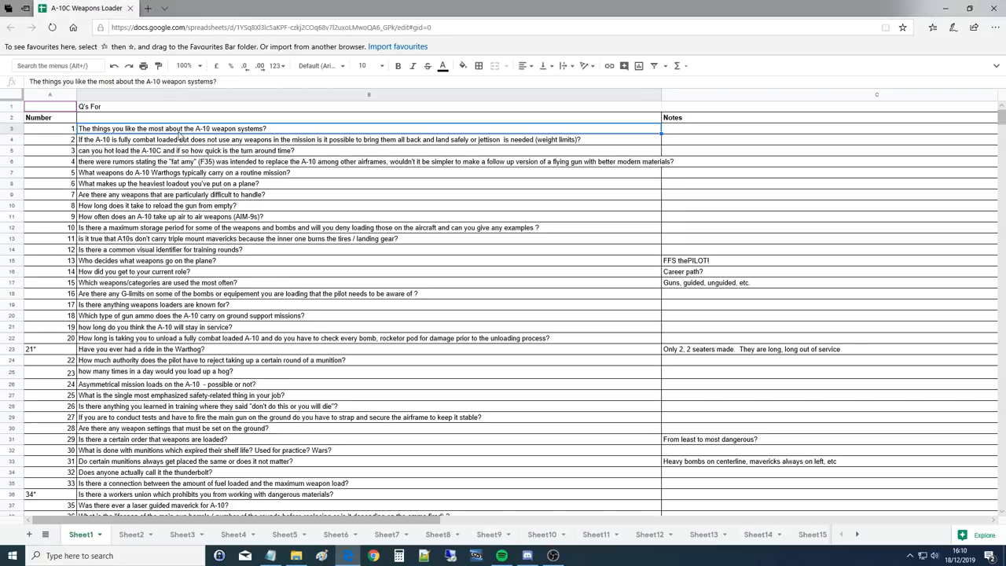
left_click(330, 138)
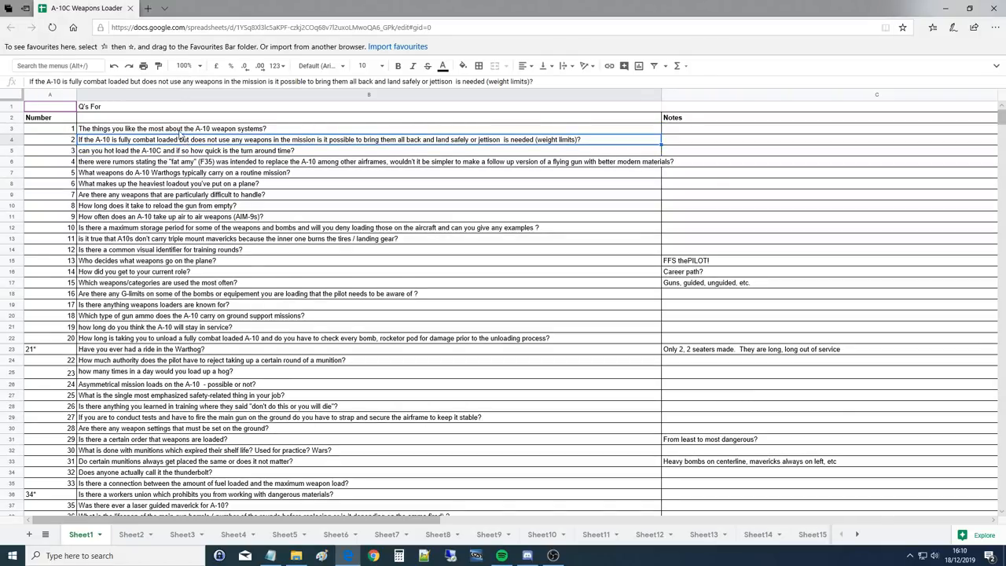
left_click(173, 129)
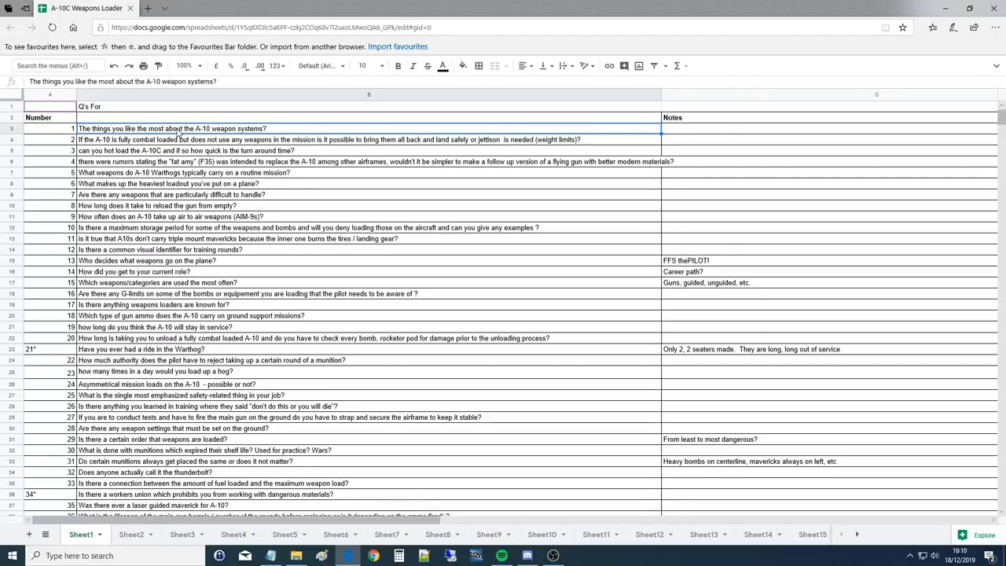
left_click(553, 556)
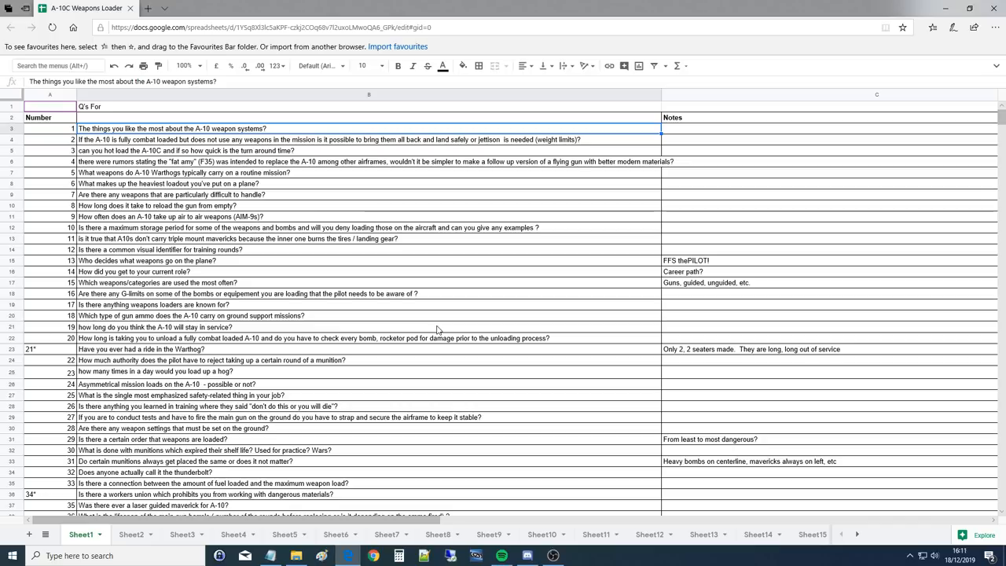
mouse_move(333, 325)
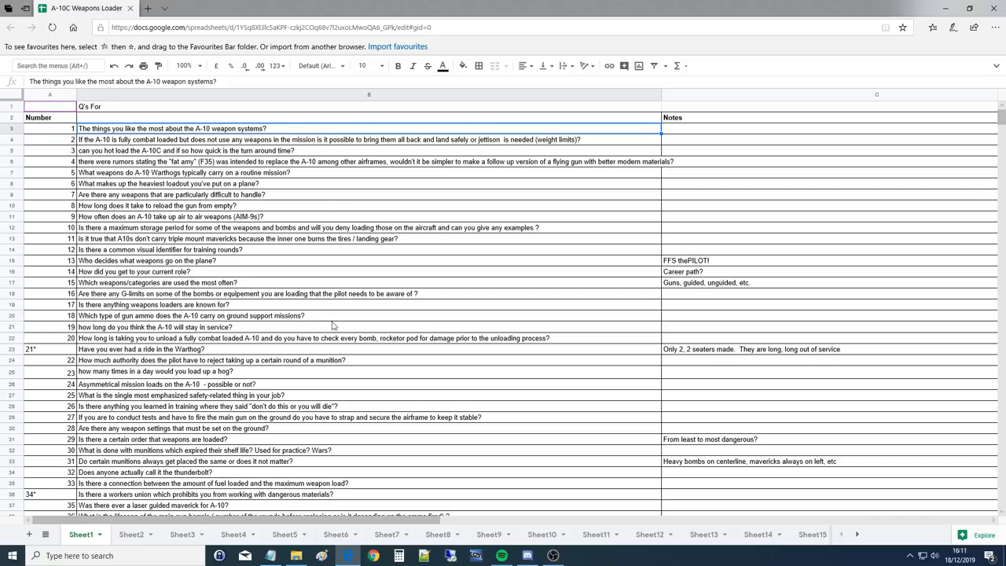
scroll("down", 3)
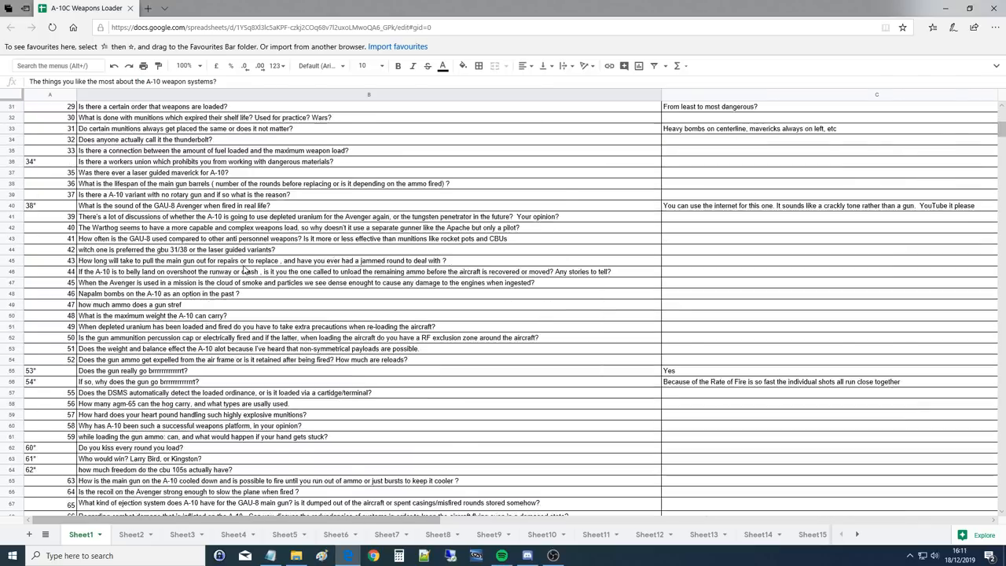
scroll("up", 3)
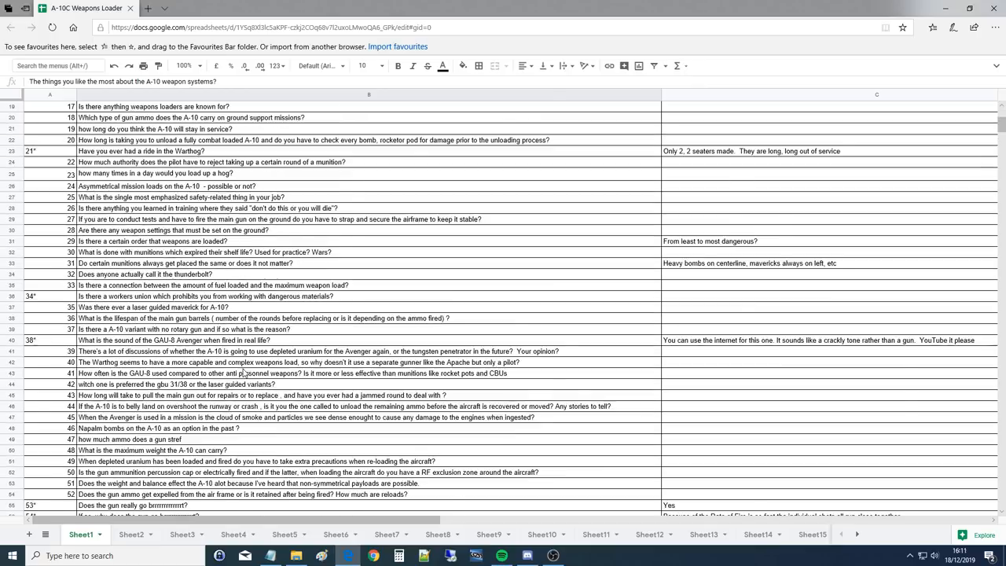
scroll("up", 3)
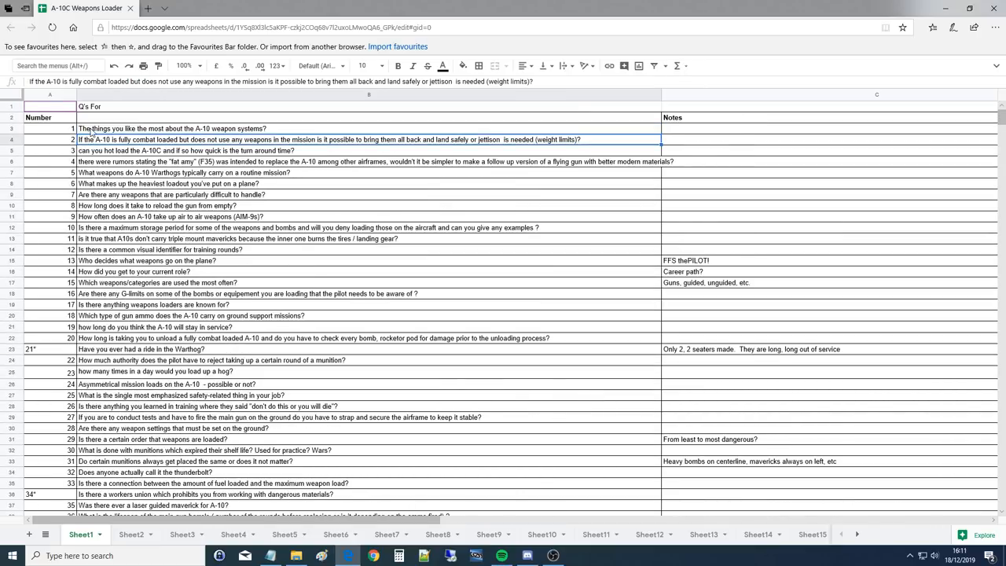
Keep question 2 about the fully combat-loaded A-10 as the current entry.
left_click(173, 129)
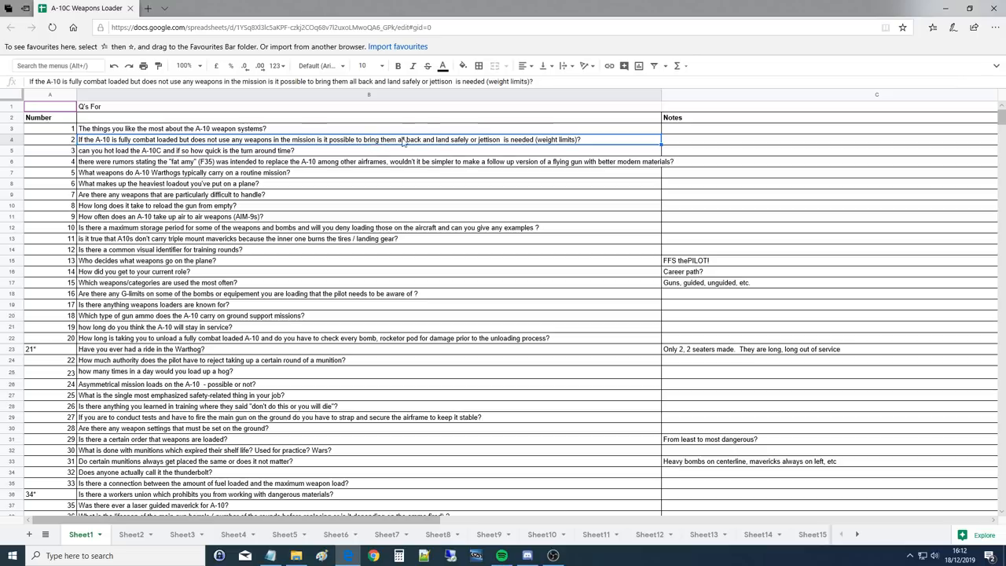
mouse_move(493, 143)
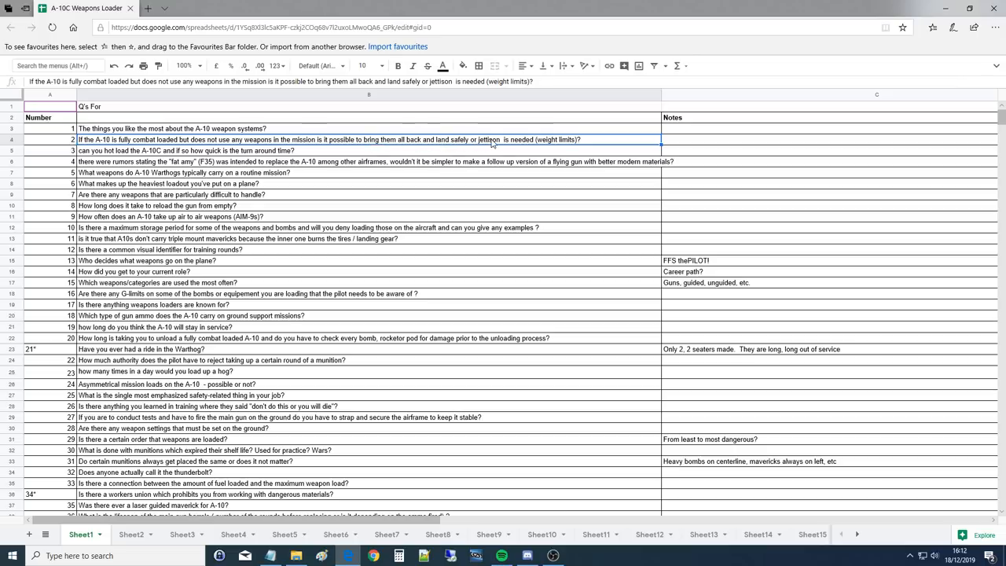
mouse_move(387, 170)
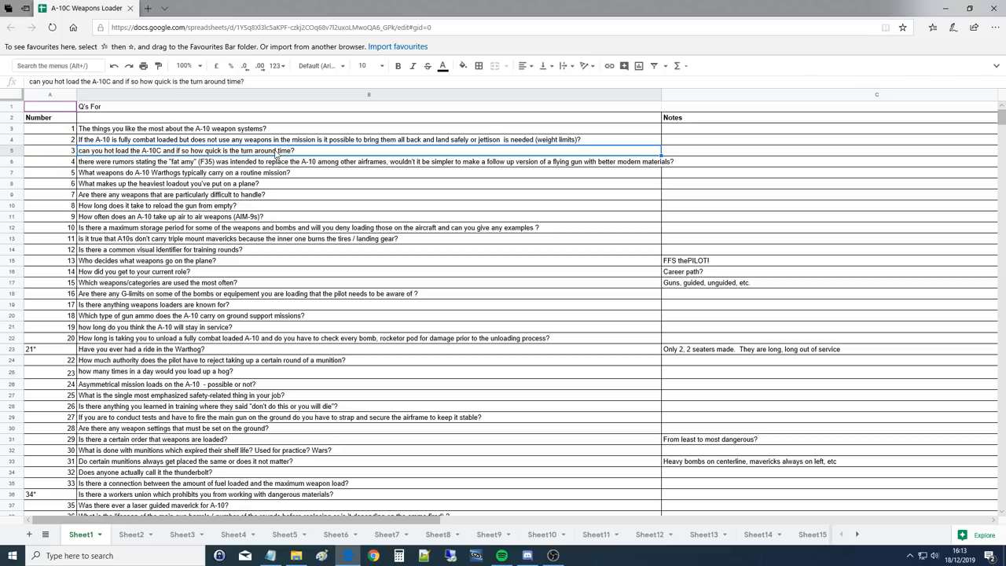
Select question 3 about hot loading the A-10C and its turnaround time.
left_click(553, 556)
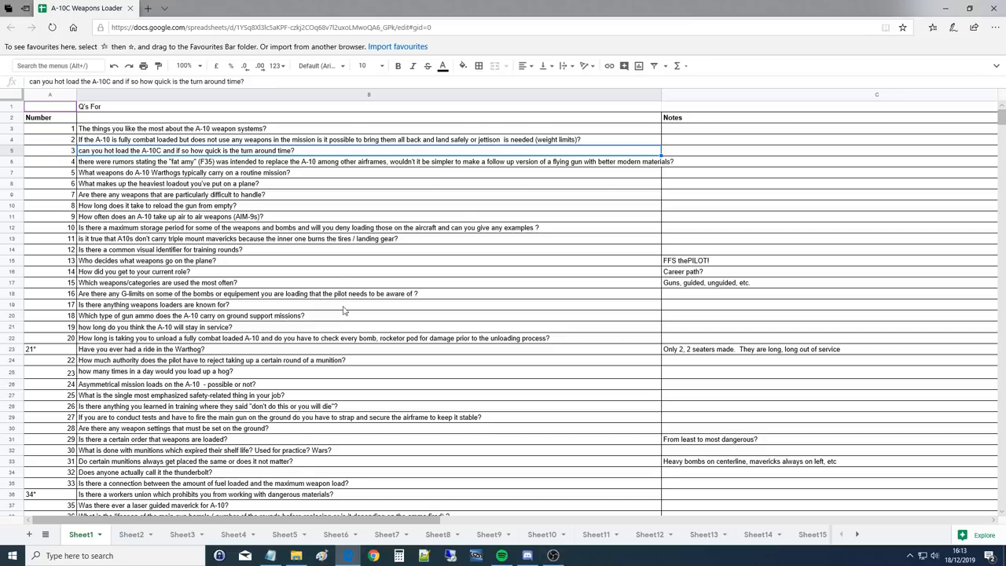
mouse_move(338, 218)
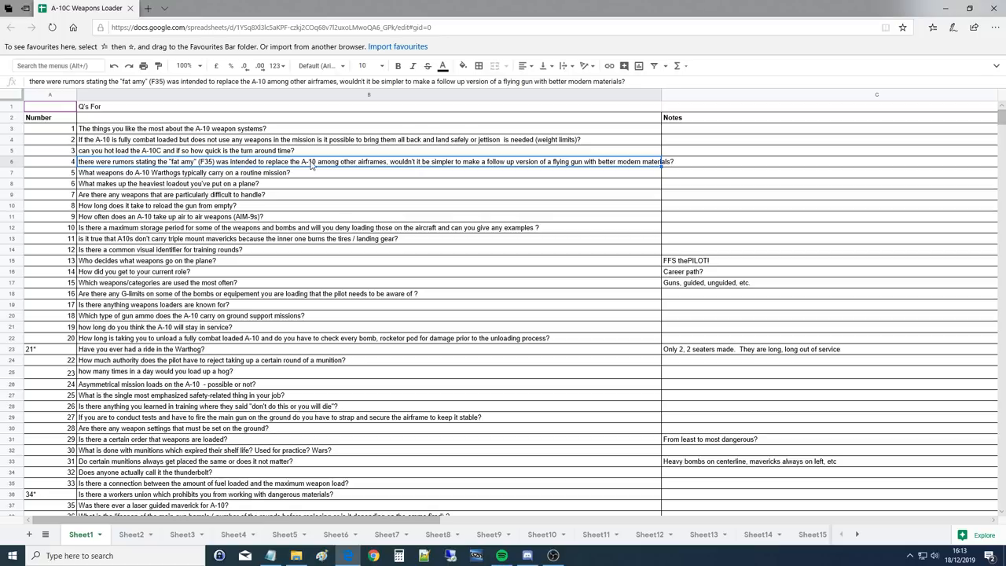
mouse_move(423, 164)
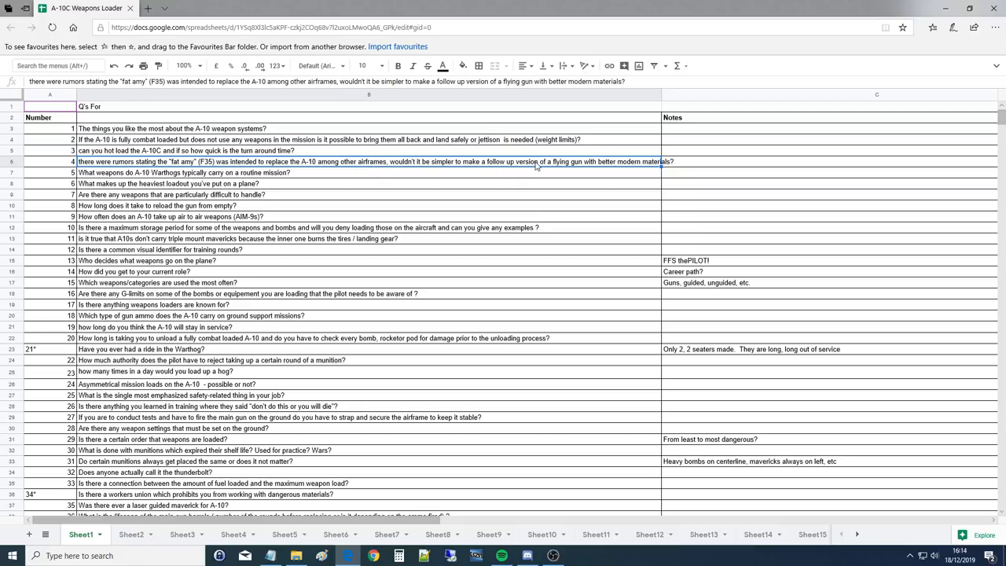
mouse_move(616, 167)
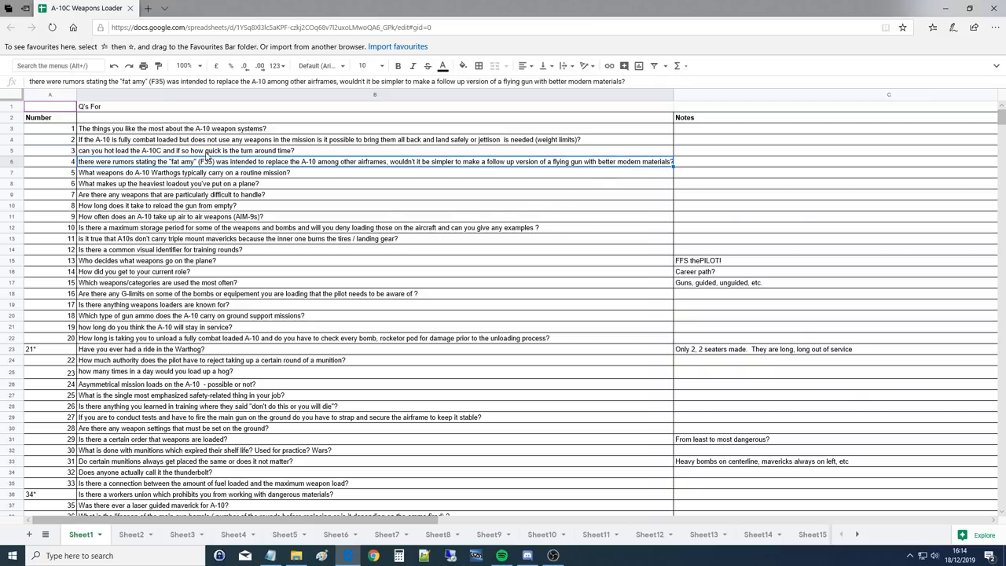
mouse_move(196, 181)
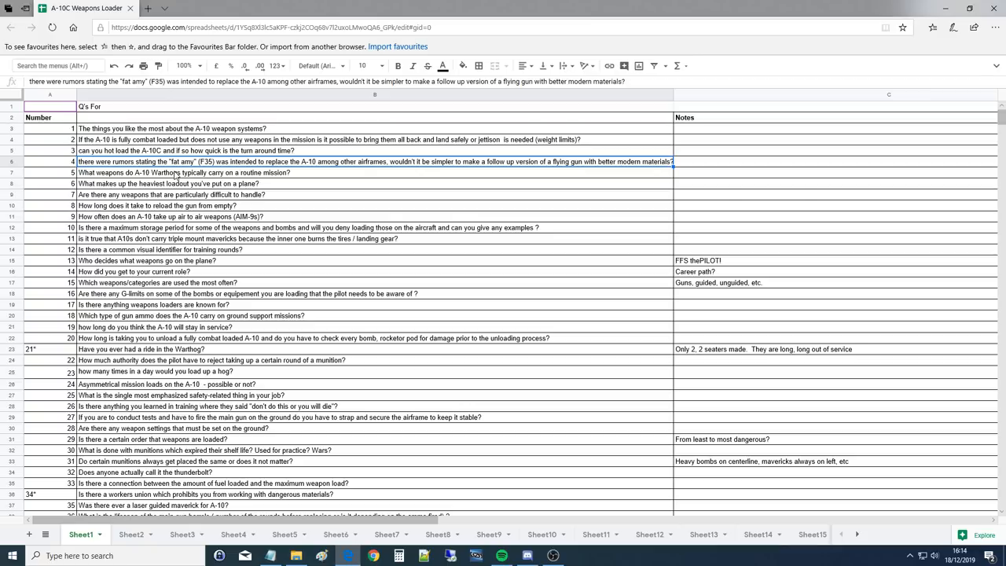
mouse_move(175, 176)
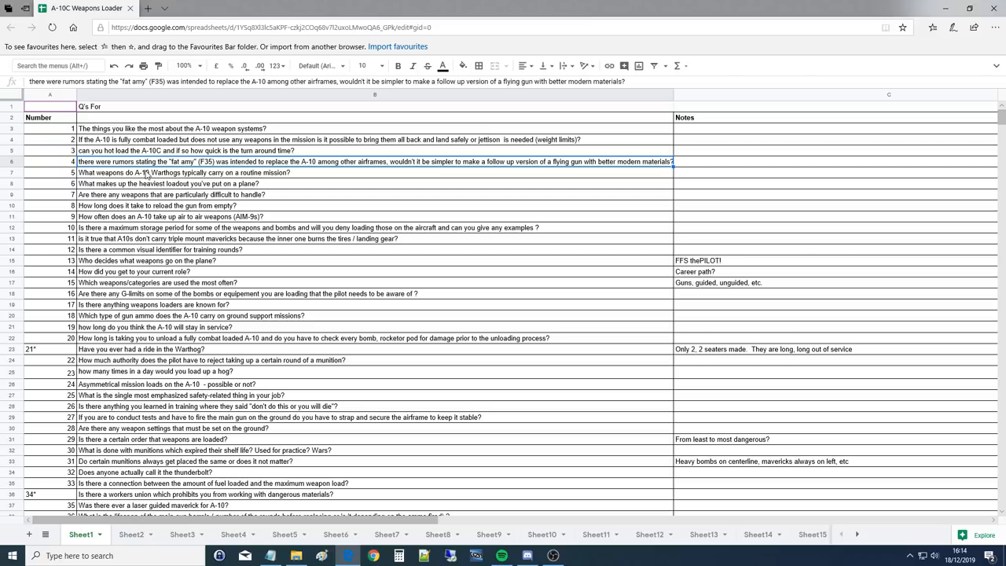
mouse_move(148, 176)
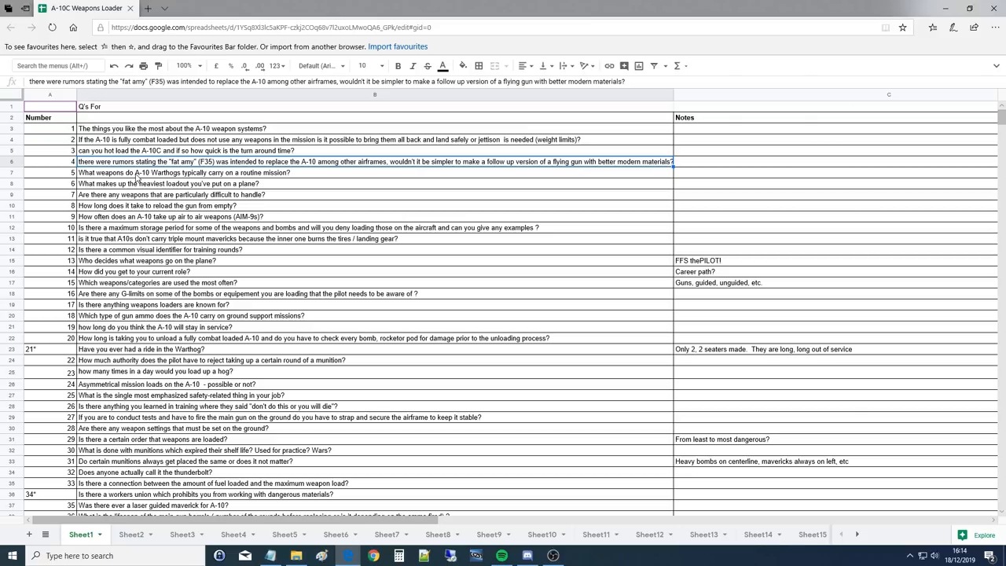
Select the question about weapons A-10 Warthogs carry on a routine mission.
left_click(236, 171)
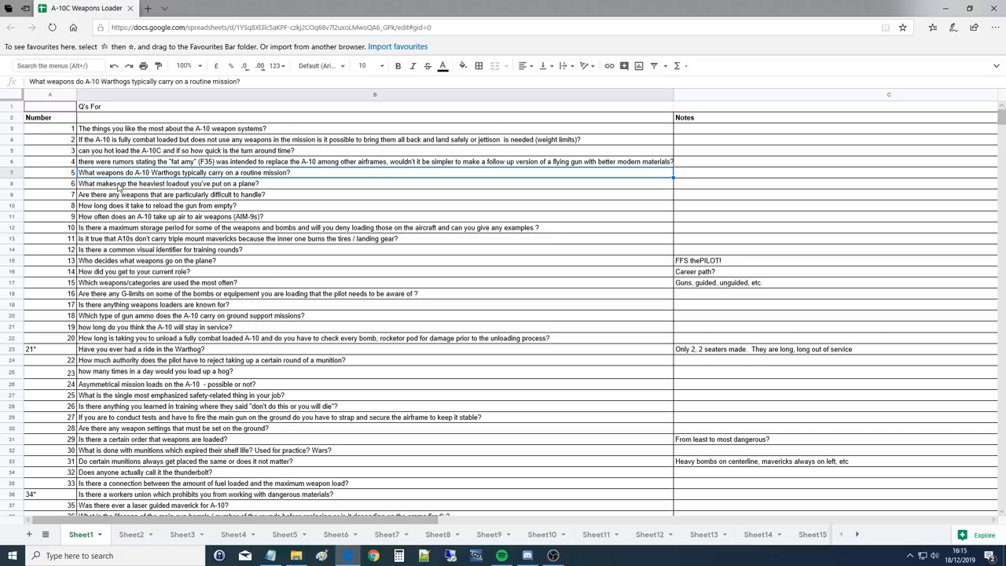
left_click(197, 182)
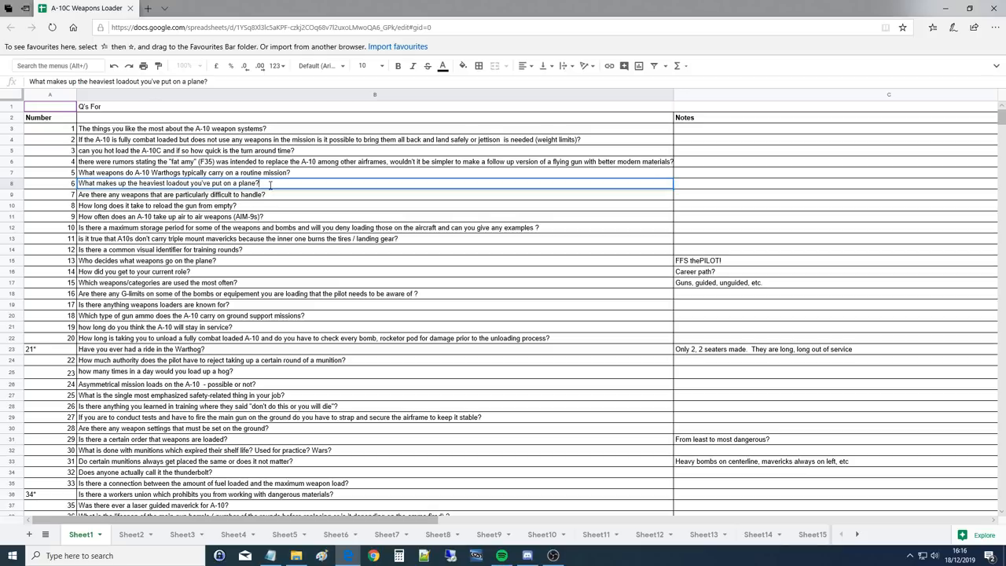
type("7 gbu 12")
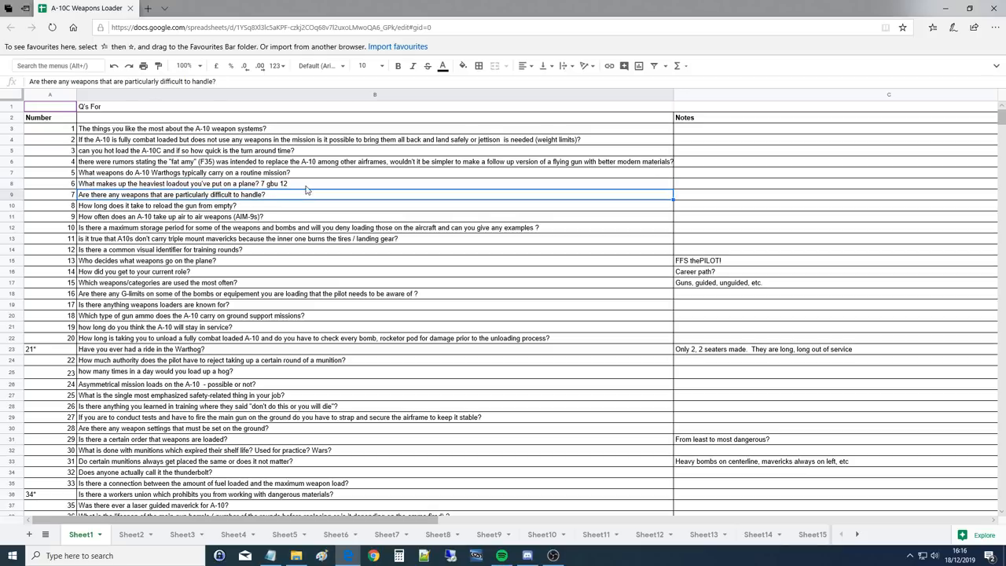
left_click(315, 182)
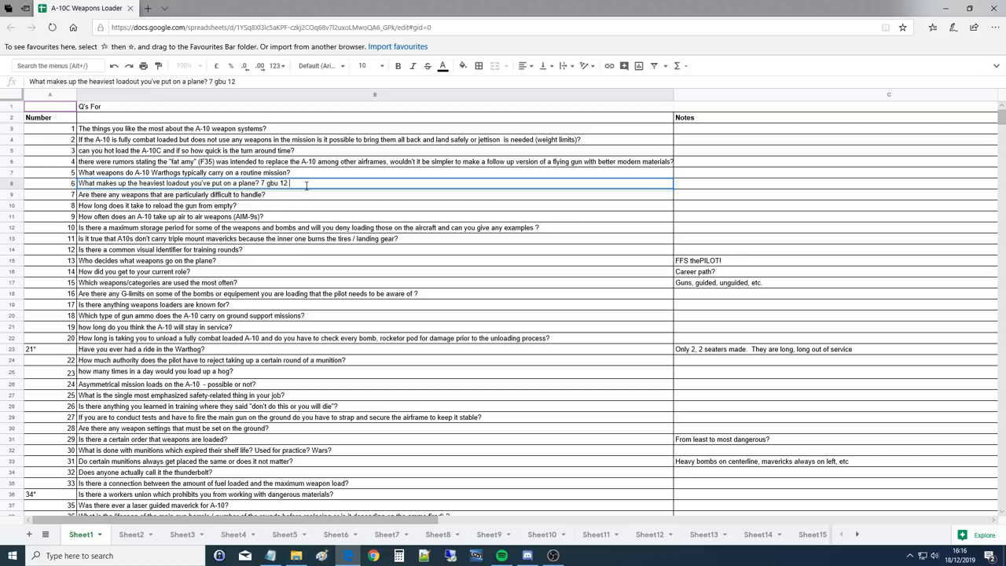
left_click(170, 195)
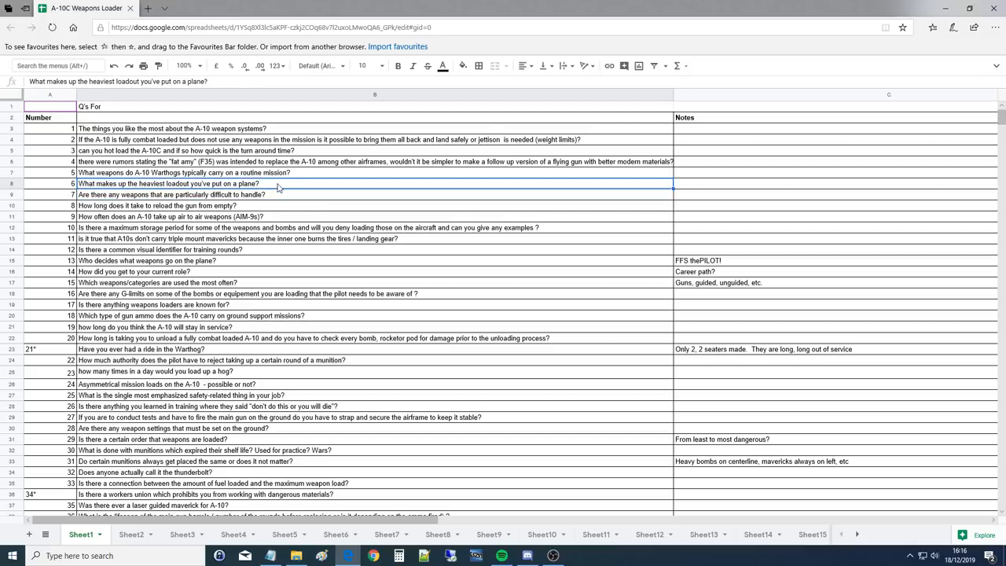
mouse_move(266, 197)
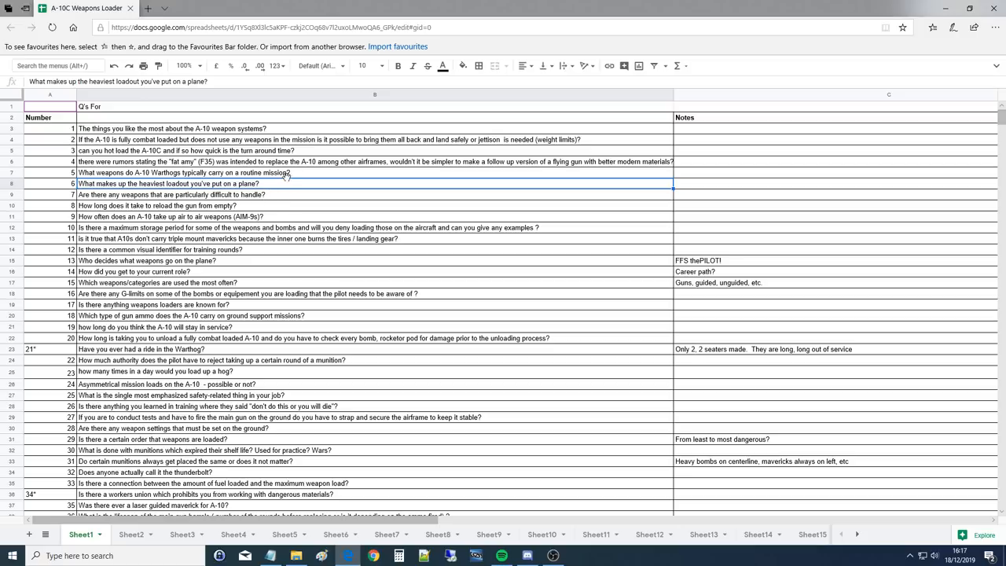
mouse_move(333, 192)
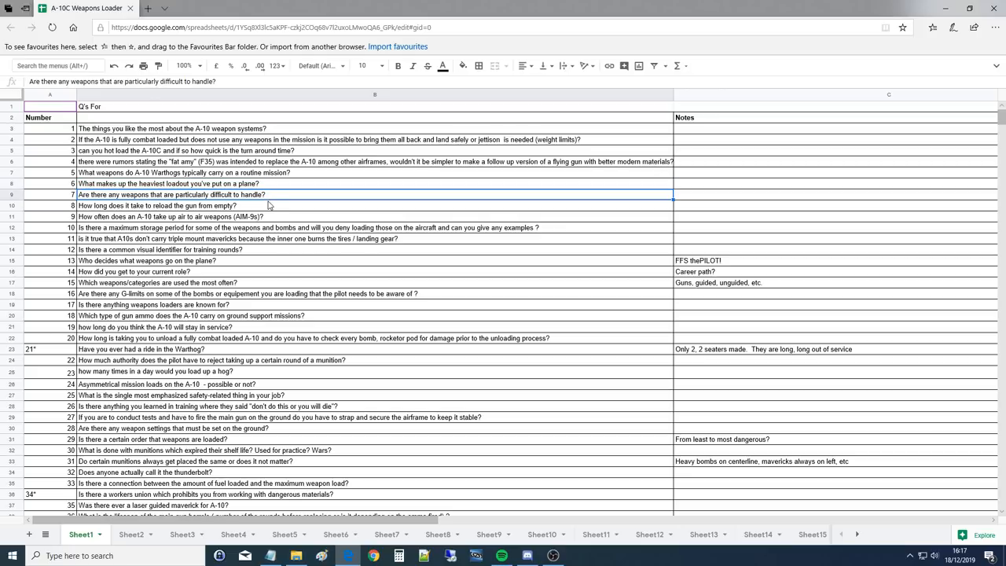
mouse_move(279, 199)
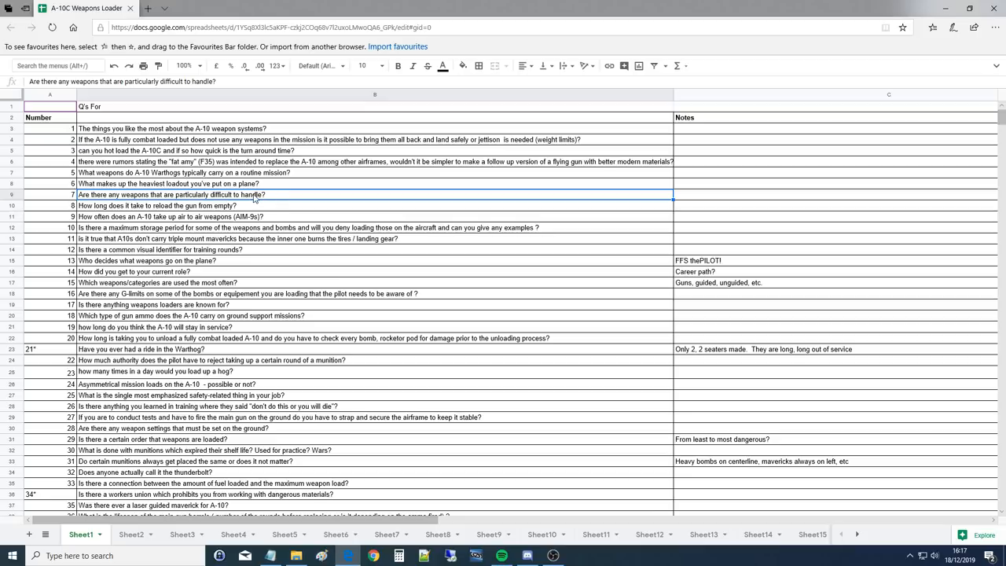
mouse_move(270, 198)
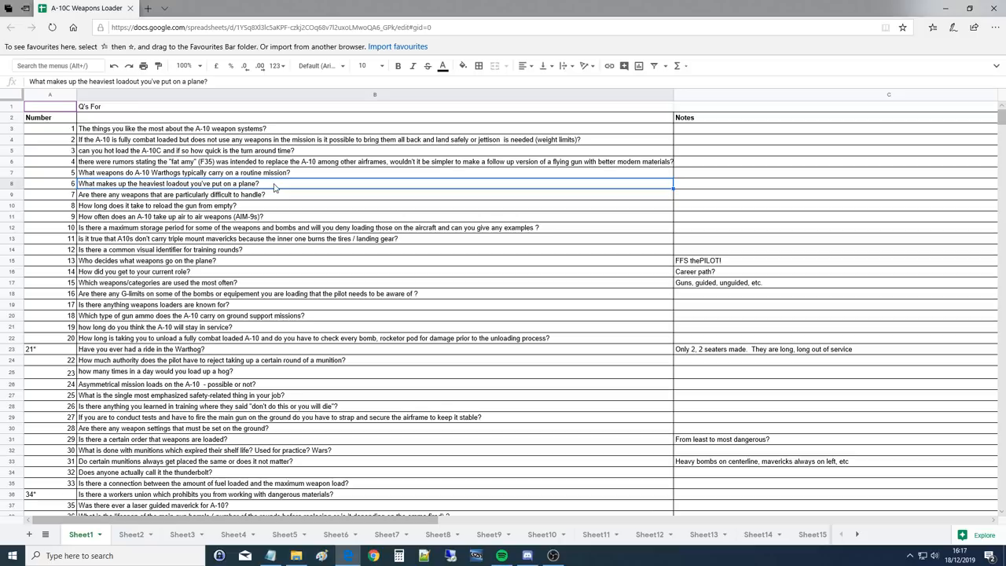
mouse_move(176, 198)
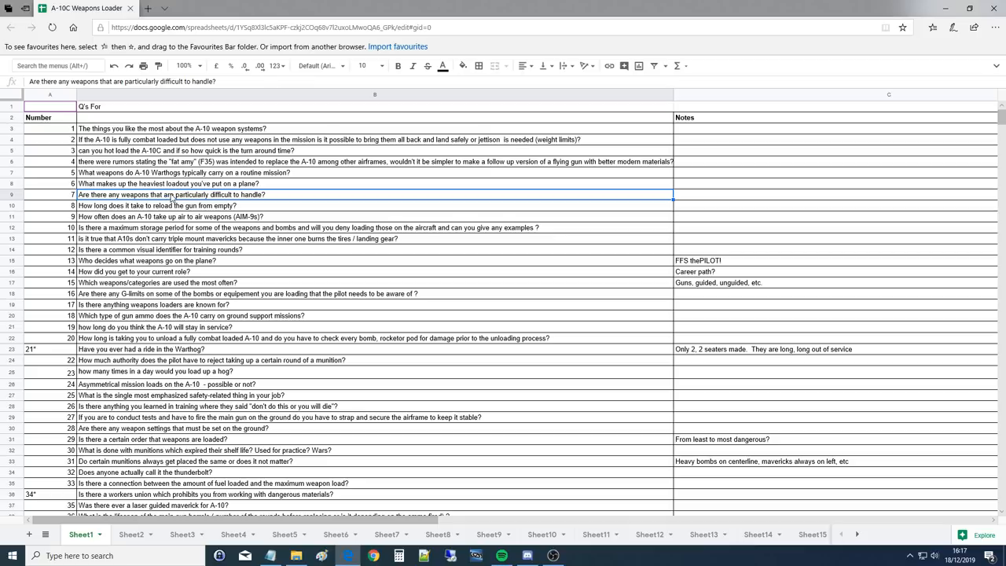
mouse_move(176, 187)
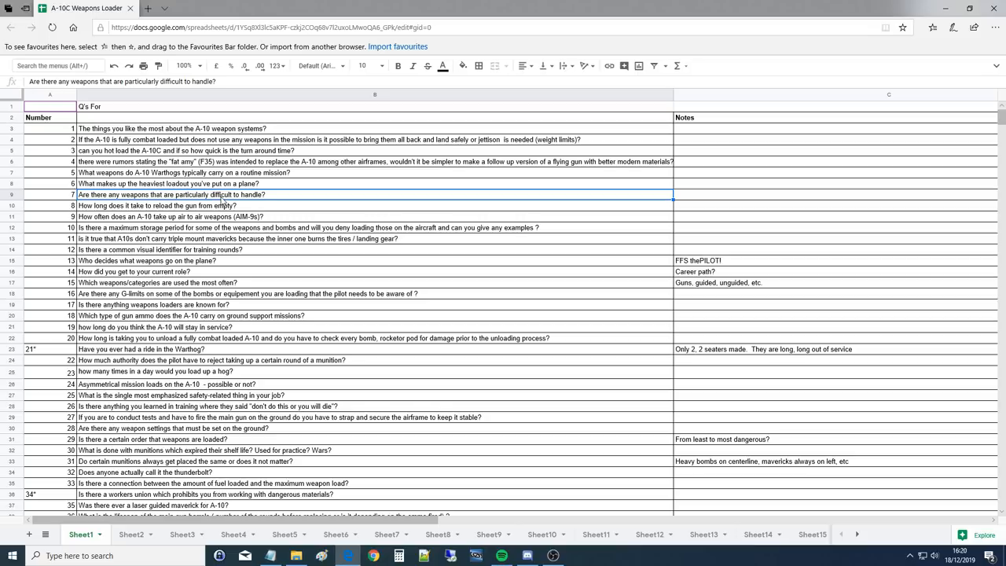
left_click(553, 557)
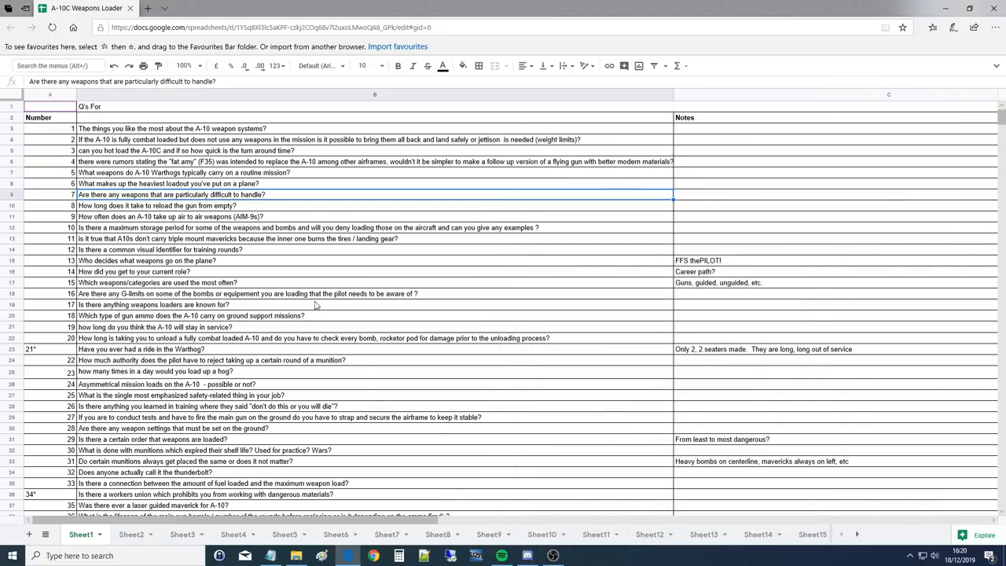
mouse_move(255, 226)
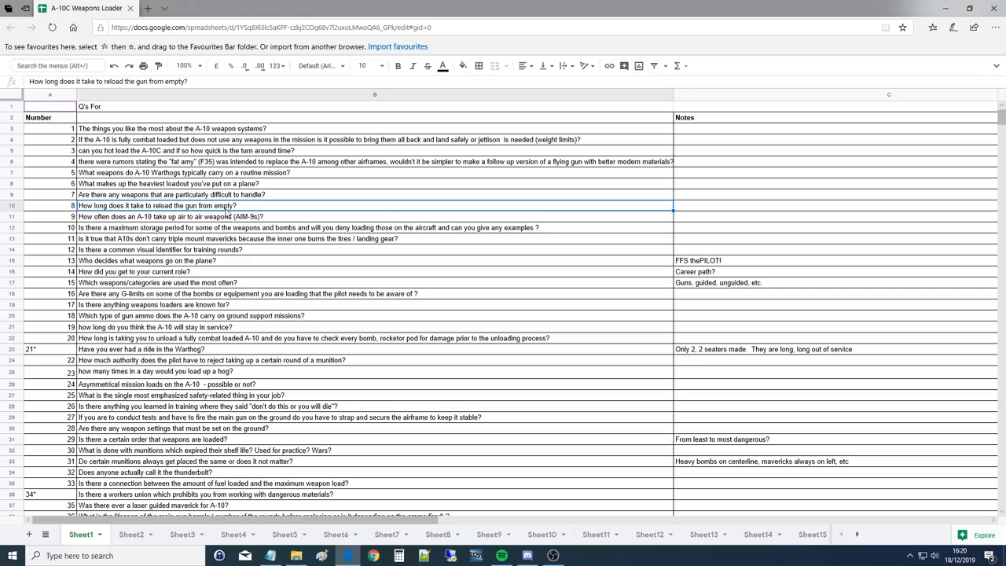
mouse_move(235, 203)
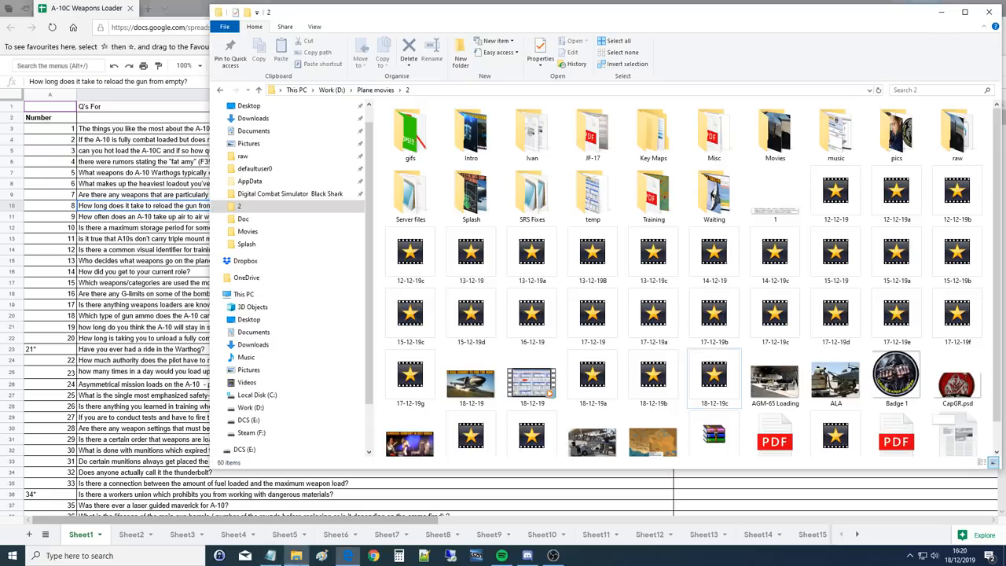
Open the ALA photo of airmen loading the A-10's gun in Paint.
left_click(773, 377)
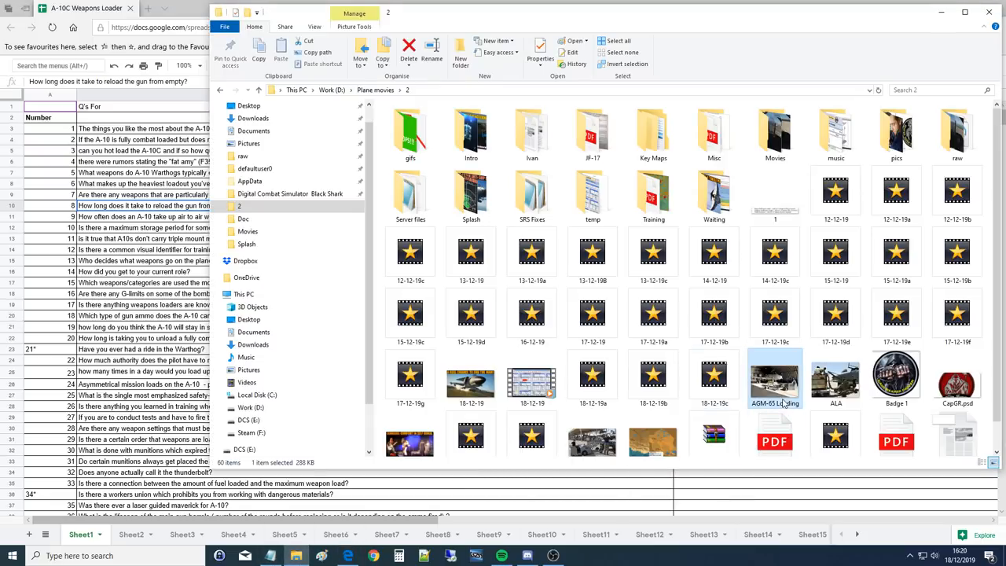
double_click(775, 378)
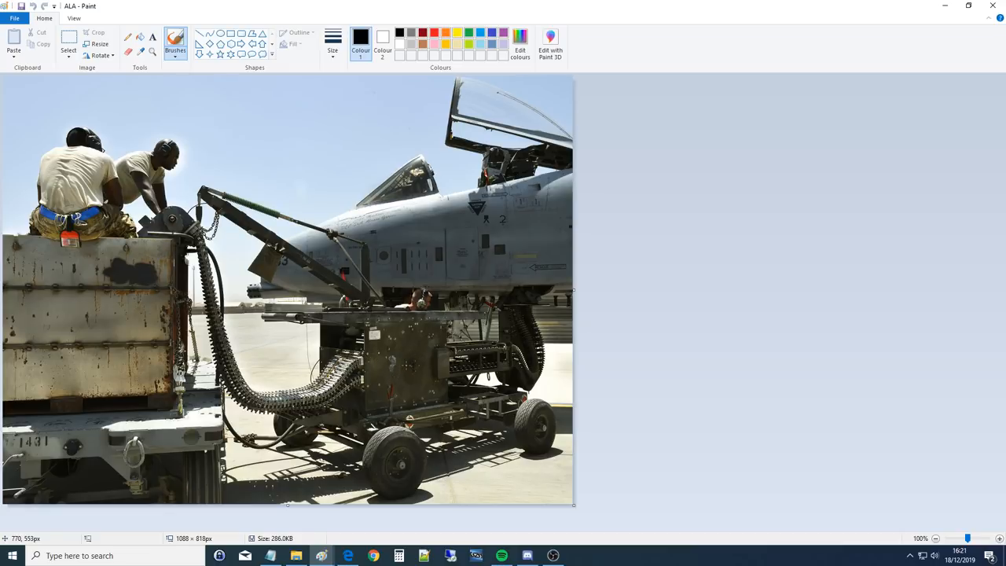
mouse_move(411, 366)
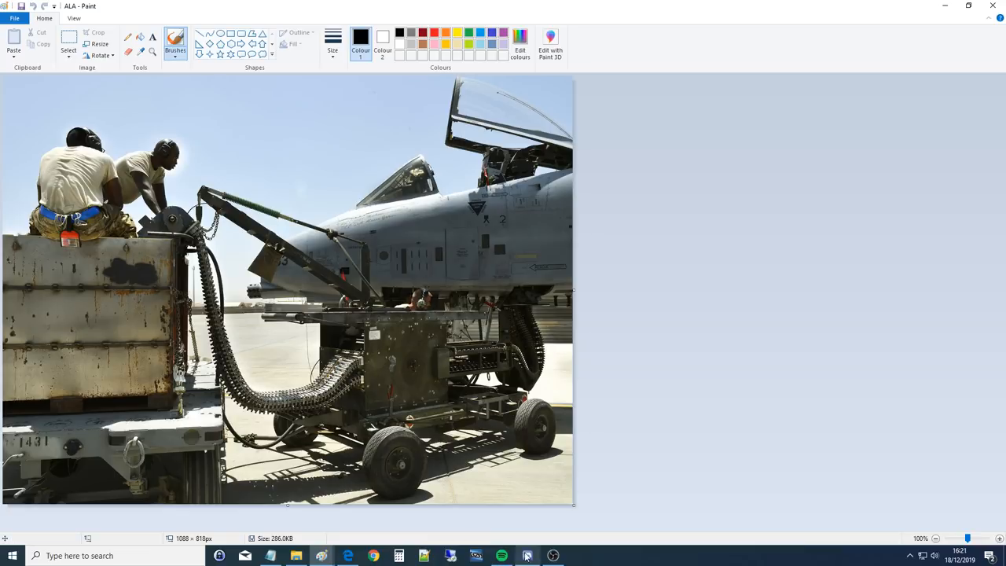
Switch from the ALA photo in Paint to the Discord chat with the reloading video.
left_click(527, 556)
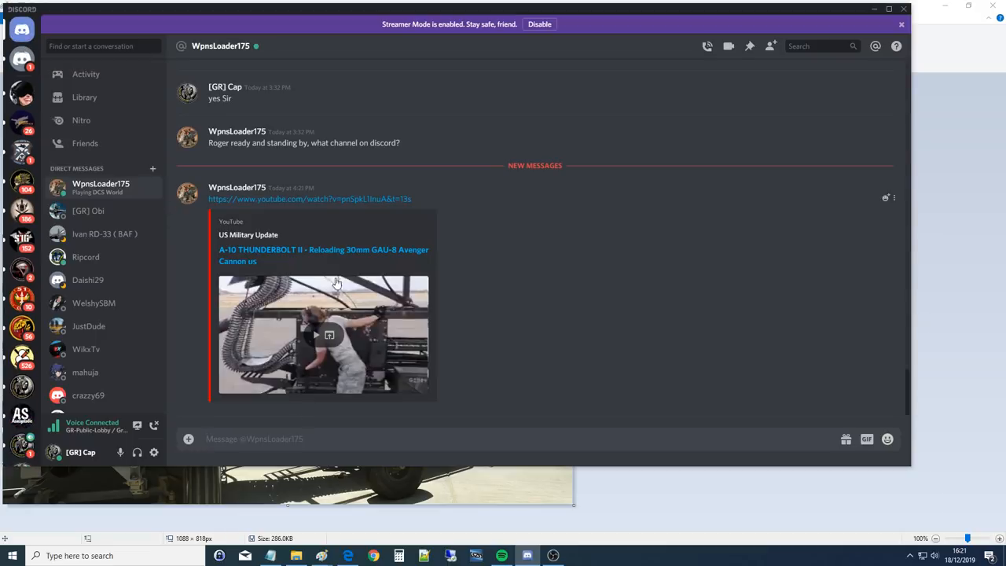
Bring up the DM chat with the linked A-10 GAU-8 cannon reloading video.
left_click(324, 333)
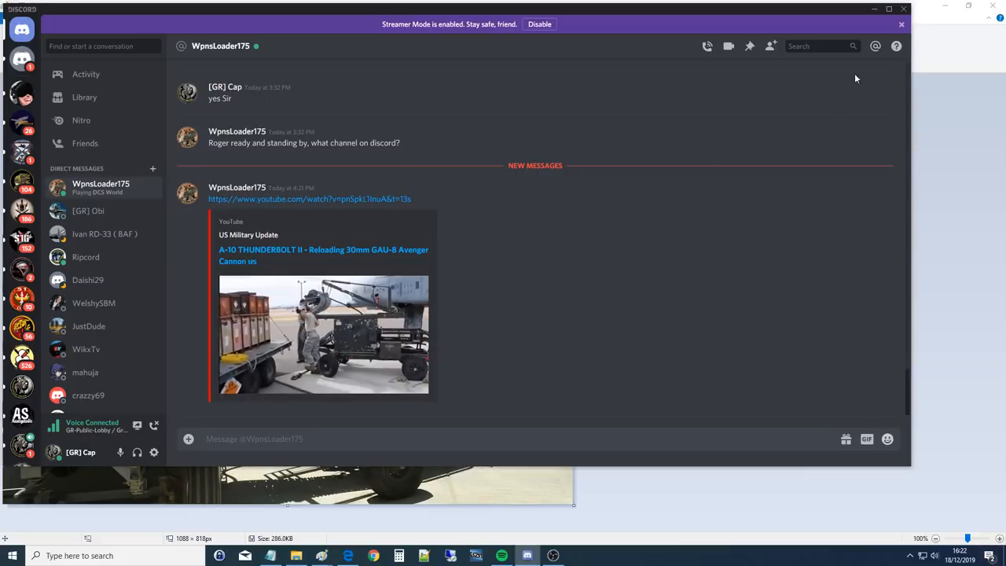
Start the cannon-reloading video in chat, then bring the Paint loading photo forward.
left_click(324, 334)
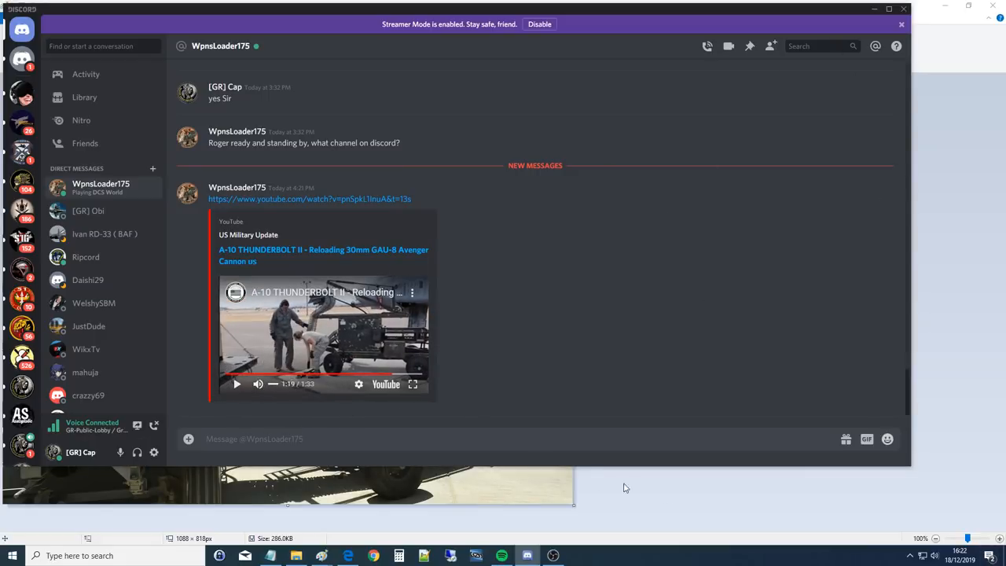
left_click(295, 556)
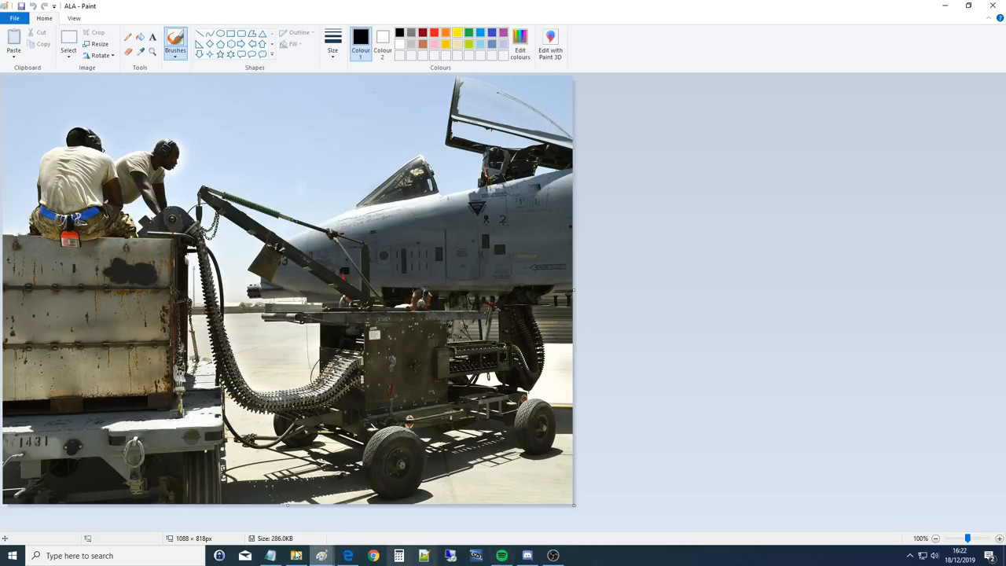
mouse_move(321, 556)
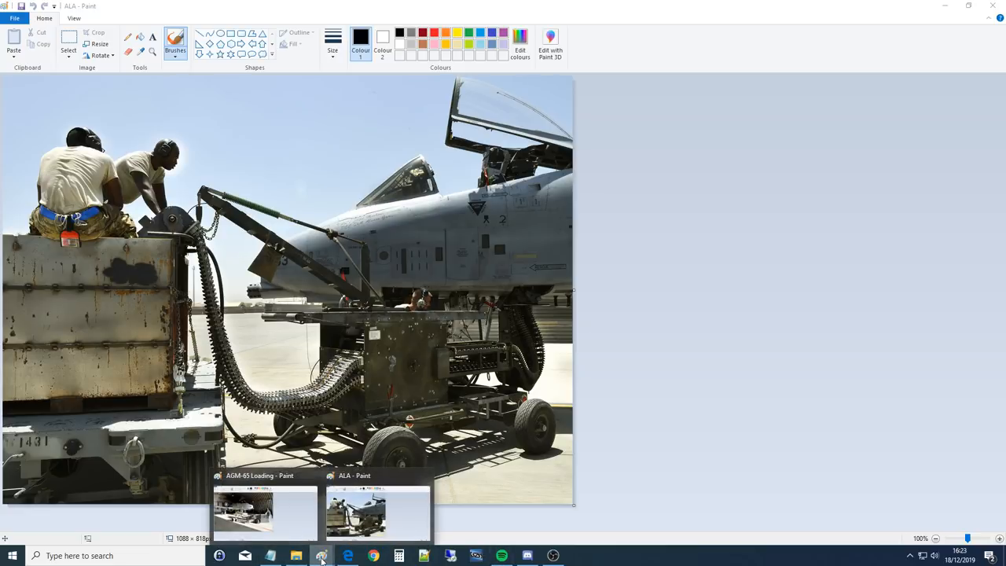
mouse_move(374, 556)
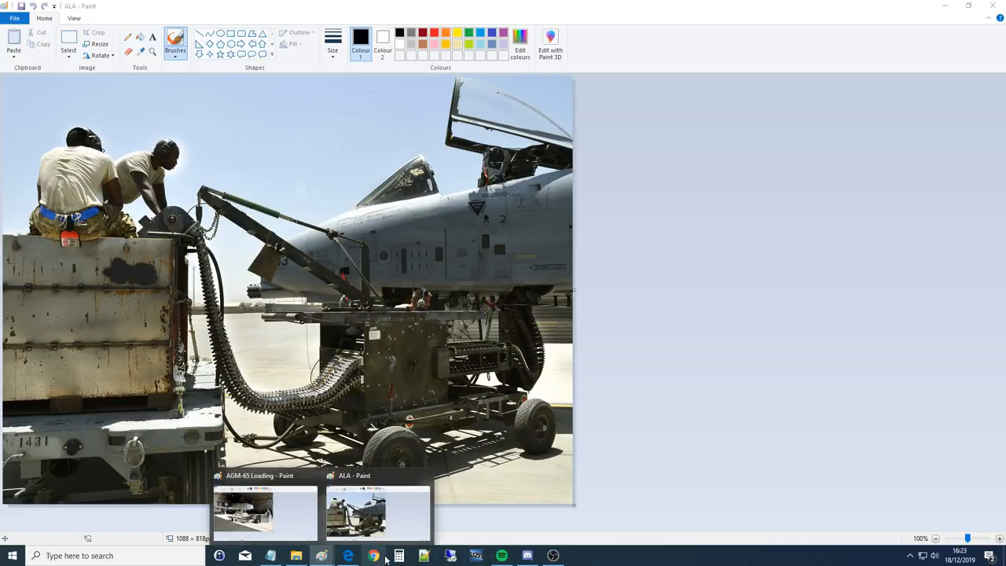
Return to the question sheet and select question 9 about A-10 air-to-air weapons.
left_click(374, 556)
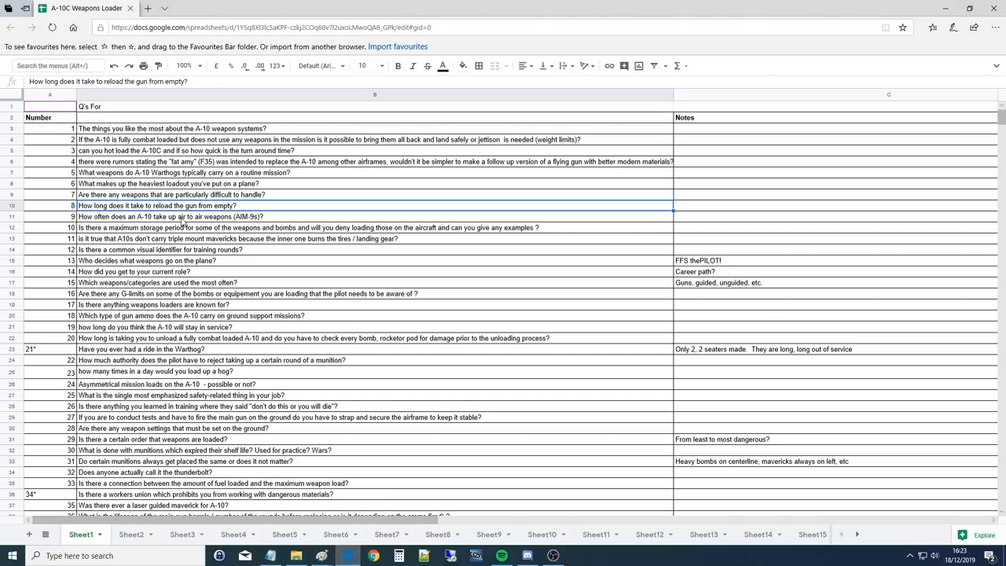
left_click(181, 217)
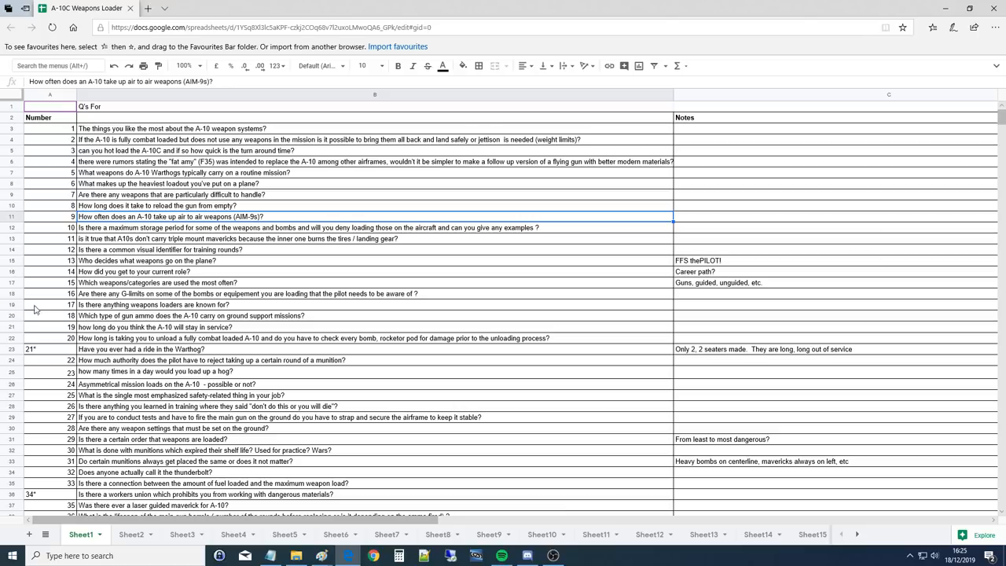
Select question 10 about maximum storage periods for loaded weapons and bombs.
left_click(315, 226)
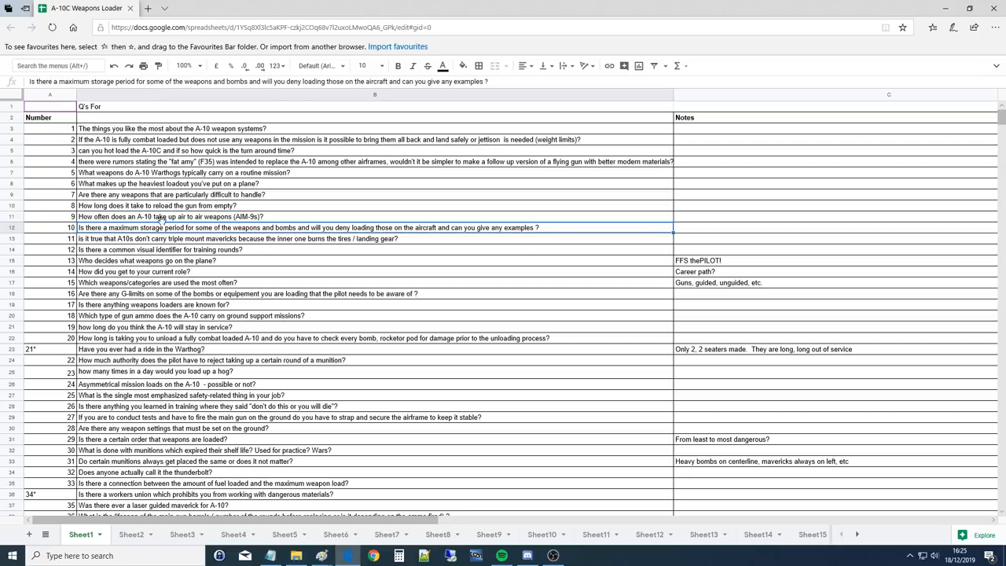
mouse_move(393, 239)
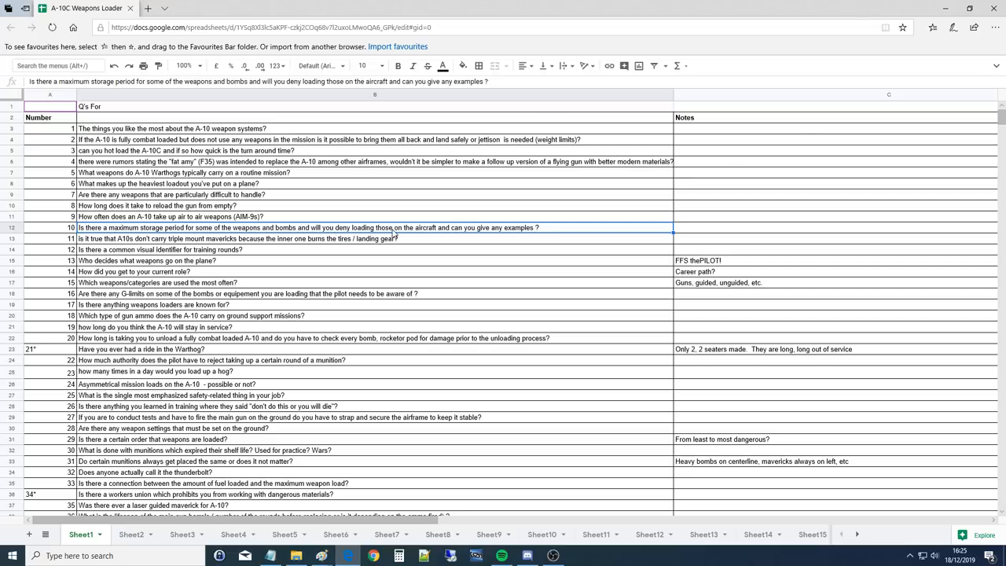
mouse_move(493, 233)
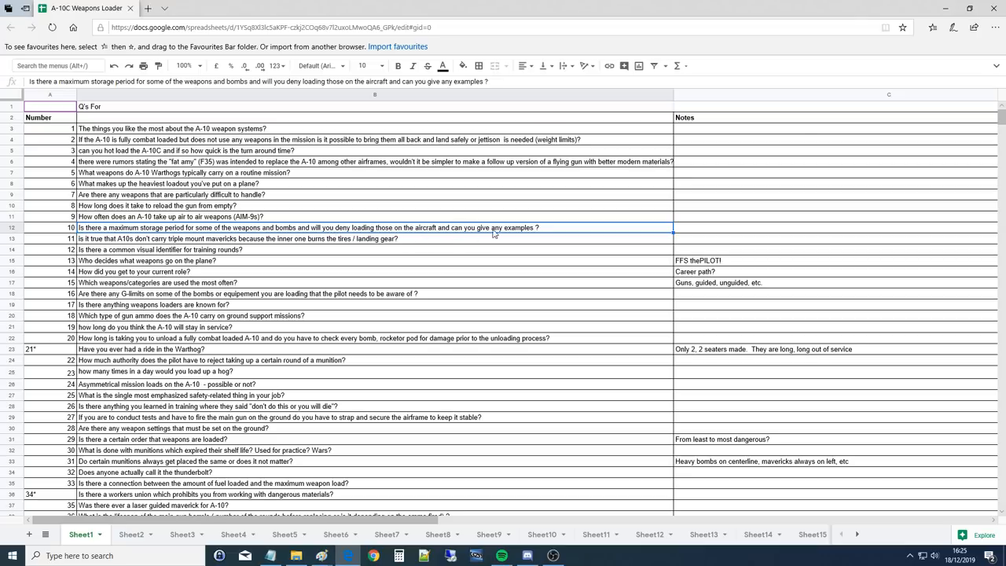
mouse_move(556, 232)
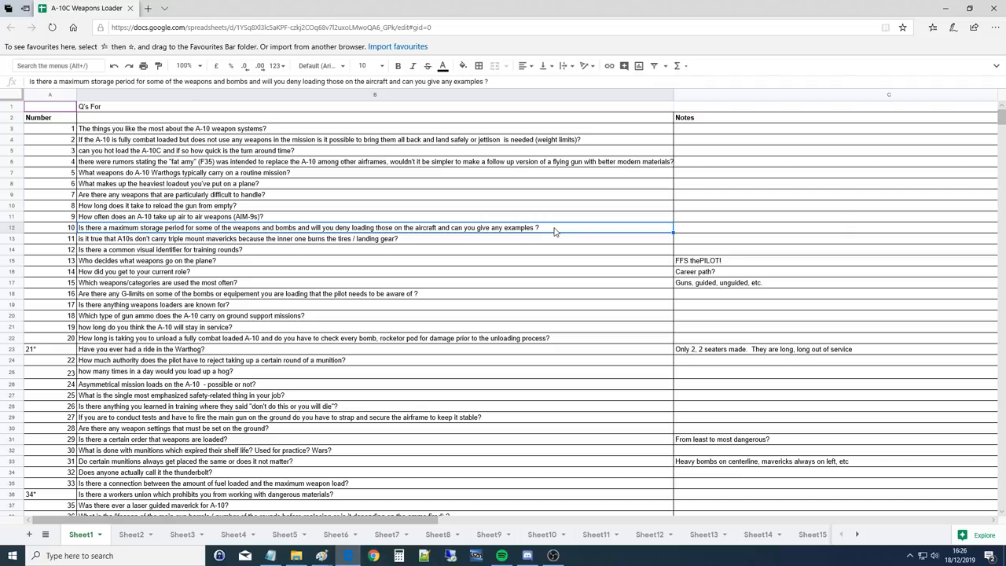
mouse_move(179, 254)
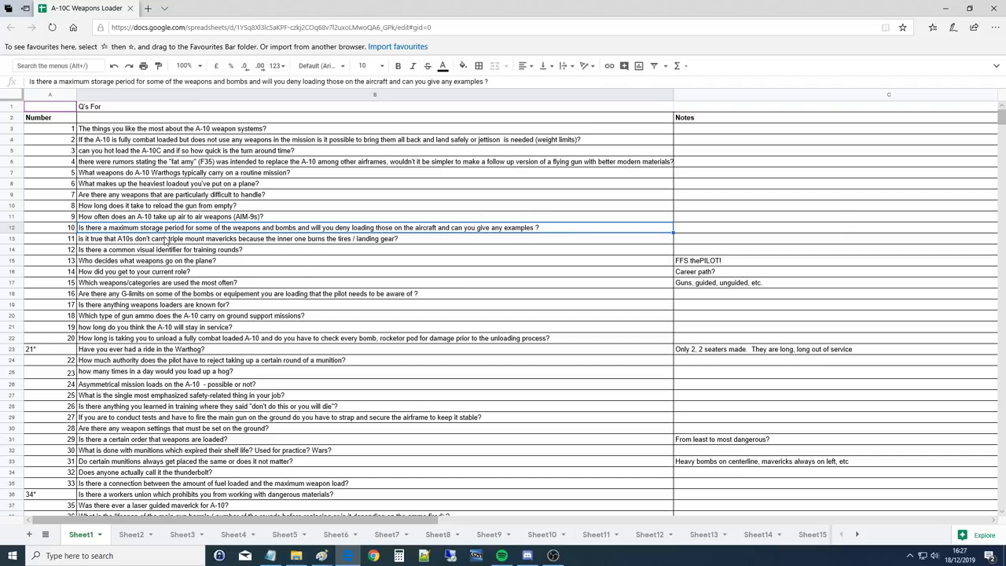
mouse_move(330, 238)
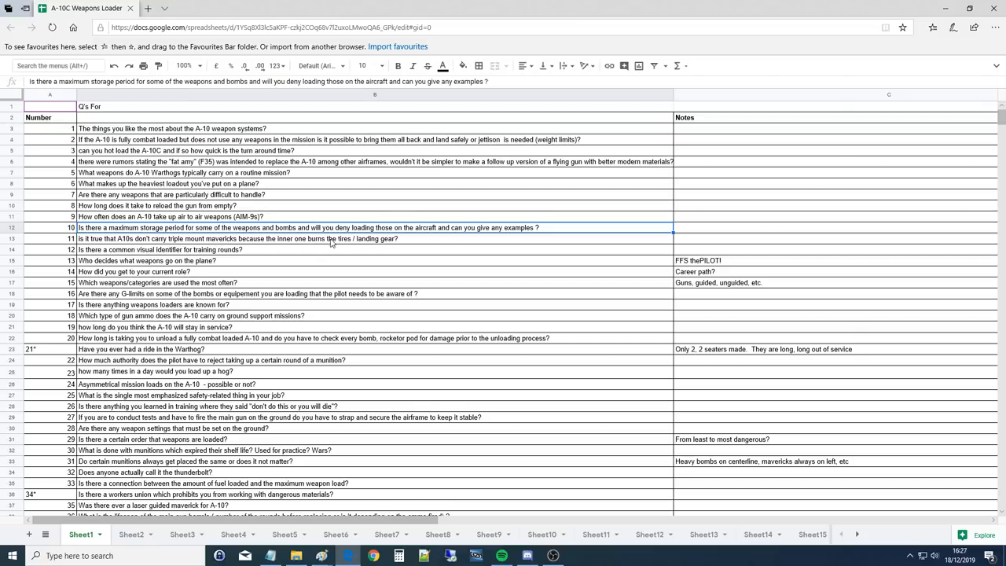
mouse_move(402, 245)
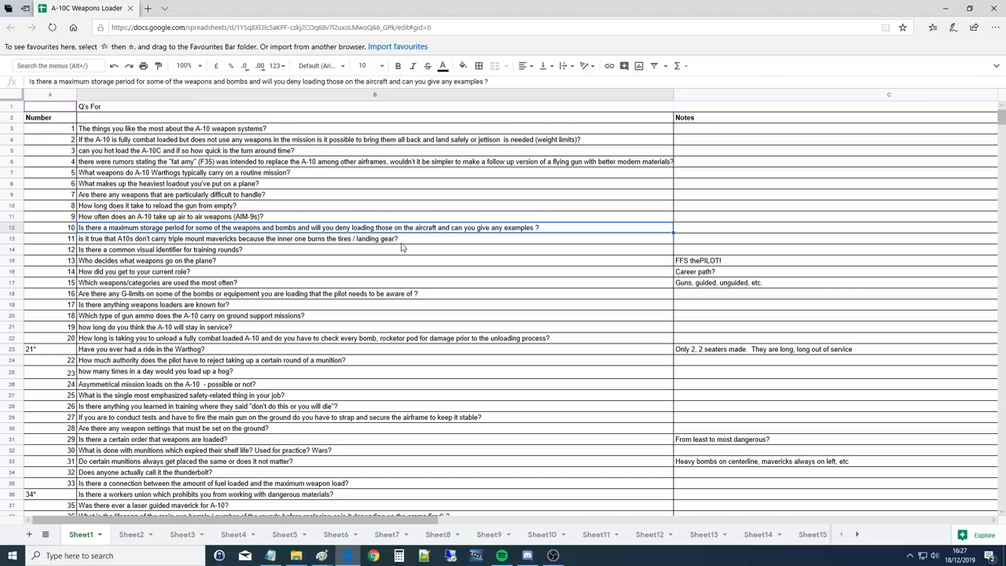
mouse_move(392, 245)
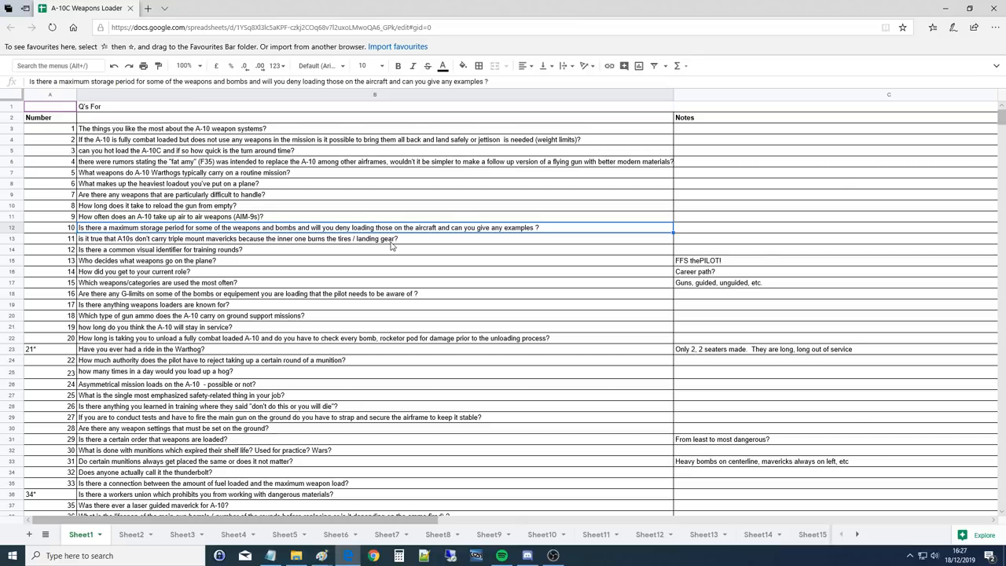
left_click(235, 239)
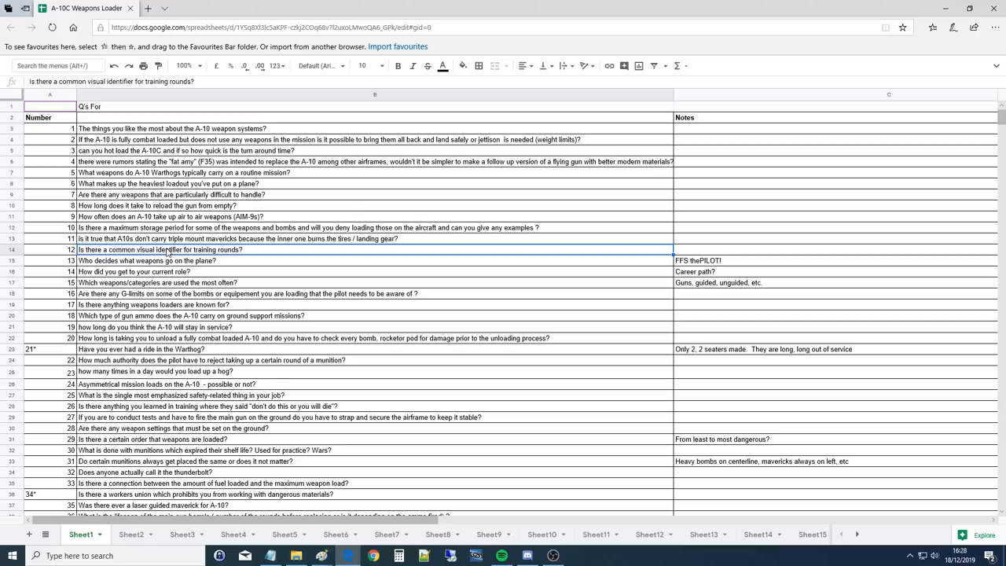
mouse_move(91, 266)
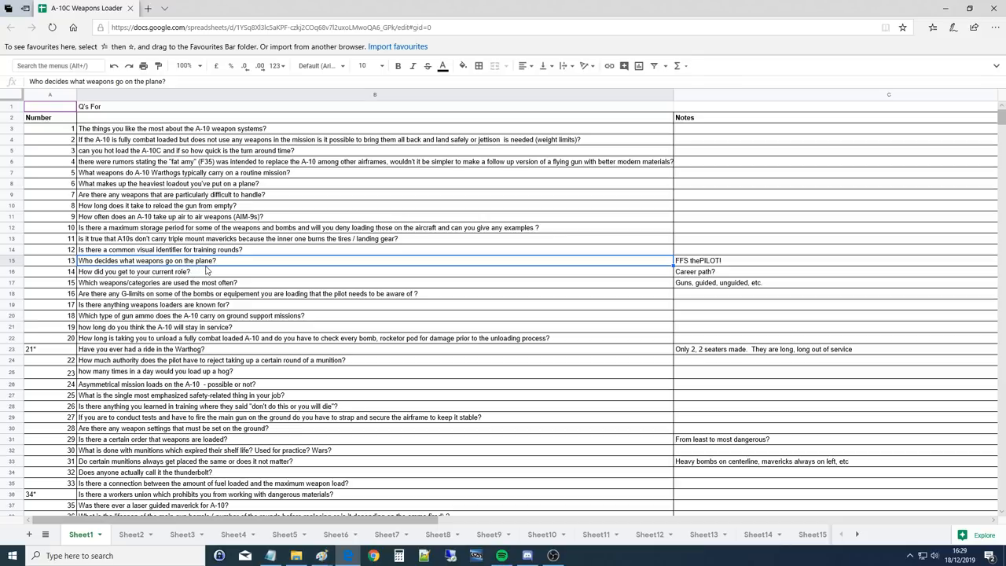
mouse_move(224, 257)
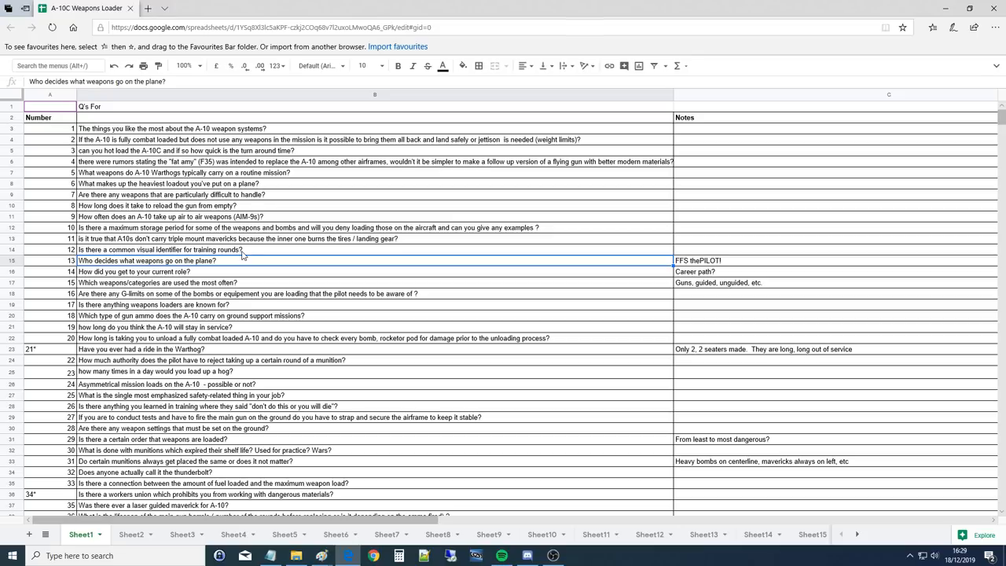
left_click(553, 556)
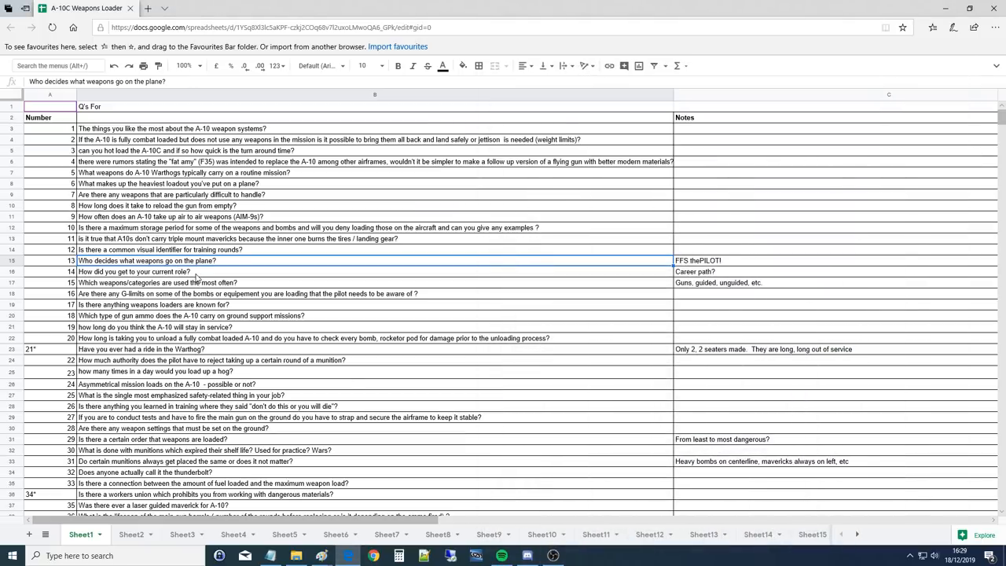
left_click(133, 270)
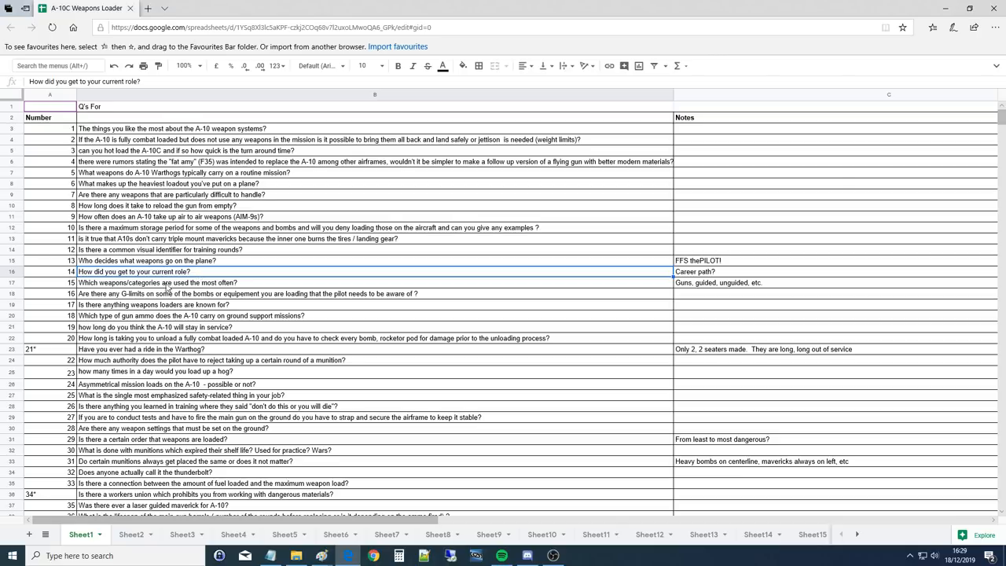
left_click(157, 261)
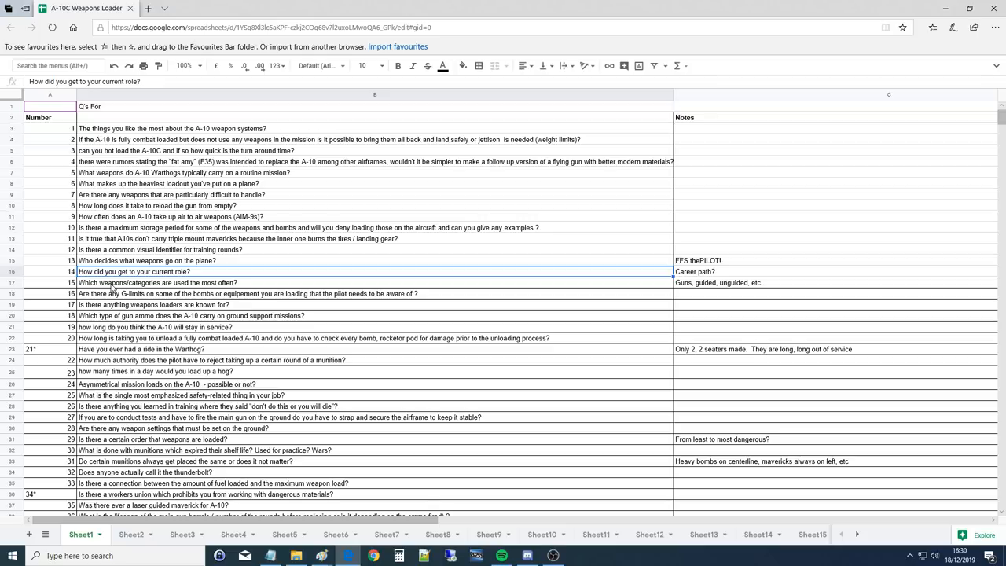
mouse_move(160, 281)
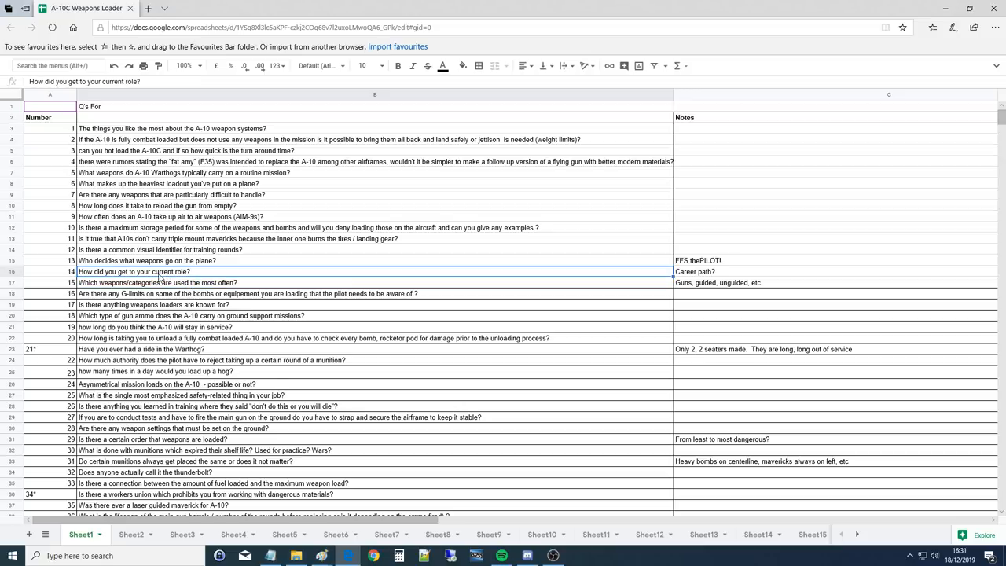
left_click(157, 282)
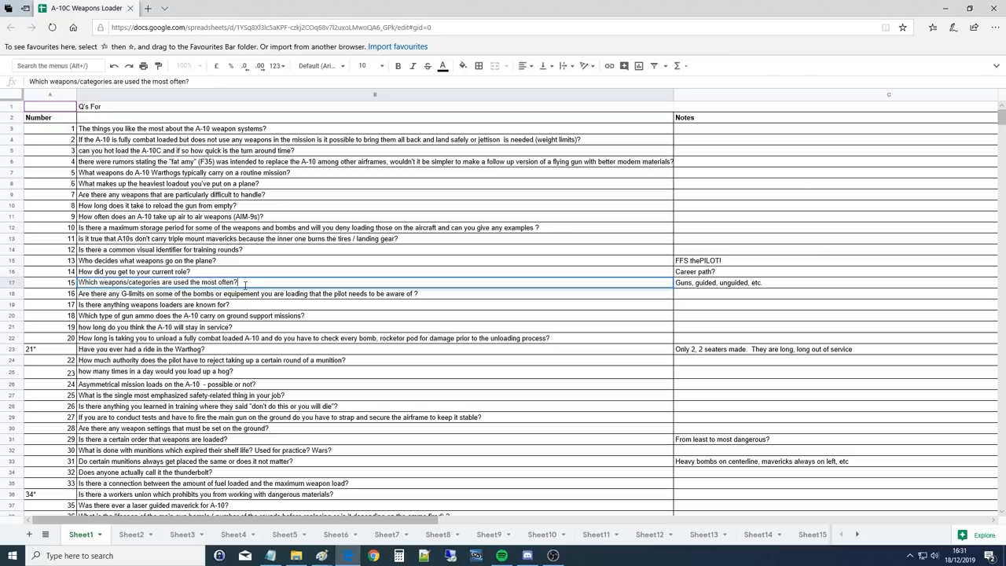
double_click(226, 283)
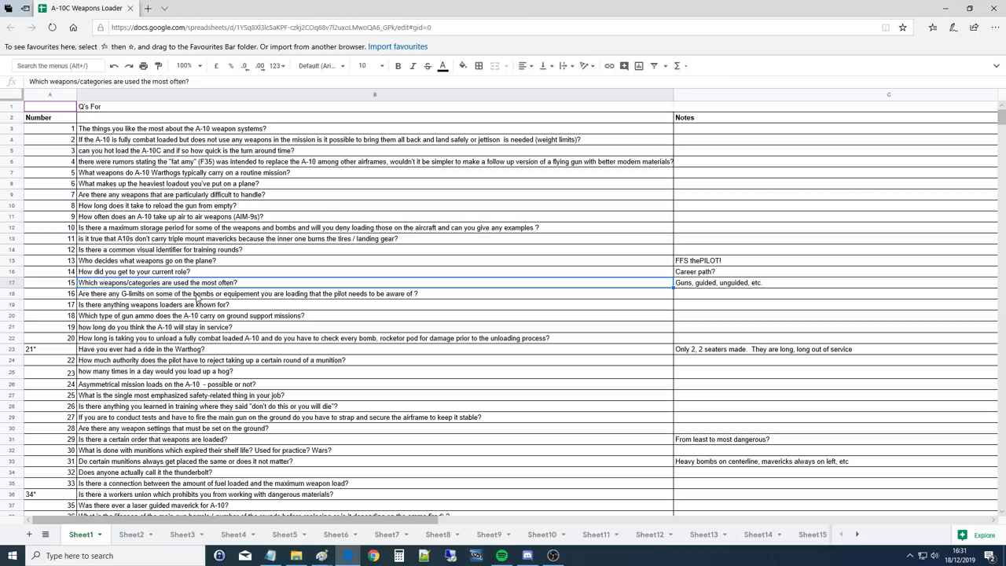
left_click(236, 294)
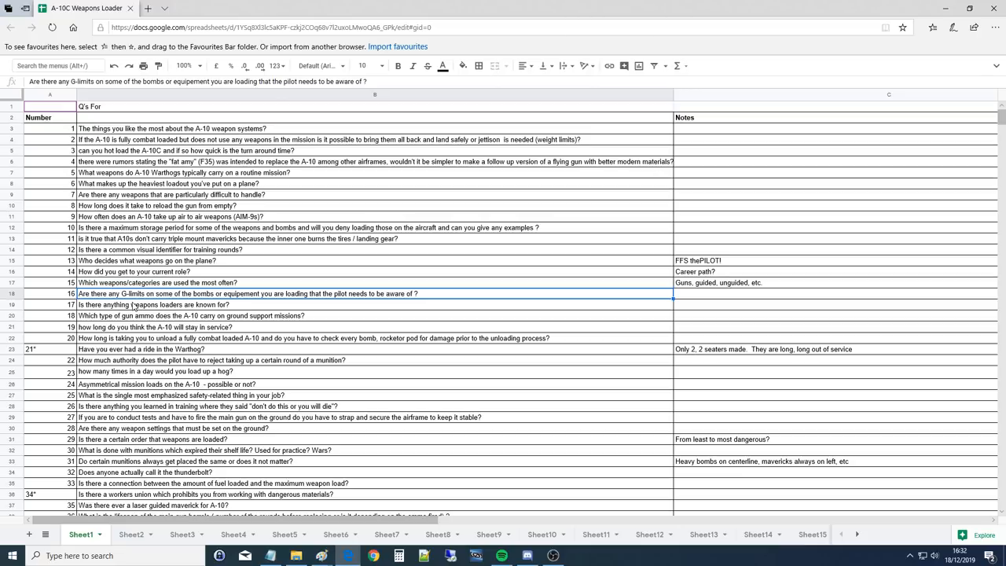
mouse_move(133, 306)
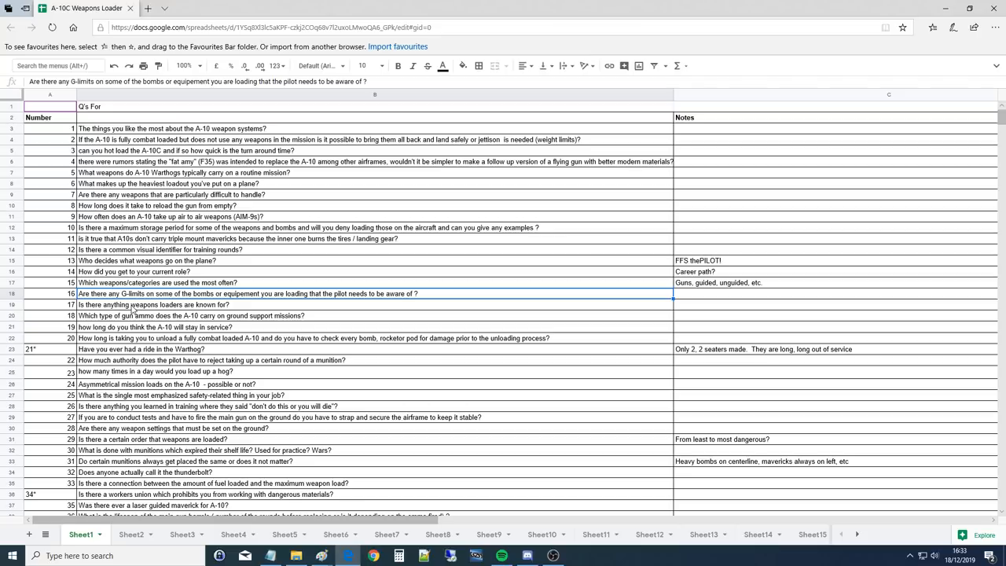
Start a new blank Notepad window and place it to the right of the sheet.
left_click(271, 556)
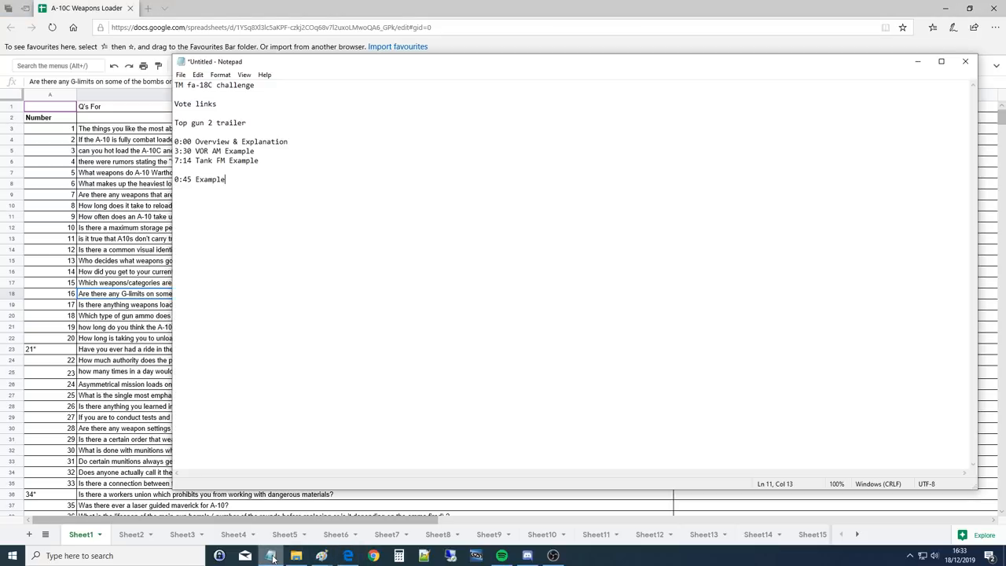
right_click(270, 557)
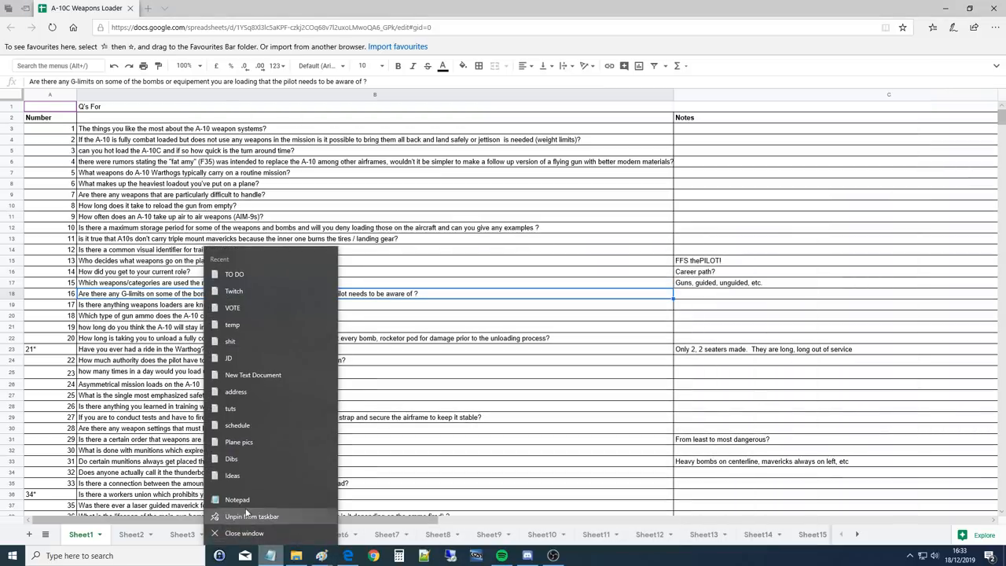
left_click(235, 499)
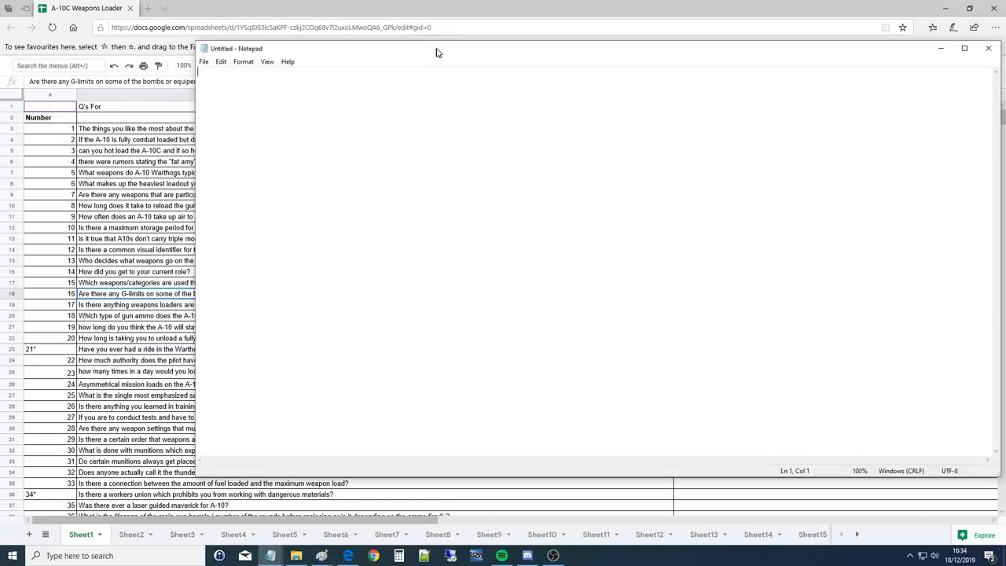
left_click_drag(236, 48, 456, 107)
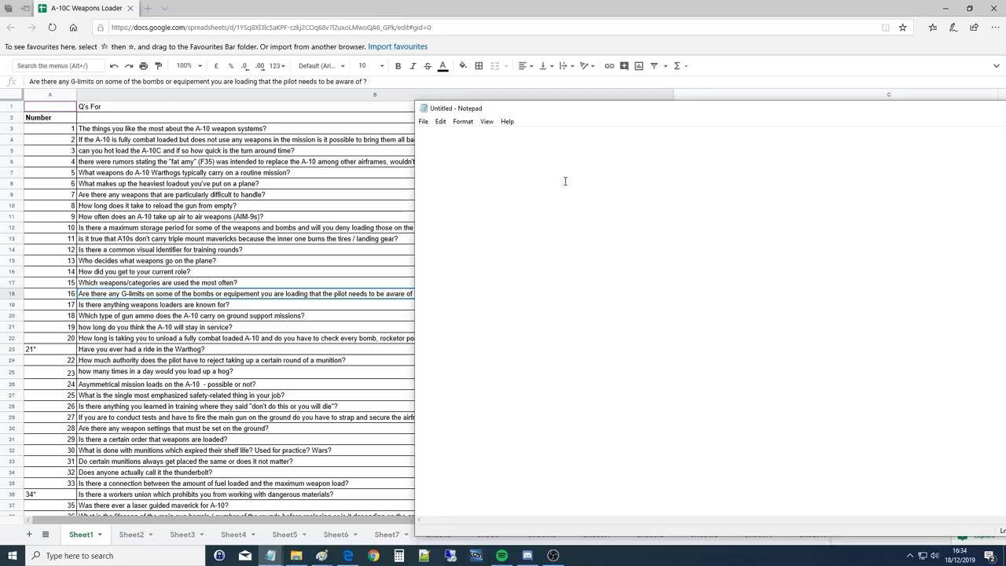
mouse_move(552, 267)
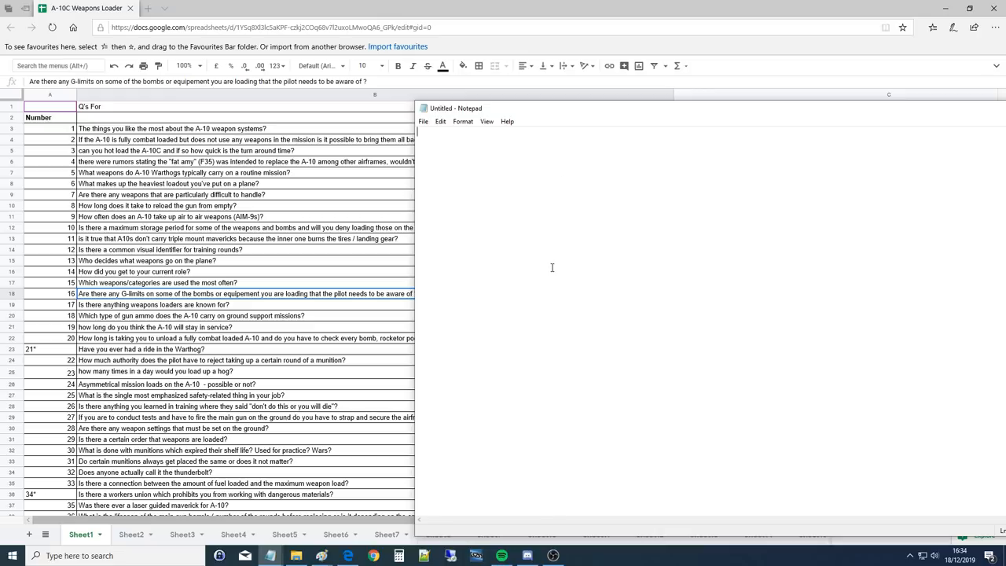
mouse_move(485, 177)
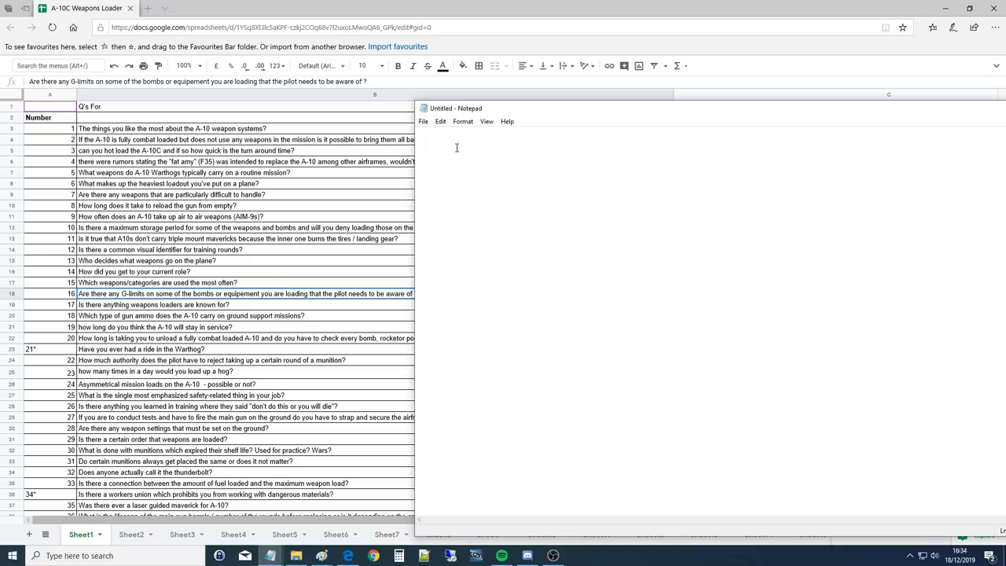
mouse_move(443, 153)
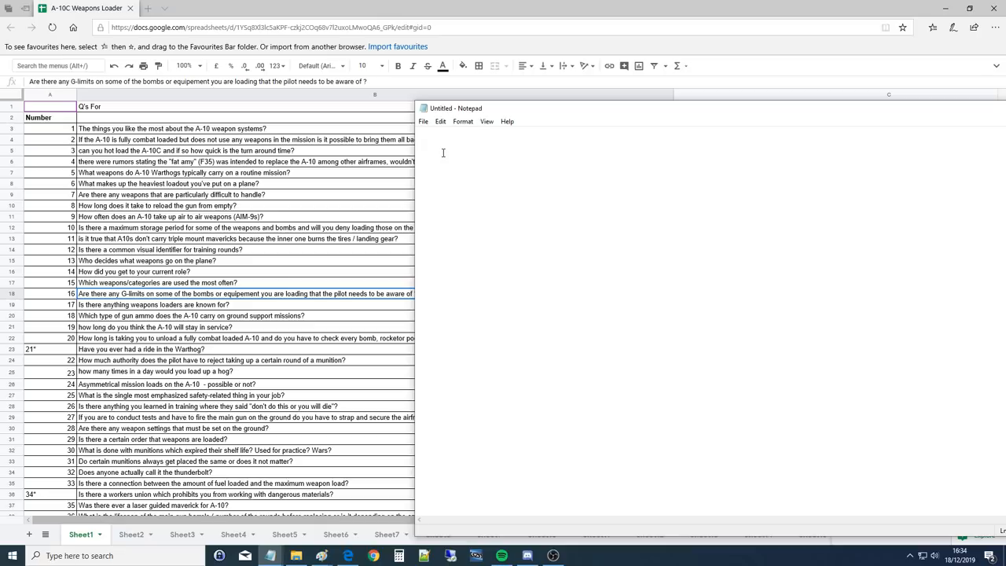
Jot the note 'CAS LSS for' in the blank Notepad window.
type("CAS")
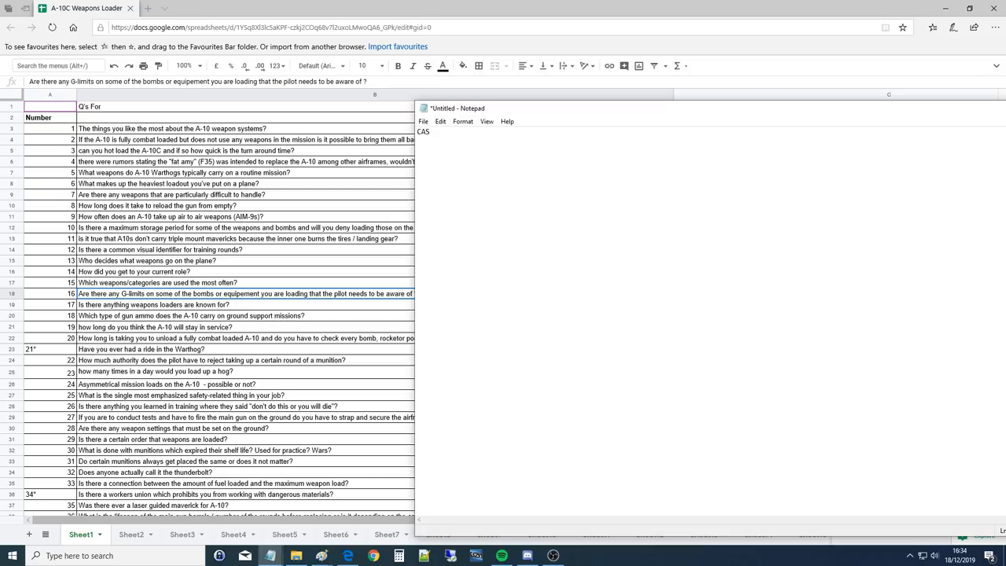
type("1as")
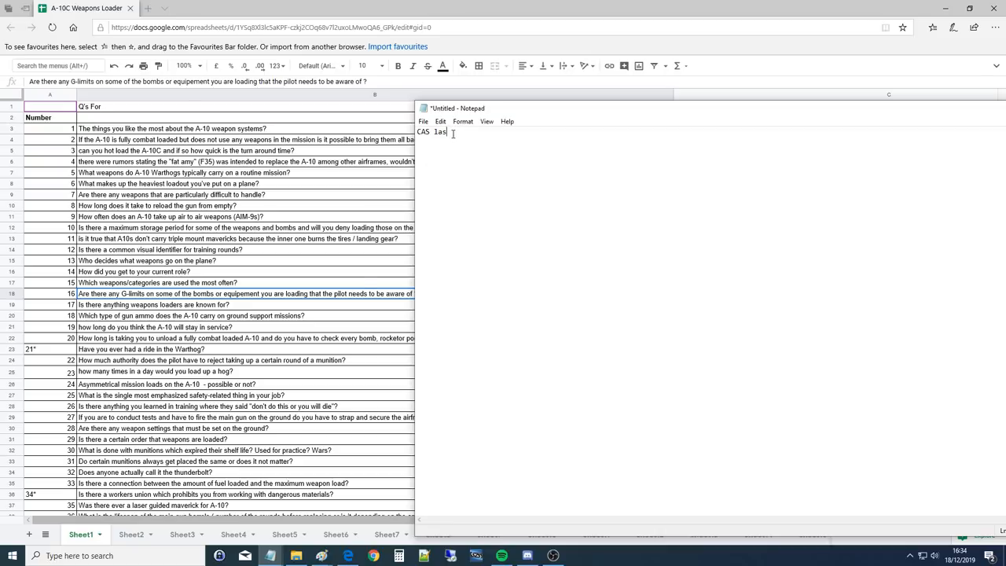
type("e")
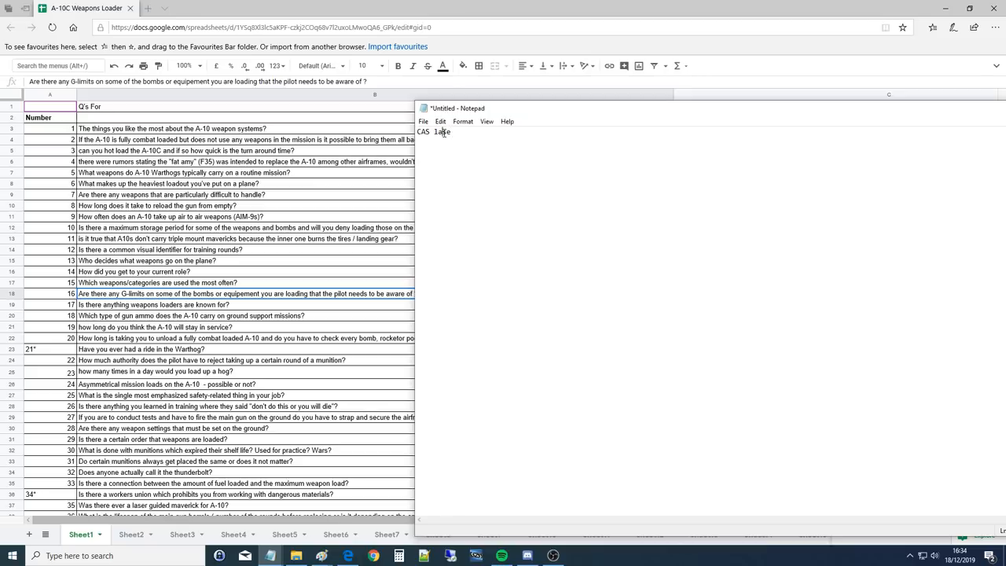
type("LSS")
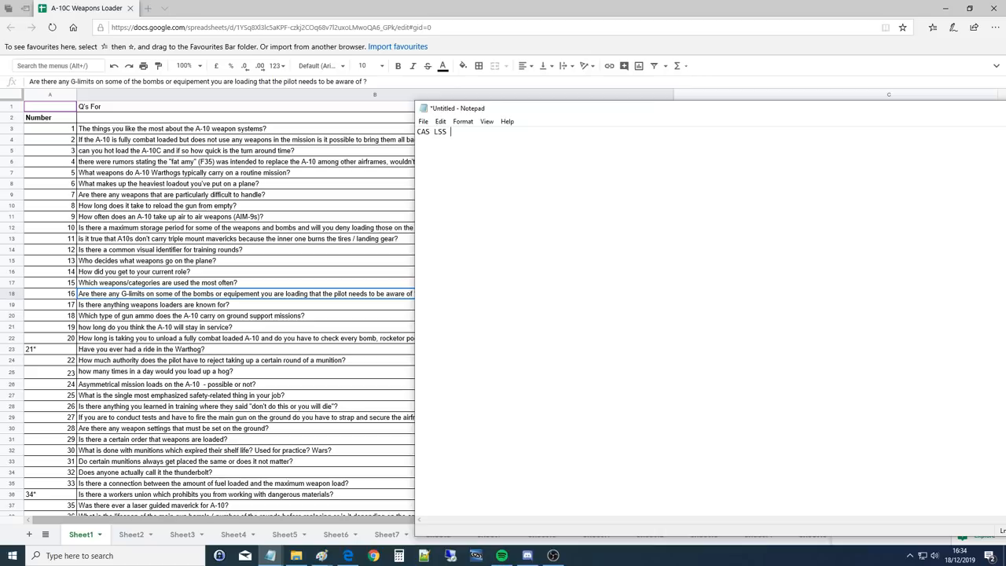
type("for")
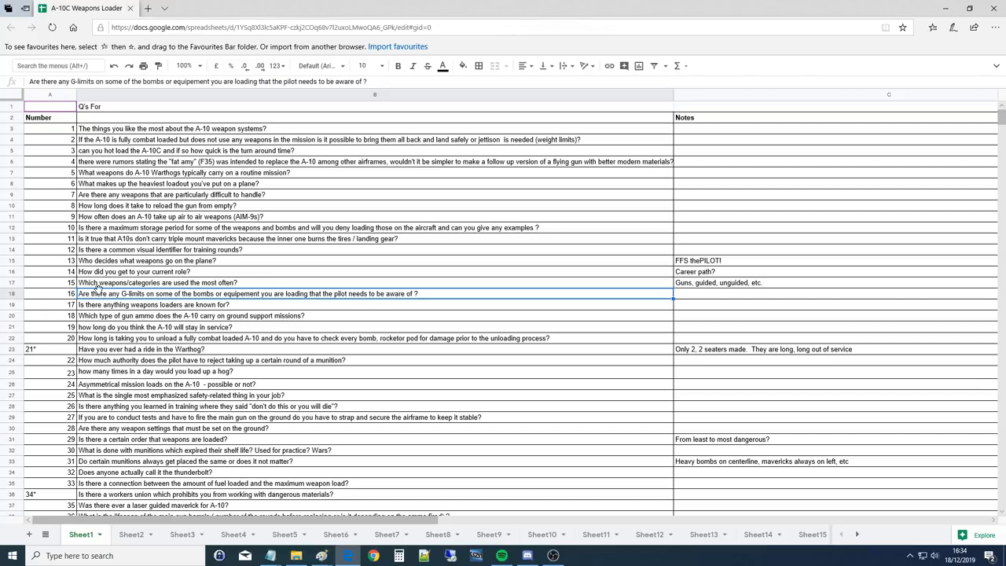
mouse_move(100, 298)
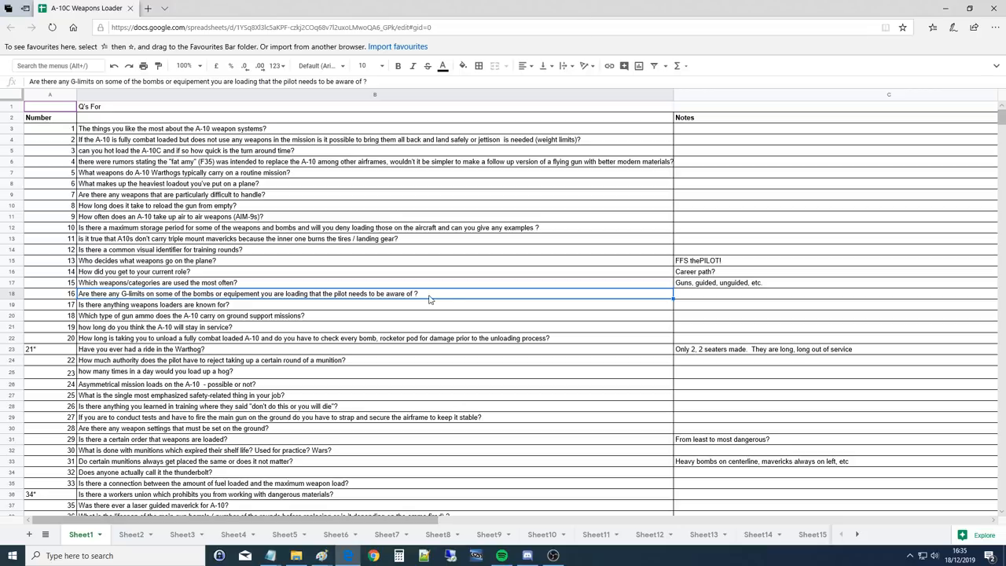
mouse_move(399, 298)
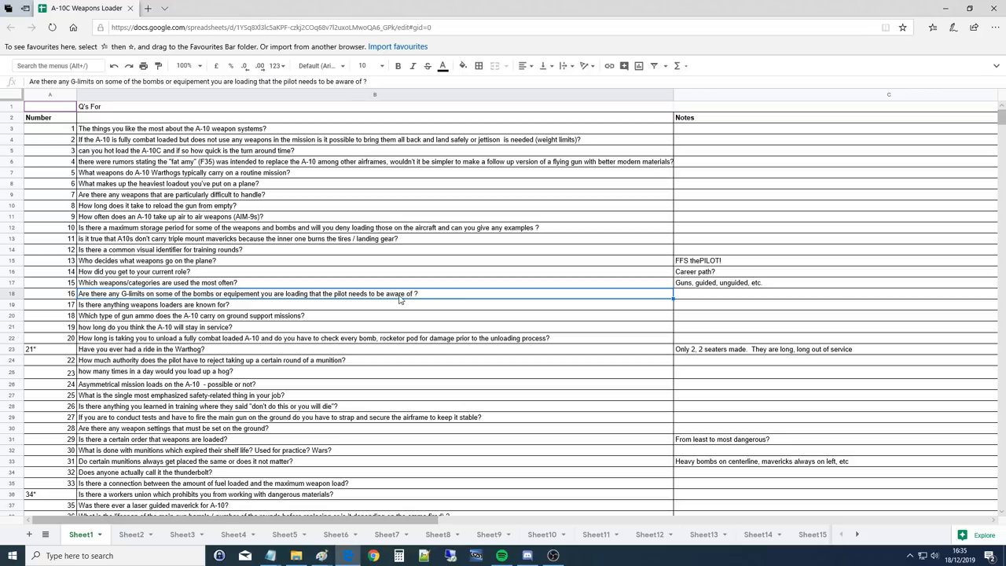
mouse_move(223, 322)
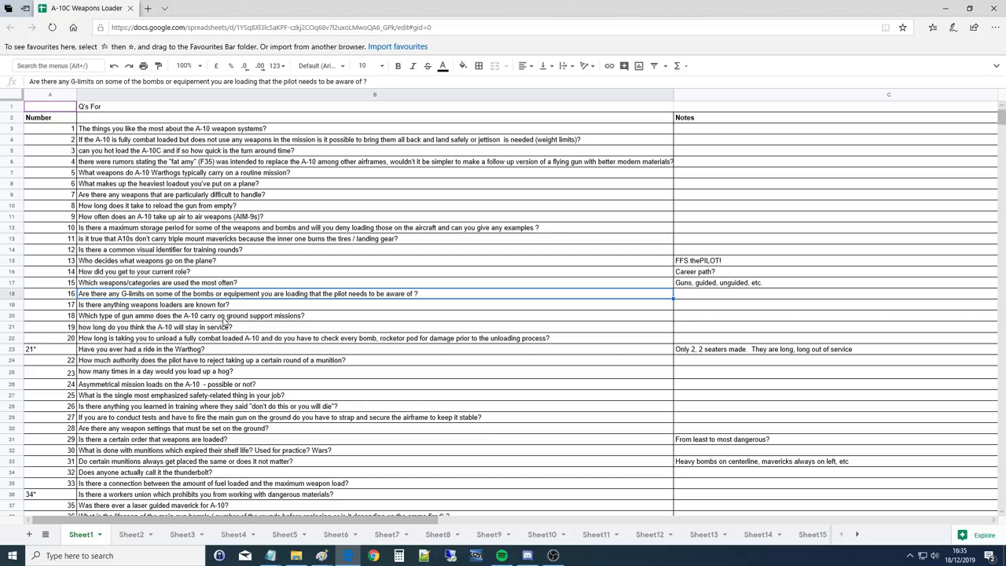
mouse_move(220, 313)
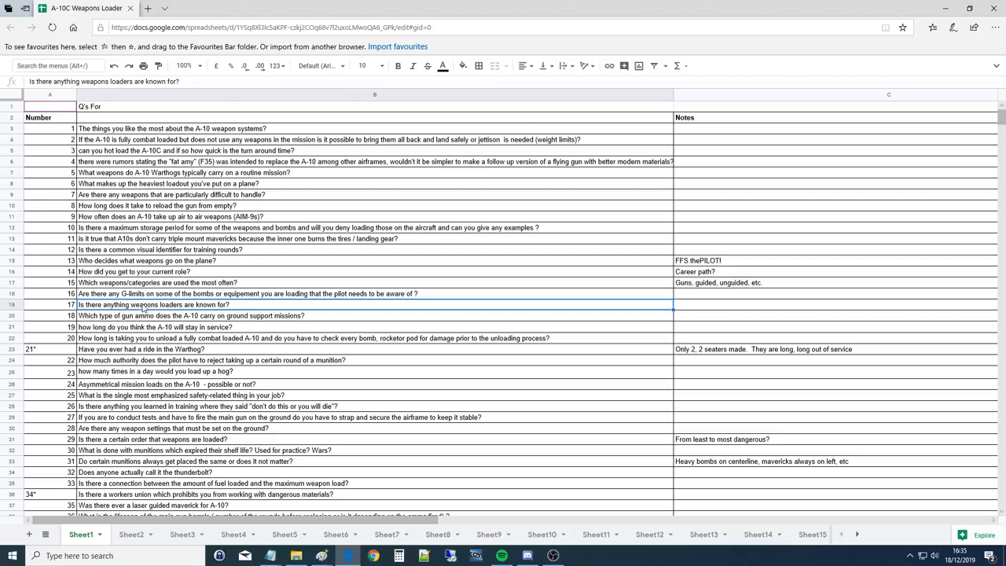
left_click(157, 270)
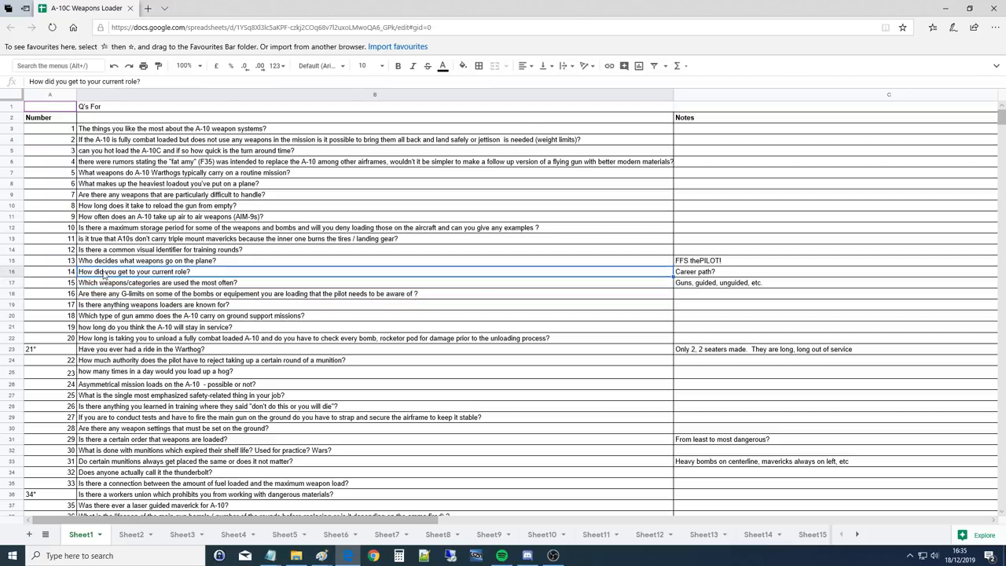
left_click(236, 294)
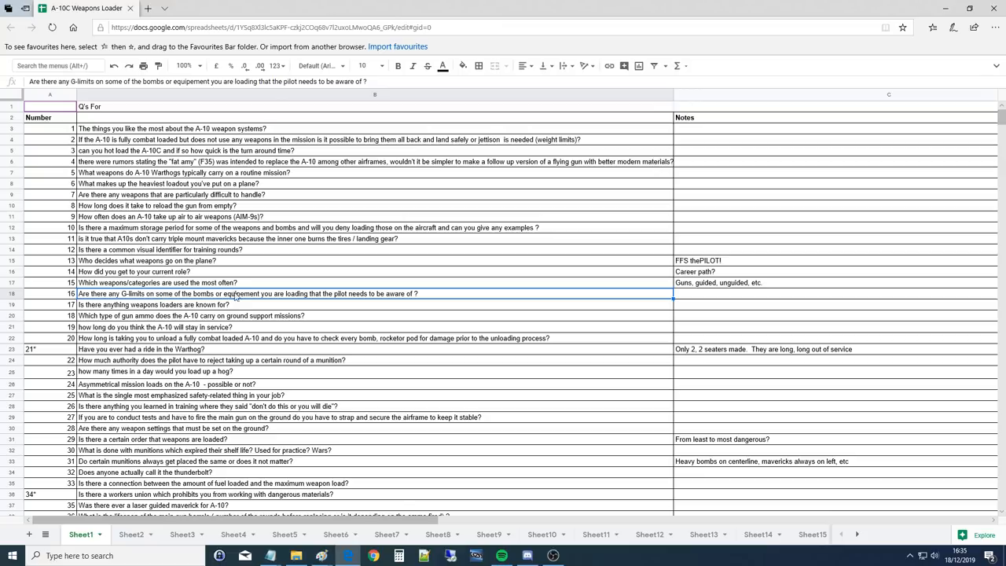
mouse_move(359, 297)
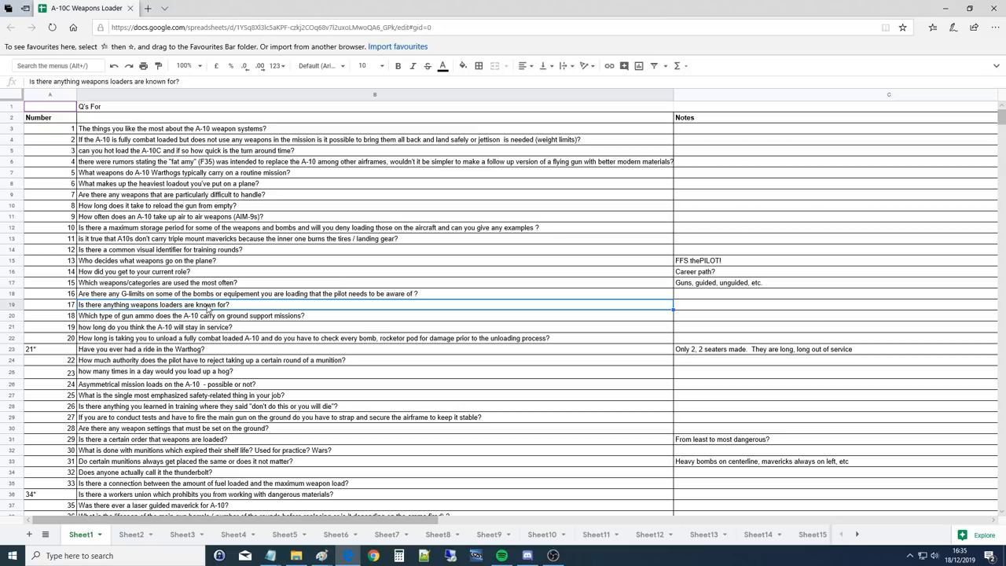
left_click(207, 314)
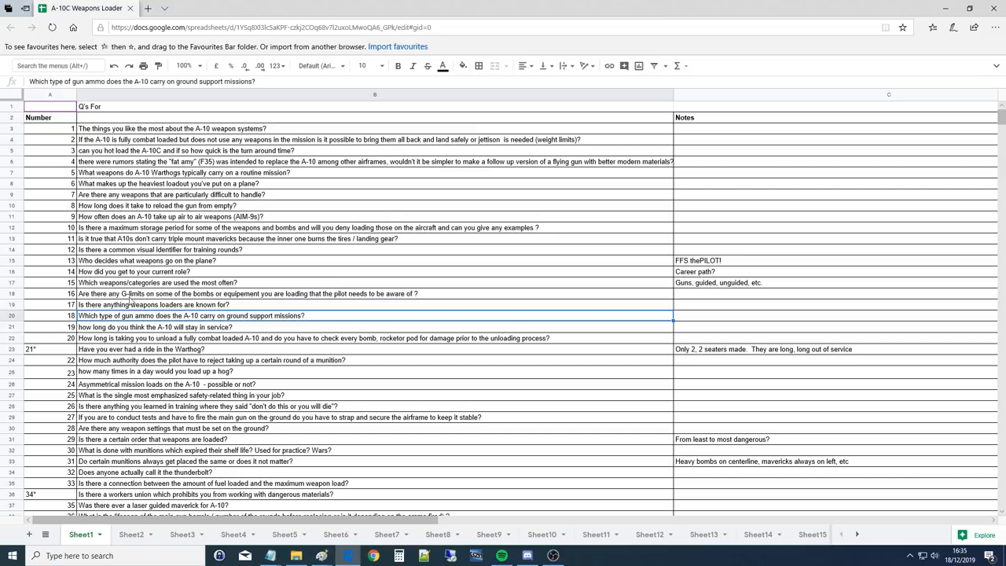
mouse_move(229, 255)
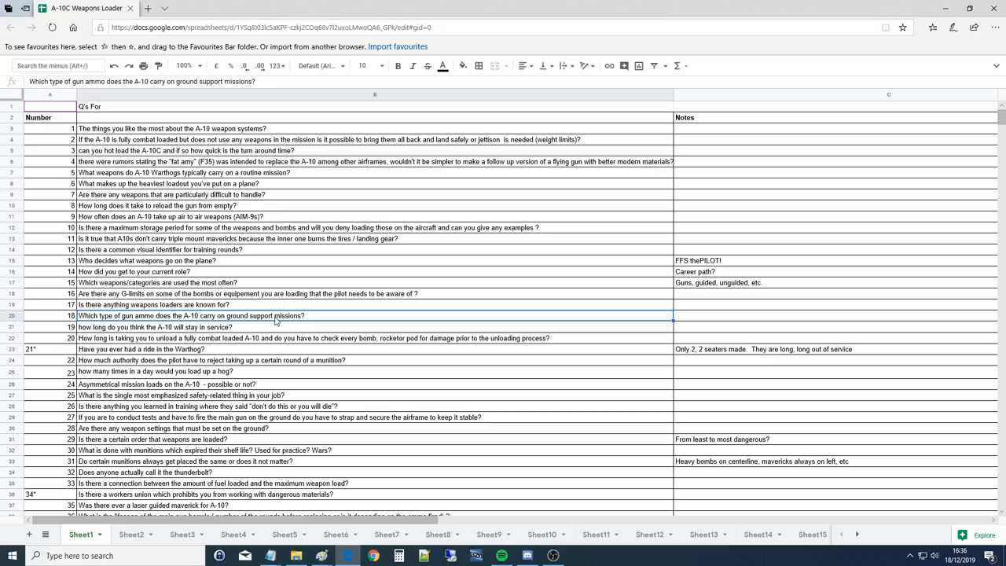
mouse_move(289, 317)
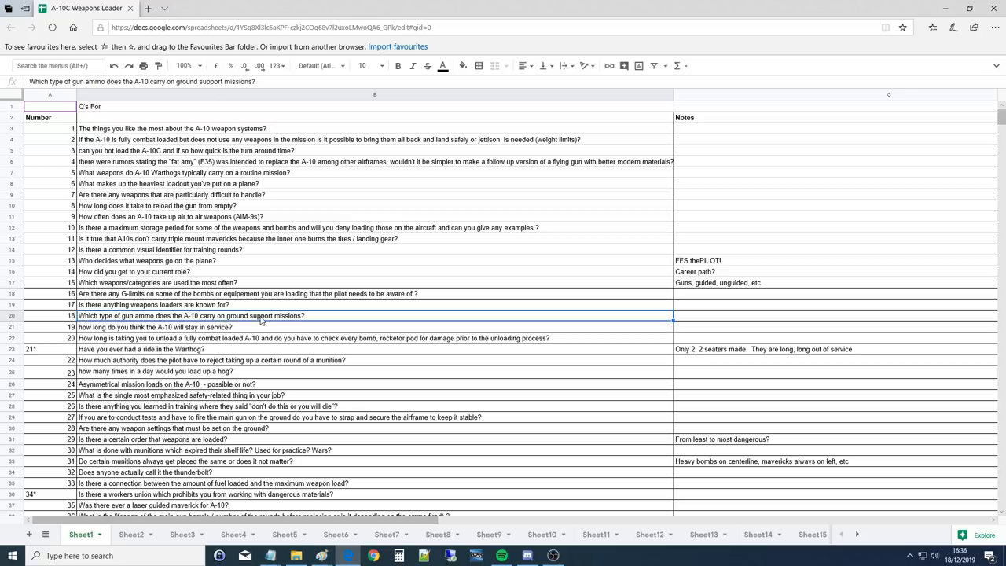
mouse_move(261, 321)
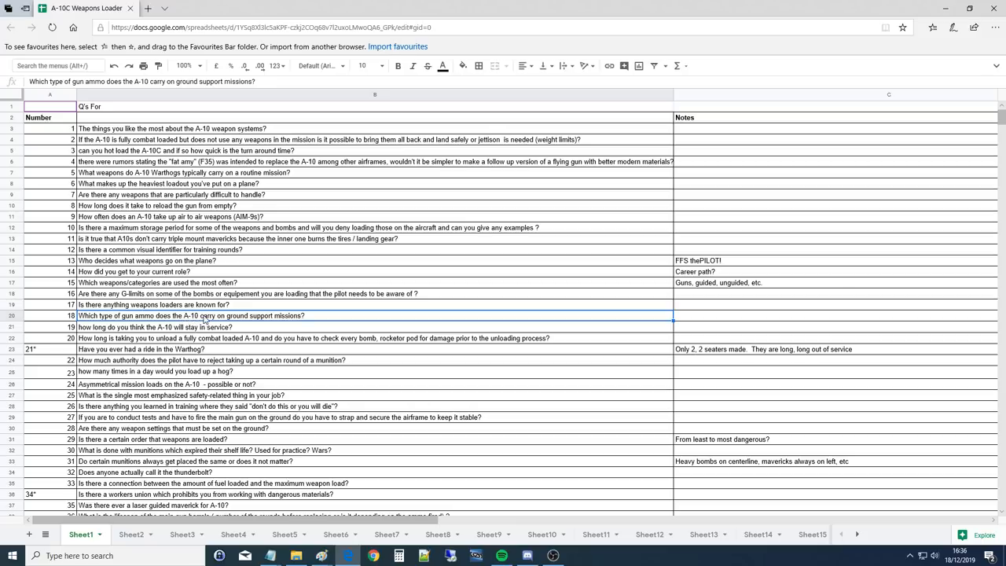
mouse_move(295, 317)
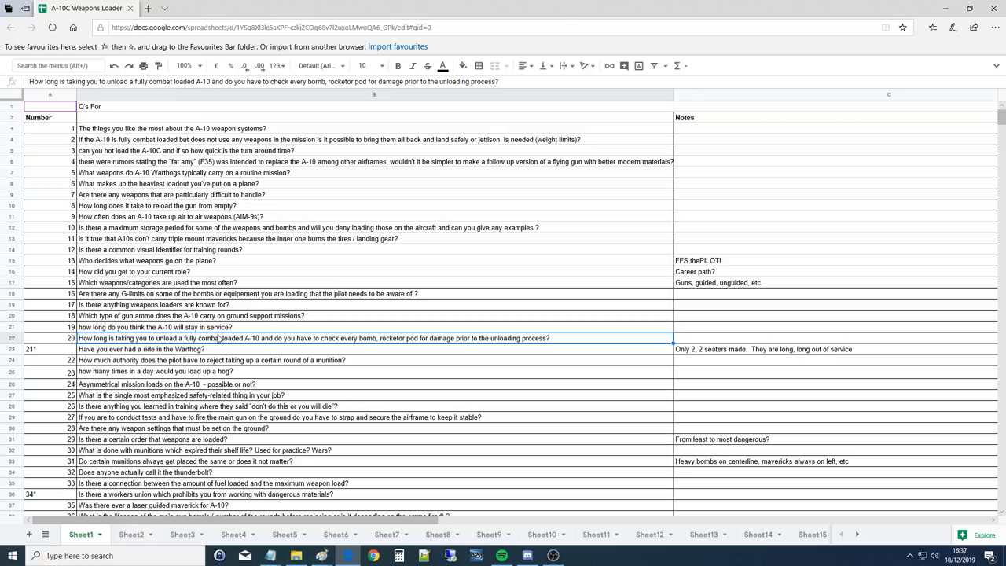
mouse_move(223, 340)
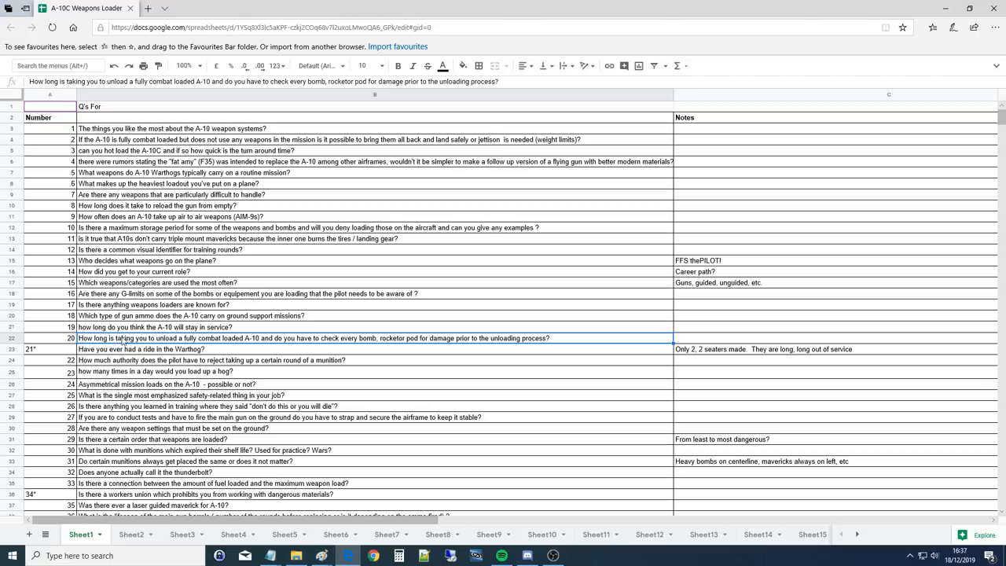
mouse_move(238, 347)
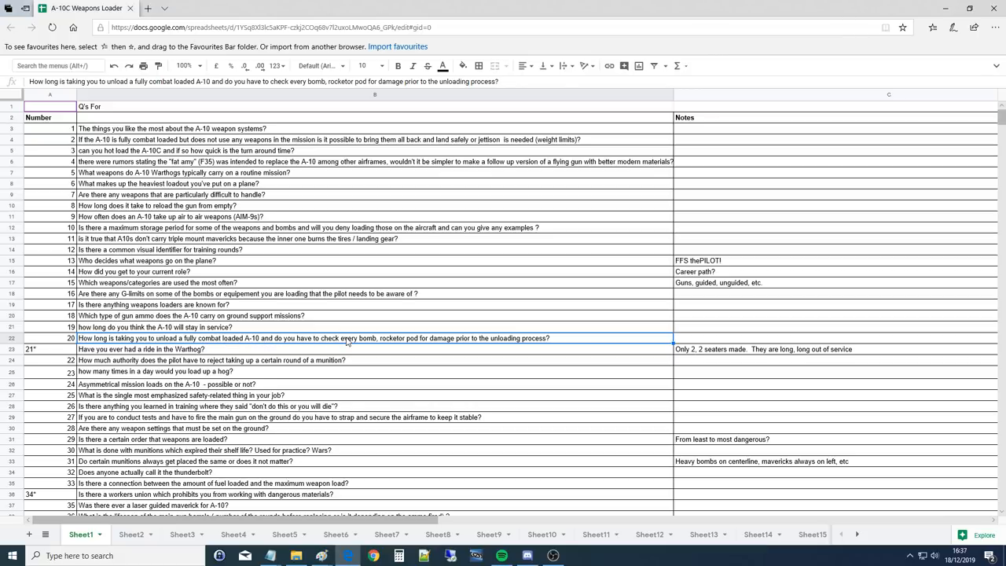
mouse_move(424, 343)
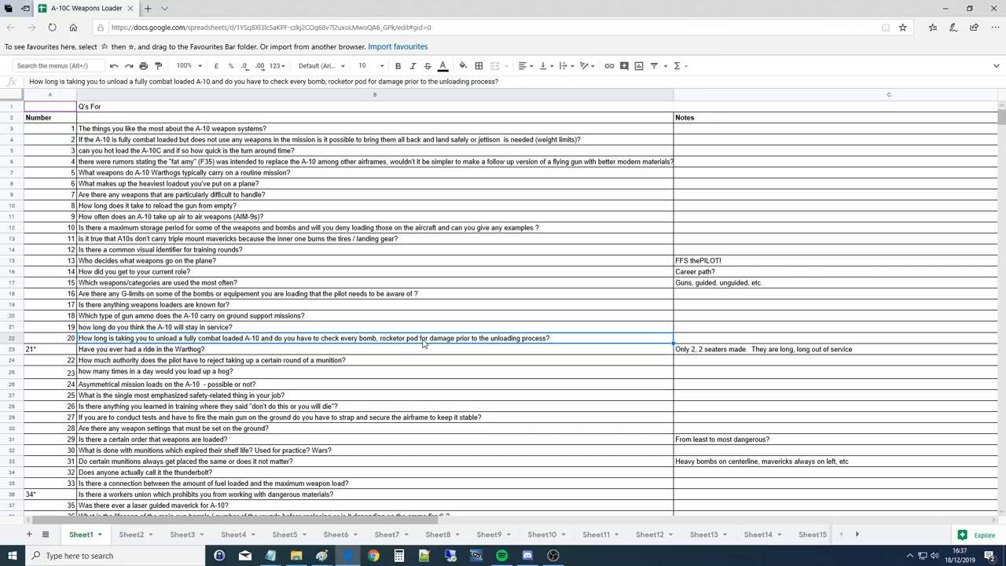
mouse_move(533, 346)
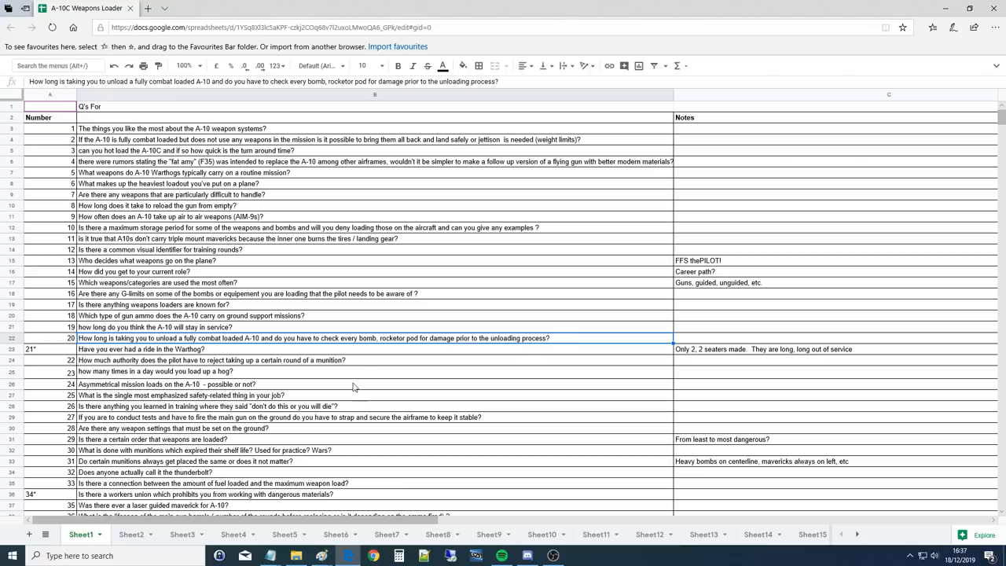
mouse_move(405, 355)
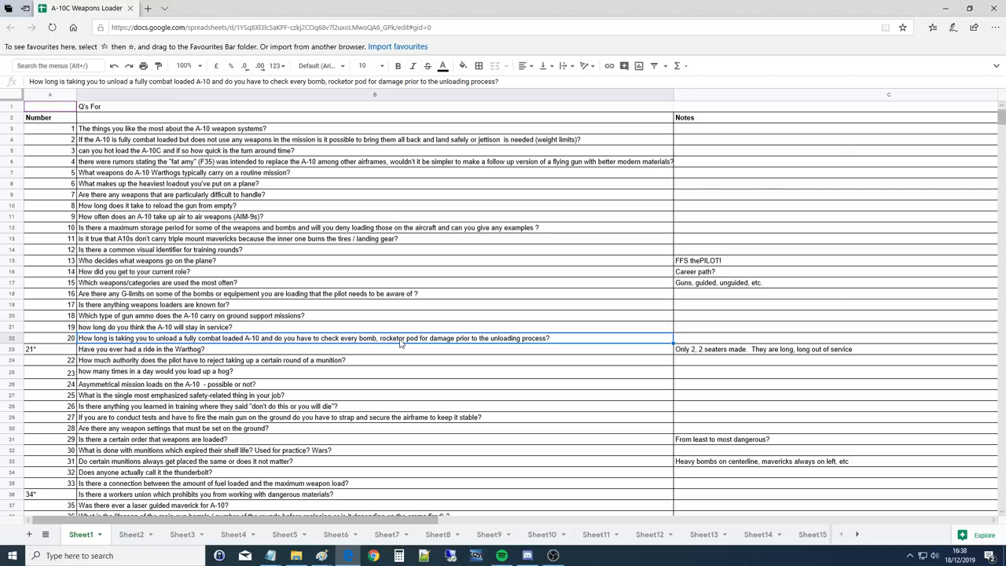
mouse_move(330, 353)
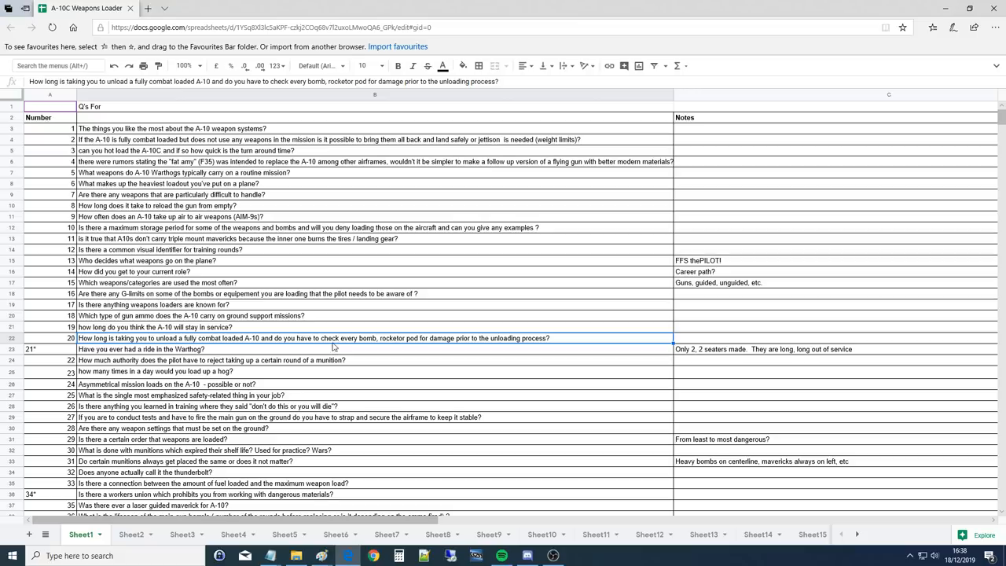
mouse_move(290, 346)
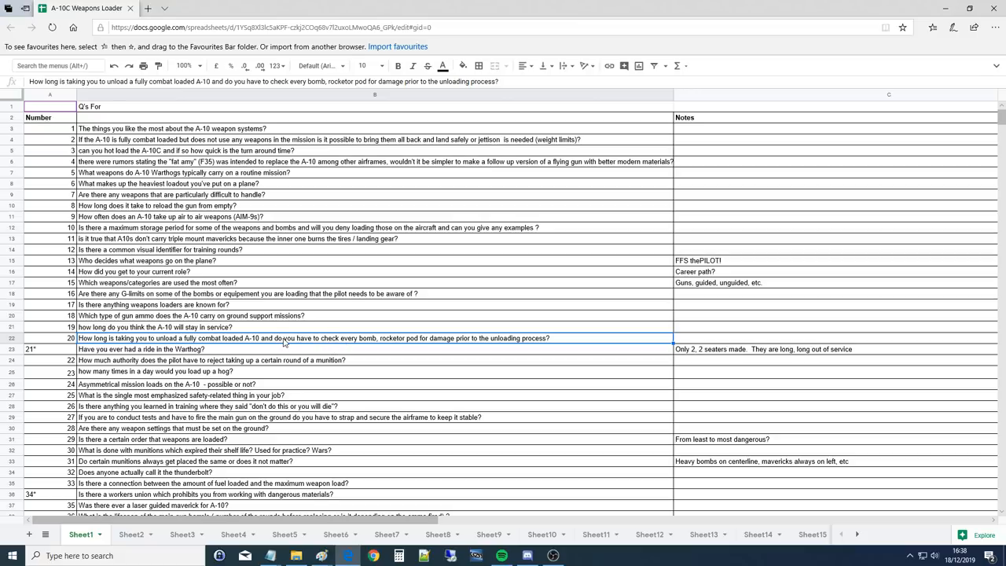
mouse_move(257, 344)
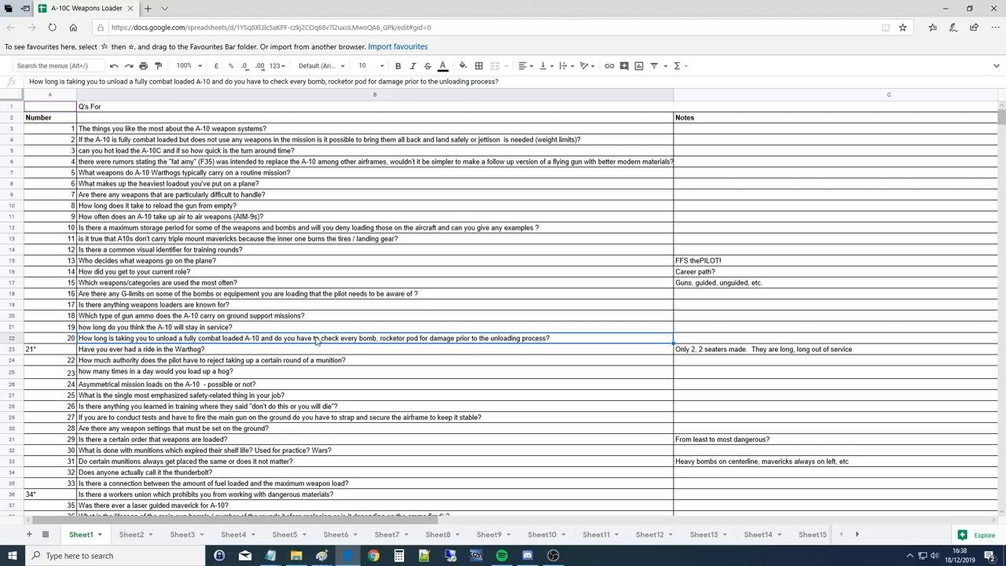
Step from question 21 about riding in the Warthog to question 22 about rejecting a munition round.
left_click(551, 557)
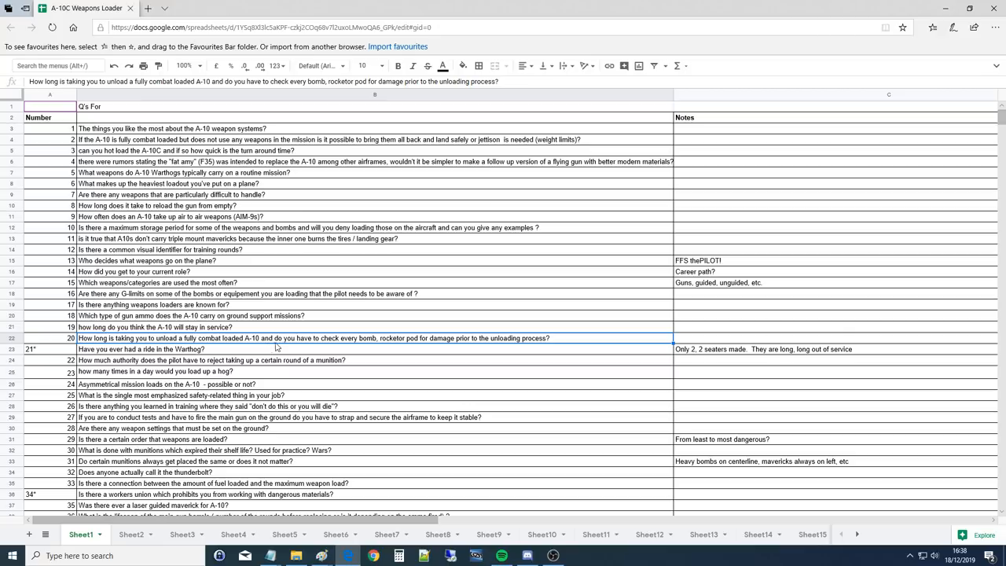
mouse_move(329, 343)
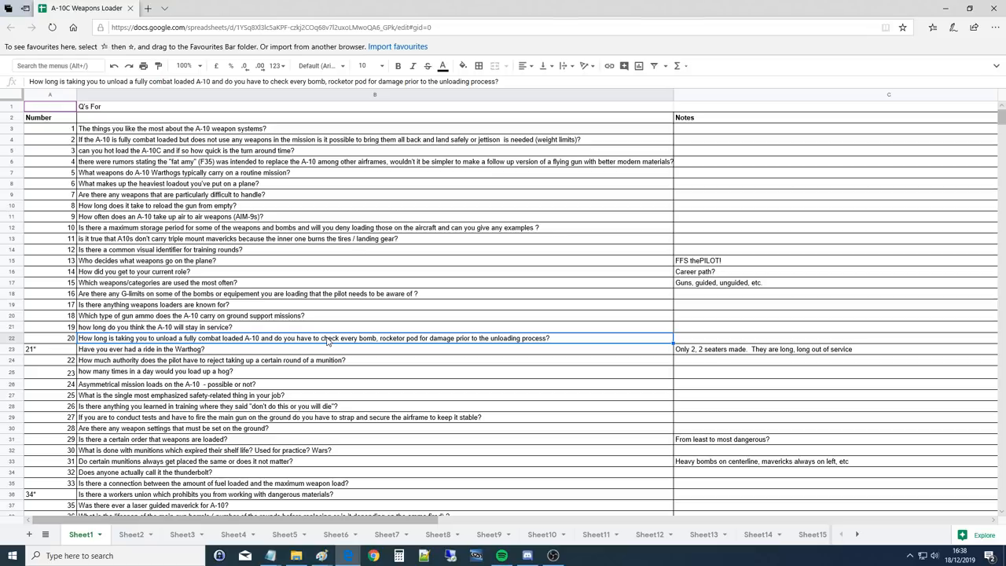
mouse_move(385, 339)
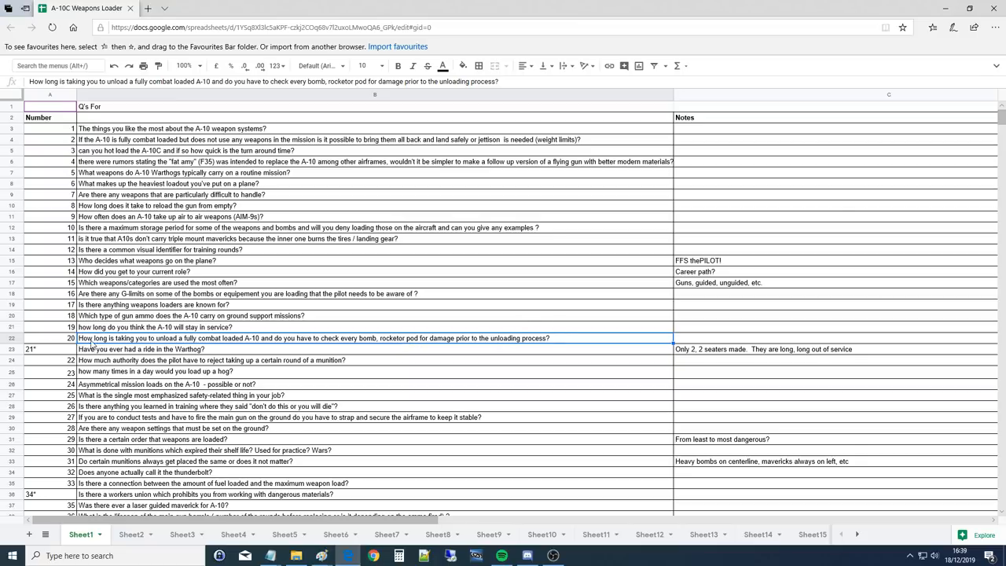
left_click(35, 348)
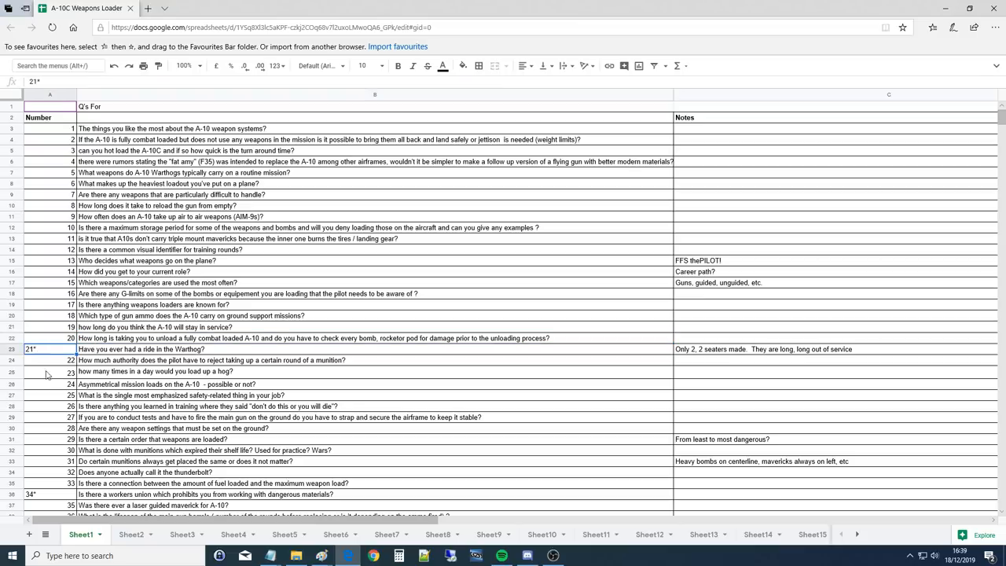
scroll("down", 3)
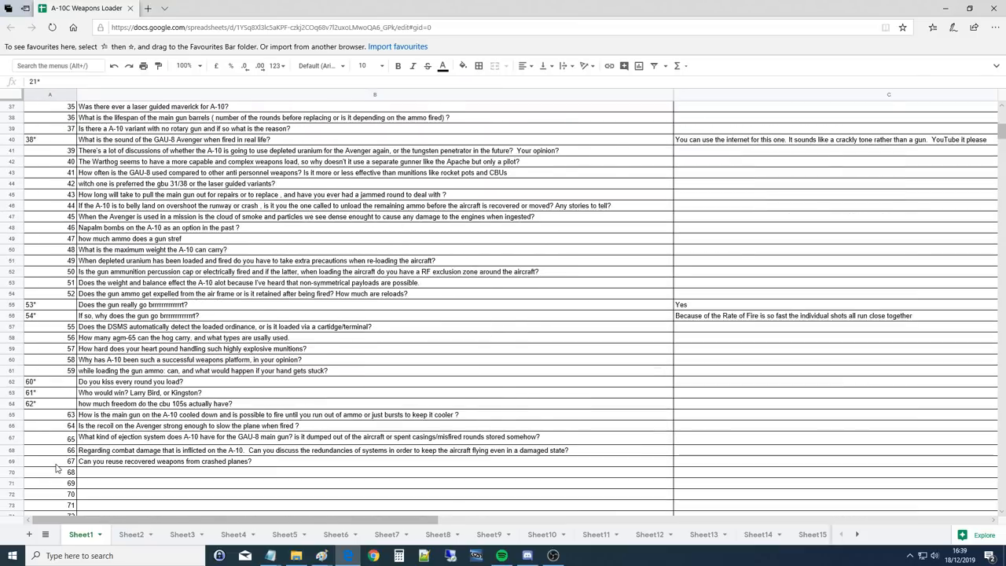
scroll("up", 3)
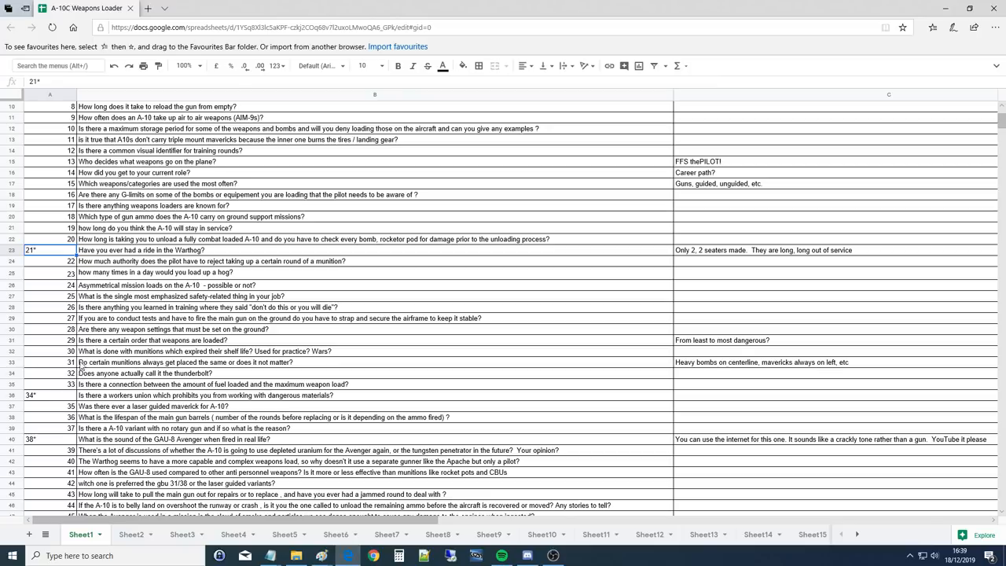
left_click(49, 261)
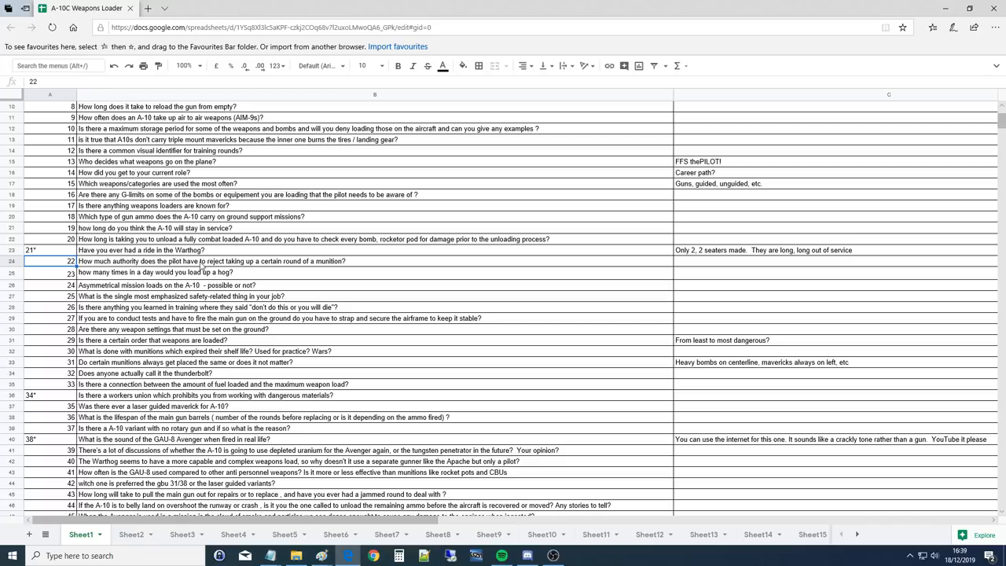
mouse_move(296, 264)
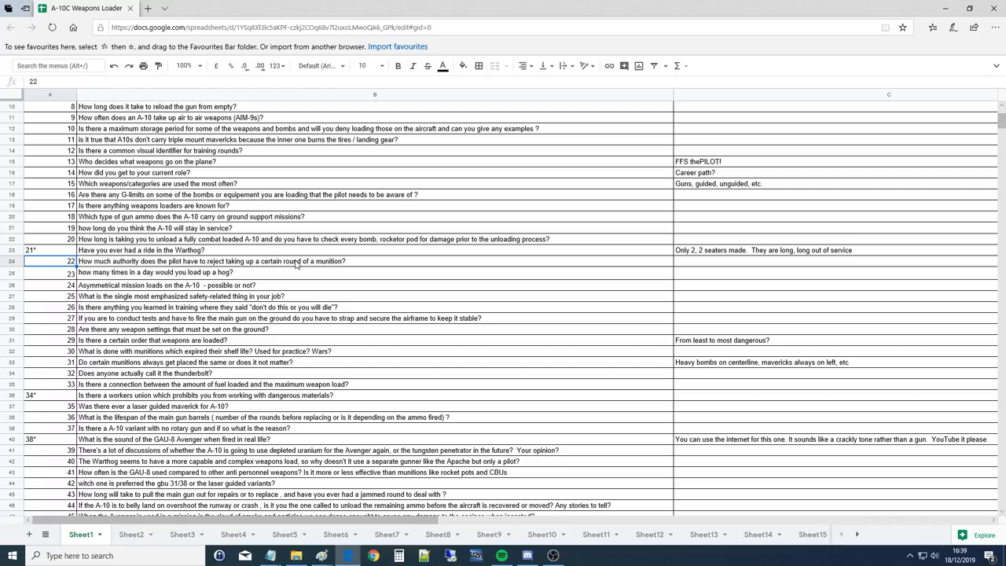
mouse_move(317, 267)
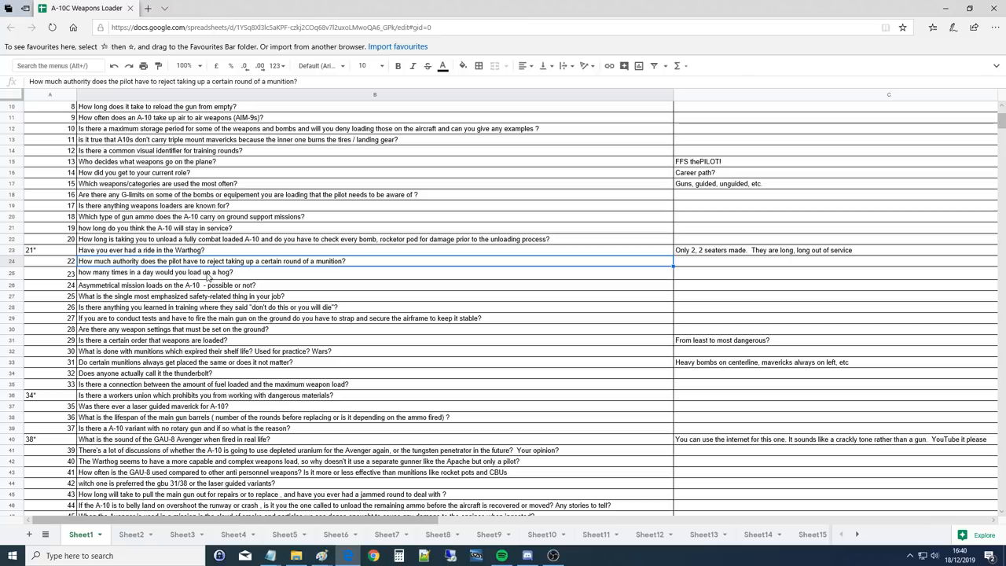
Select question 23 about the single most emphasized safety rule in the loader's job.
left_click(156, 272)
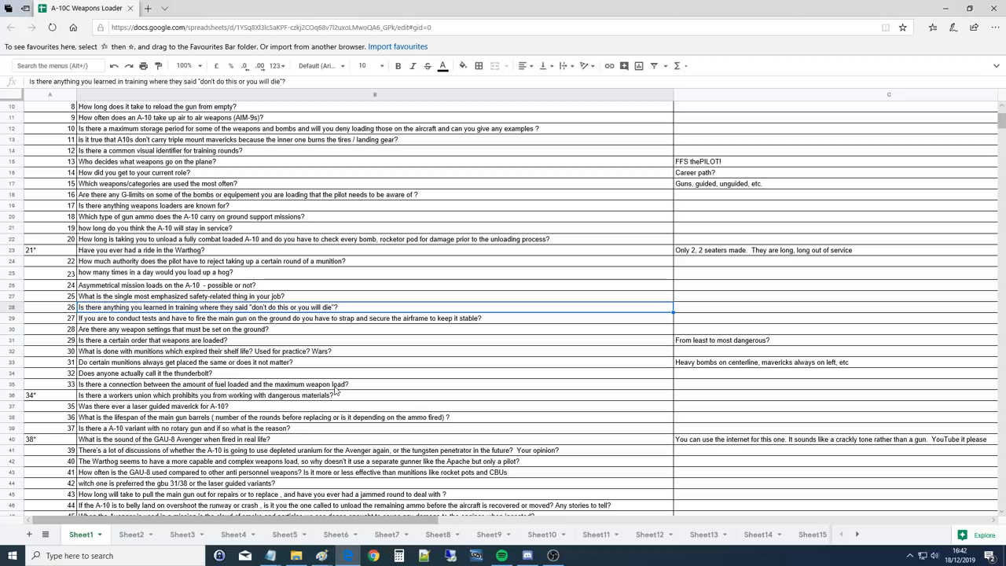
mouse_move(101, 325)
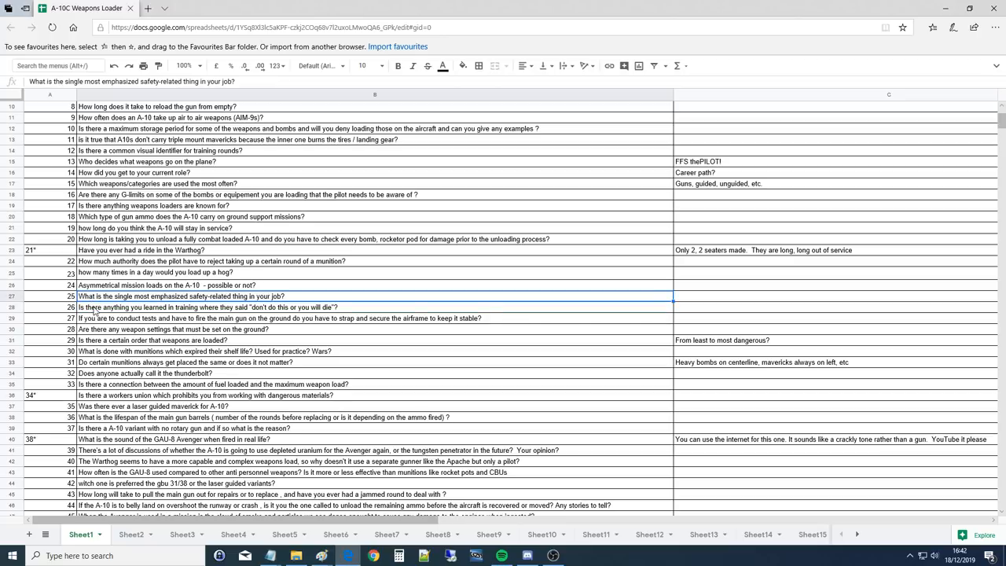
Select question 24 about deadly 'don't do this or you will die' training warnings.
left_click(207, 306)
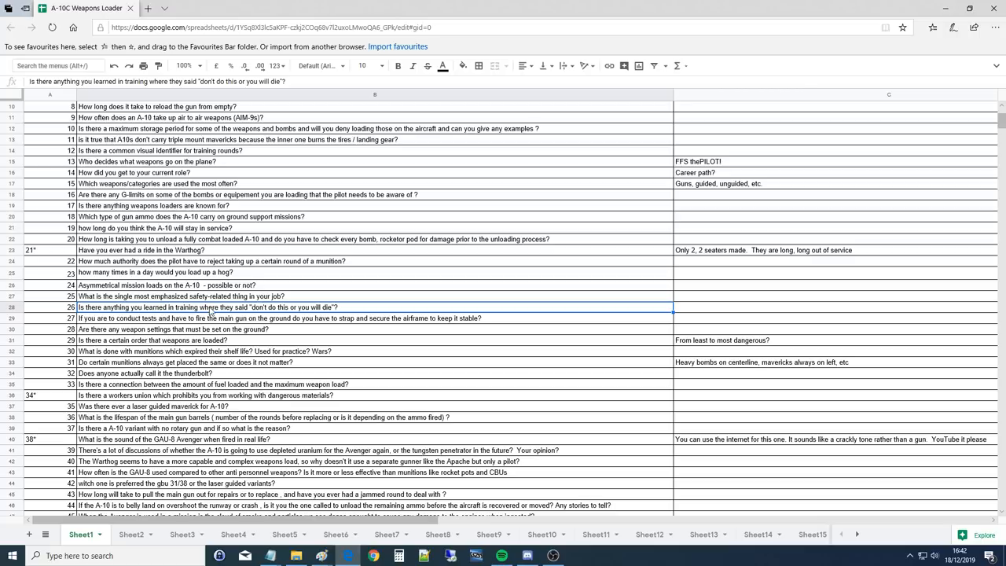
mouse_move(264, 315)
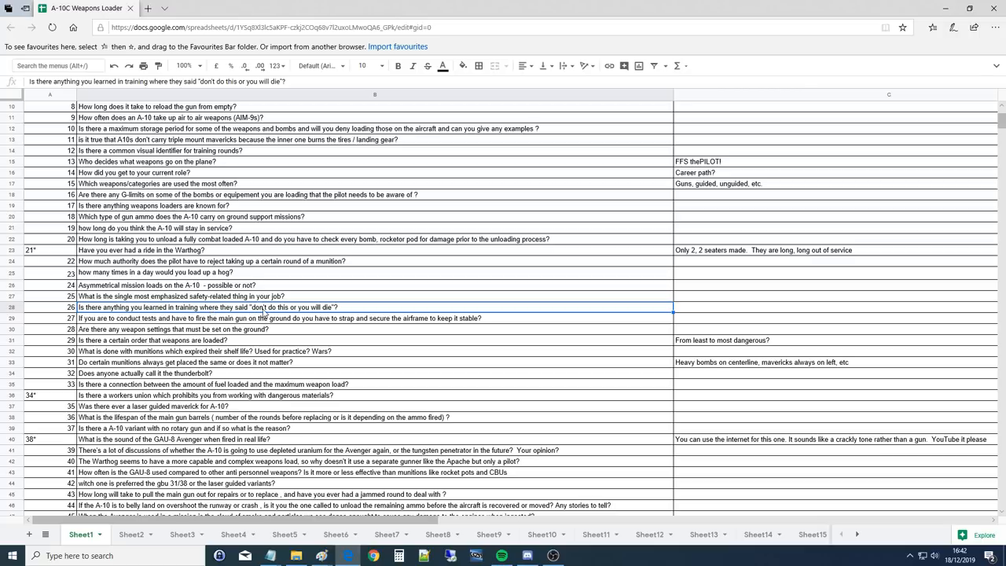
mouse_move(17, 320)
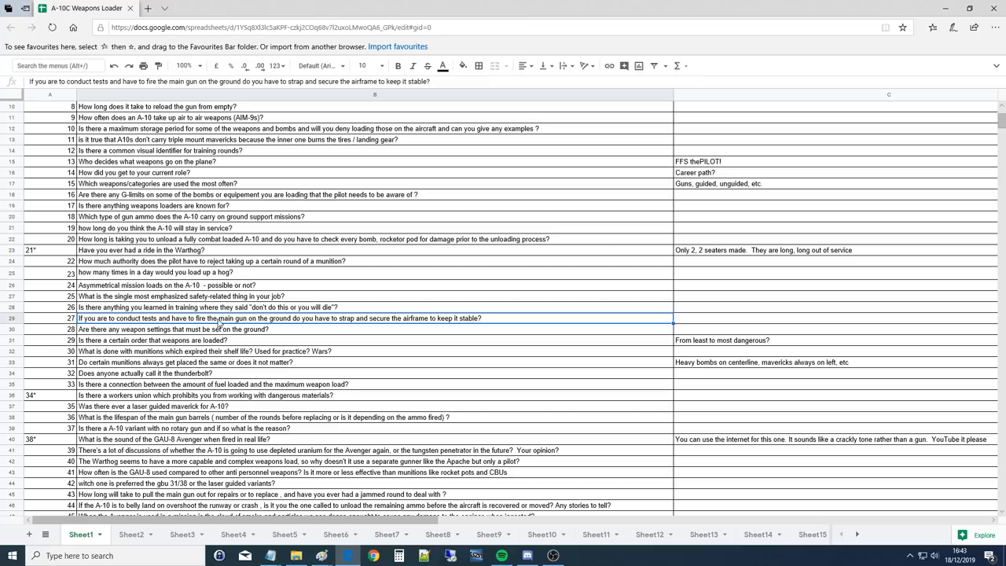
mouse_move(343, 322)
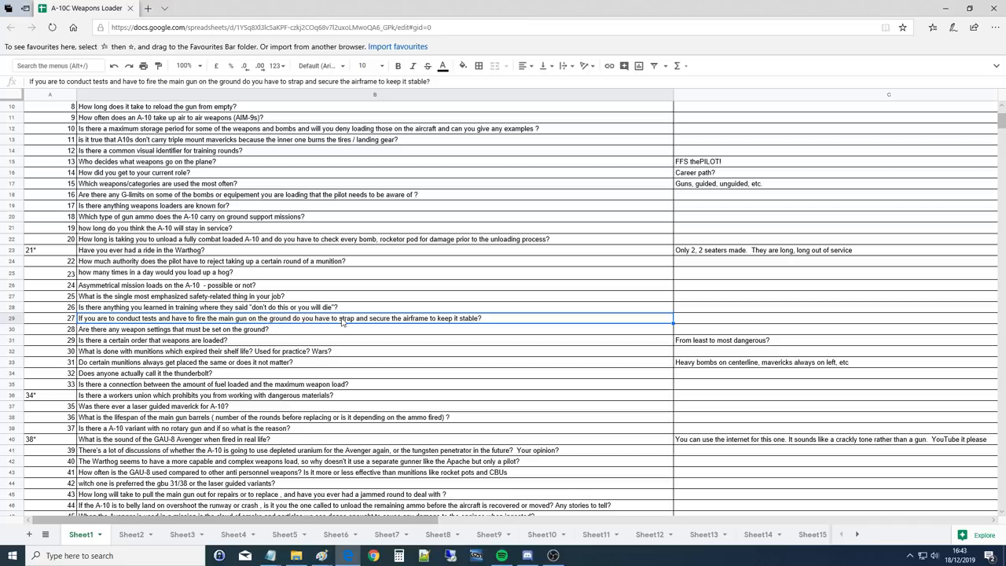
mouse_move(487, 322)
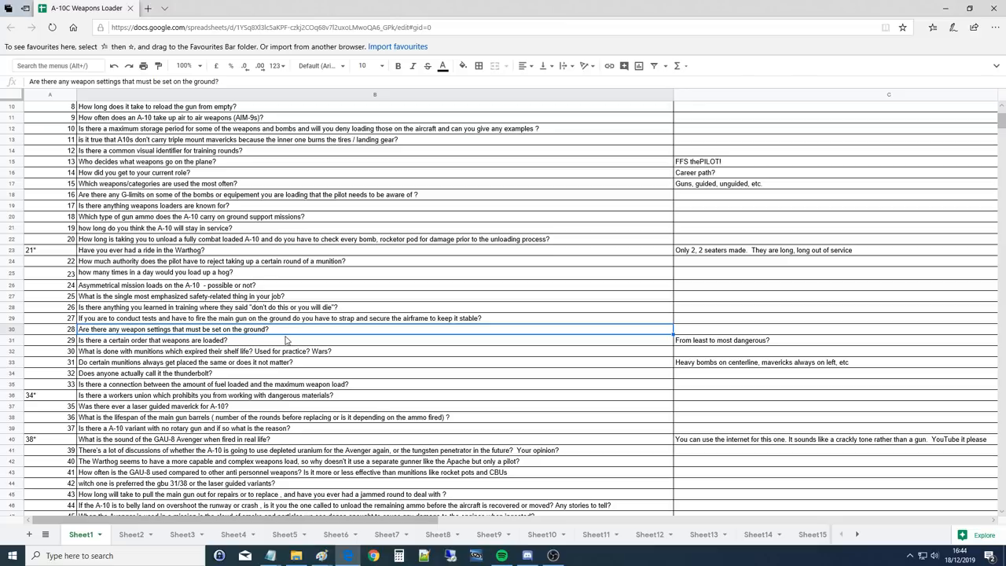
mouse_move(280, 334)
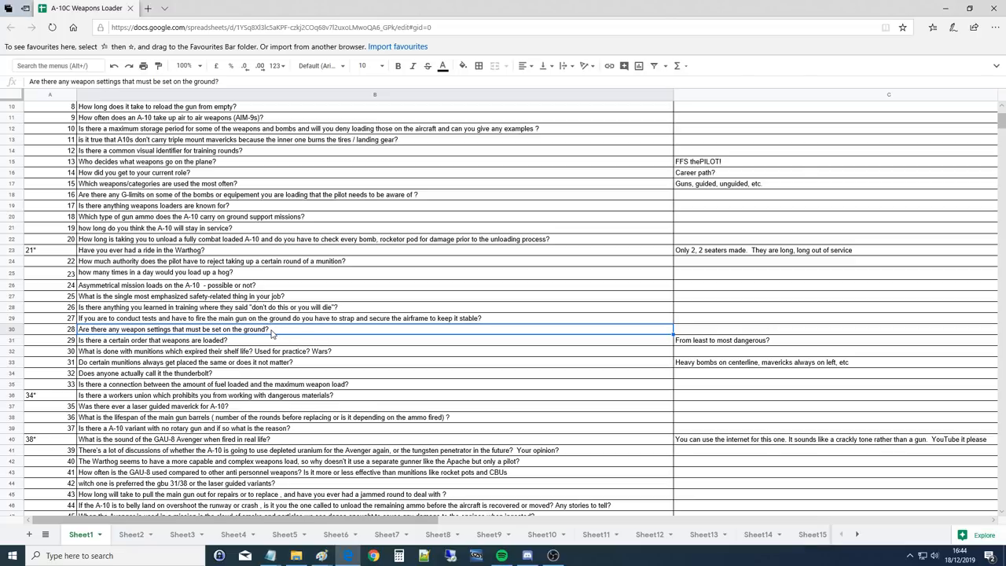
mouse_move(233, 343)
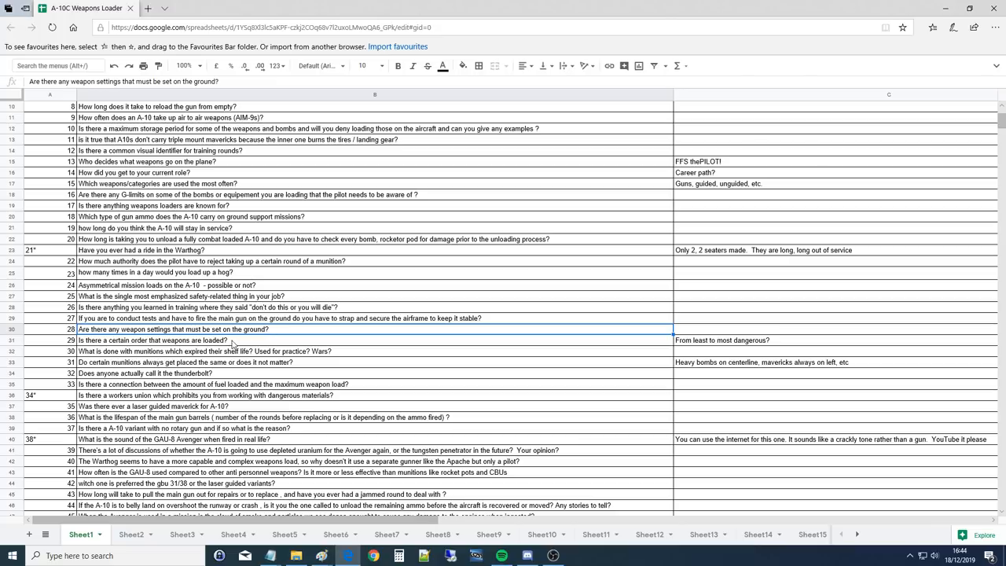
left_click(275, 318)
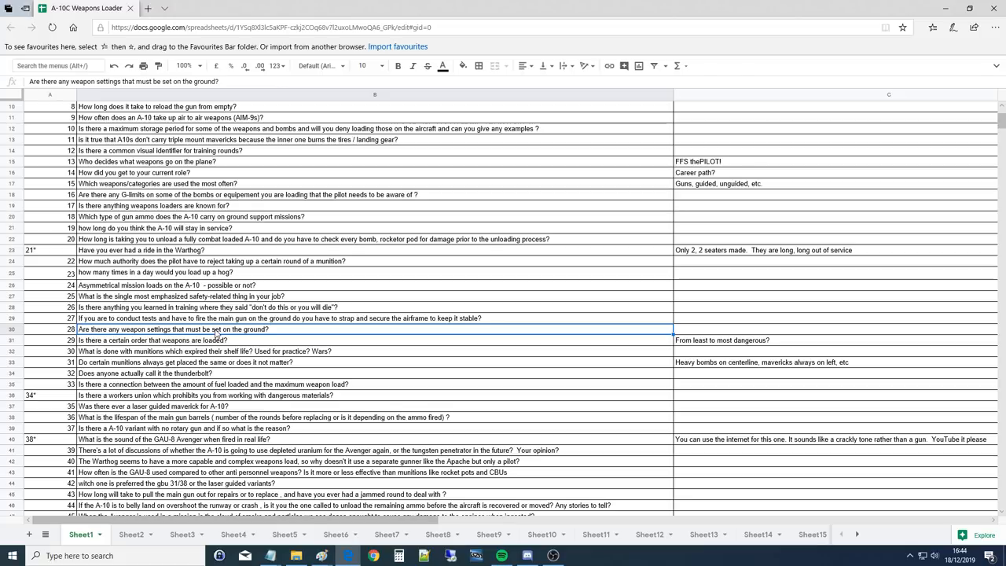
mouse_move(302, 335)
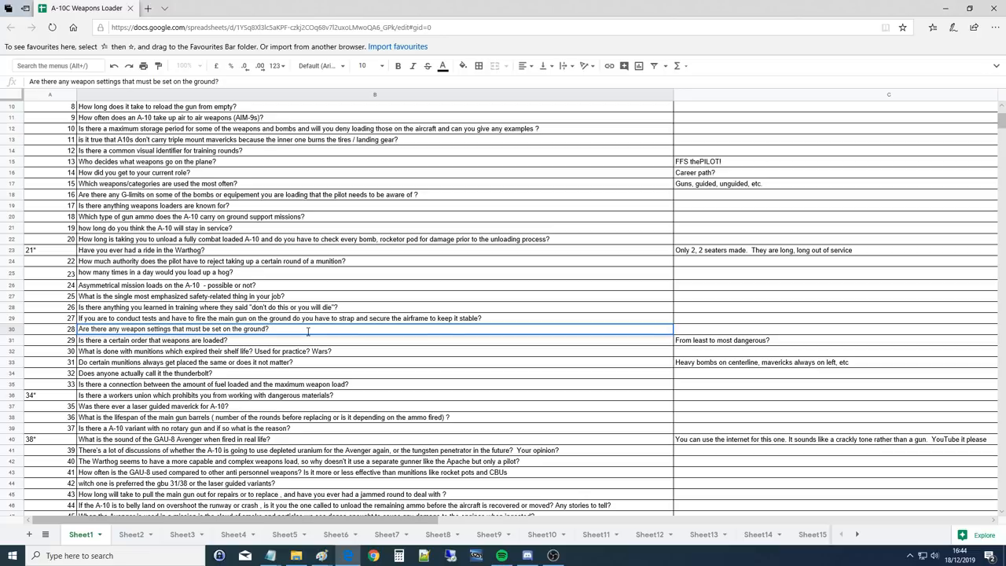
mouse_move(295, 339)
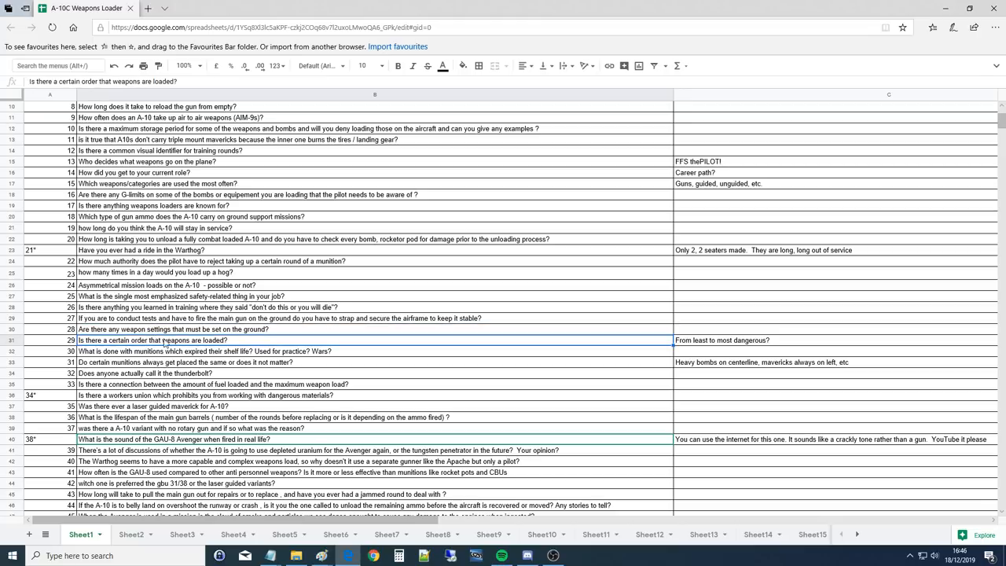
mouse_move(206, 340)
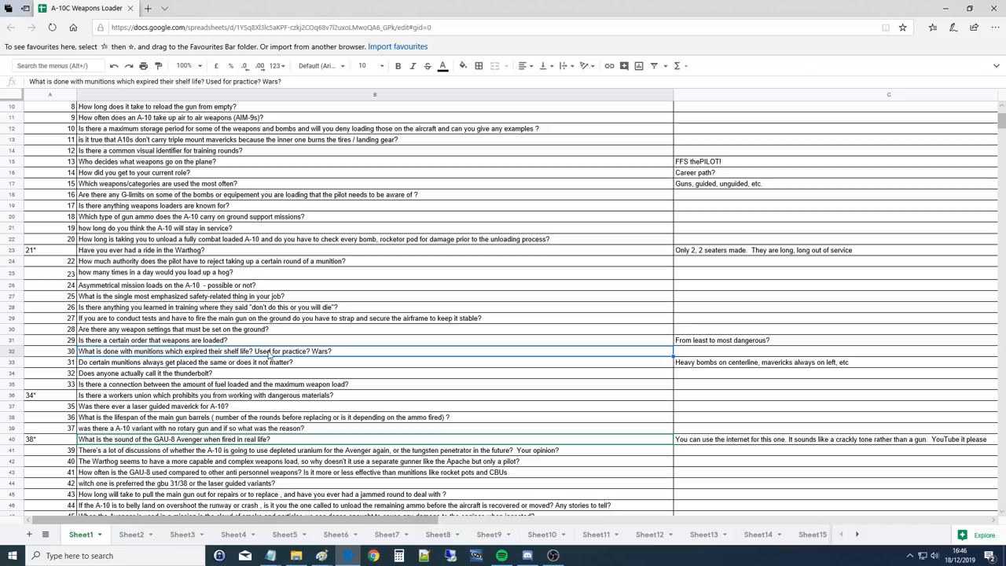
mouse_move(308, 415)
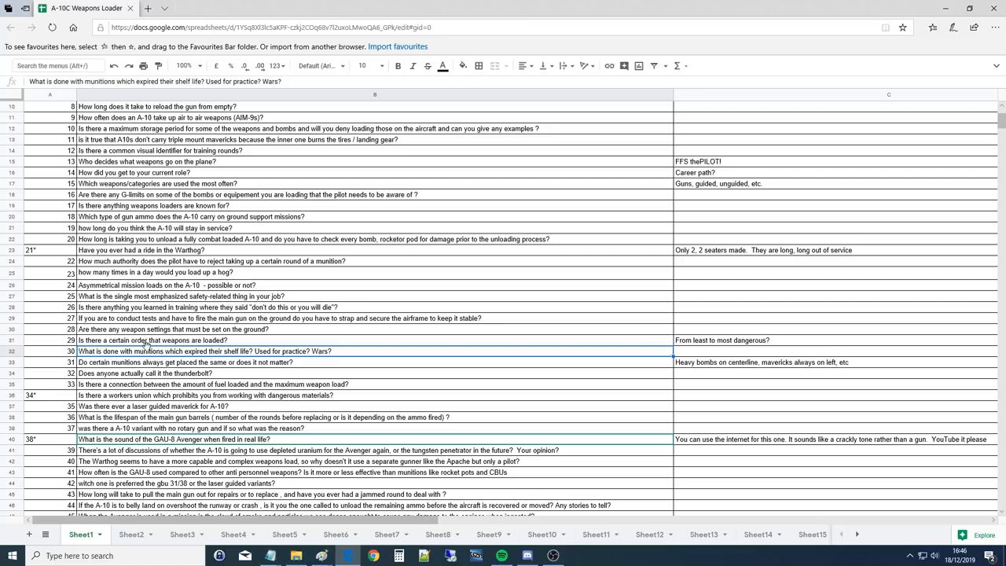
mouse_move(330, 365)
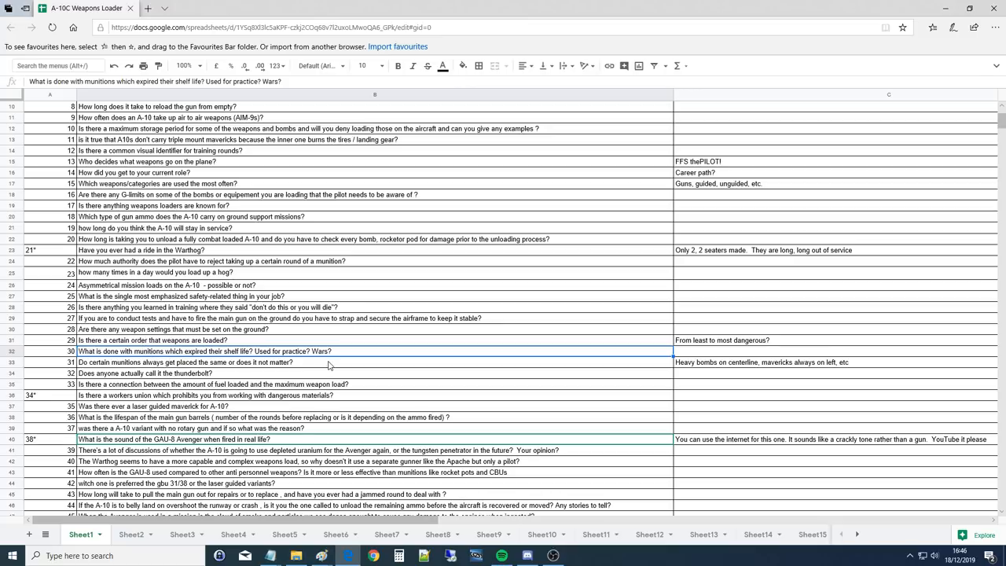
mouse_move(254, 367)
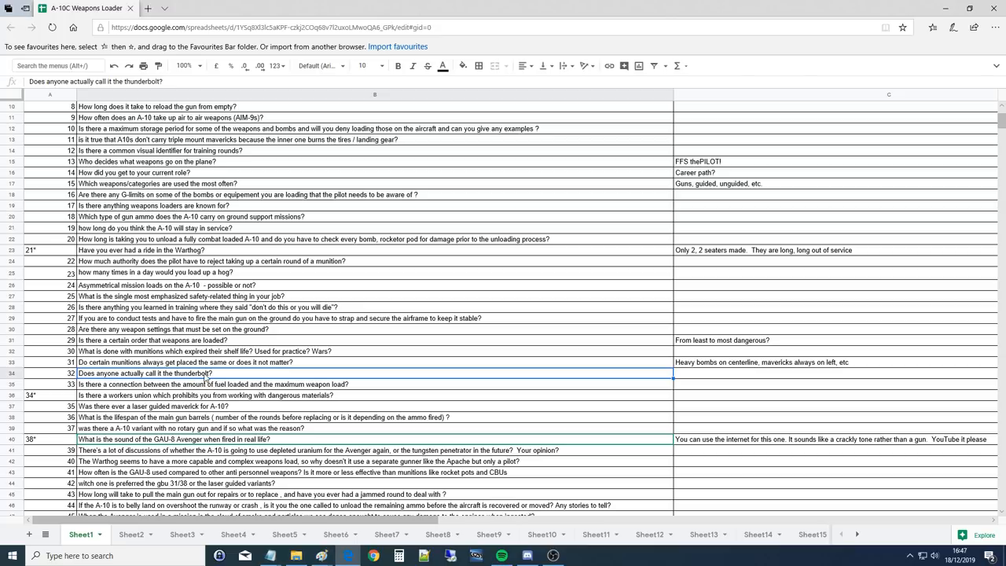
Move past the thunderbolt nickname and fuel-versus-weapon-load questions down to the gun barrel and GAU-8 rows.
double_click(192, 372)
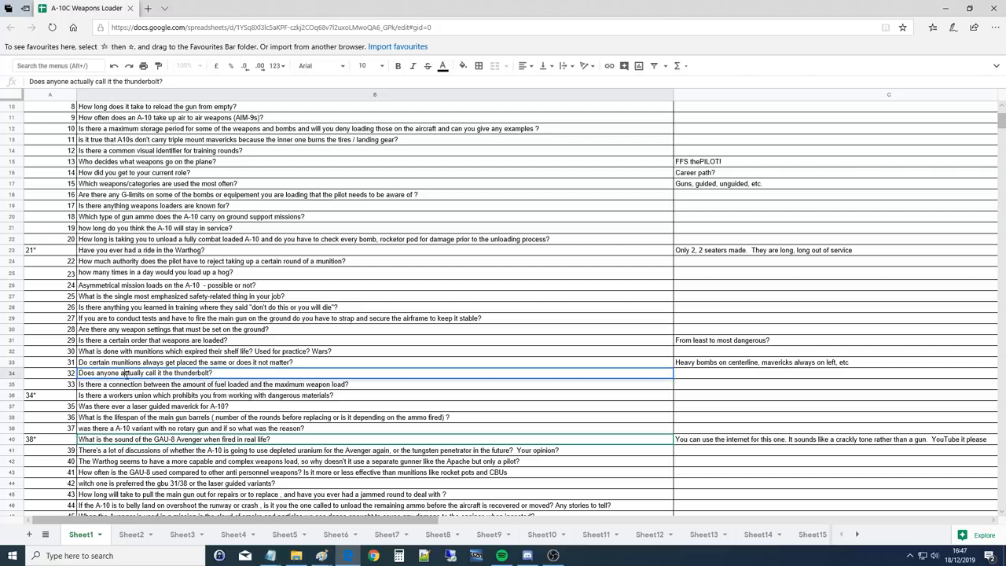
left_click(236, 383)
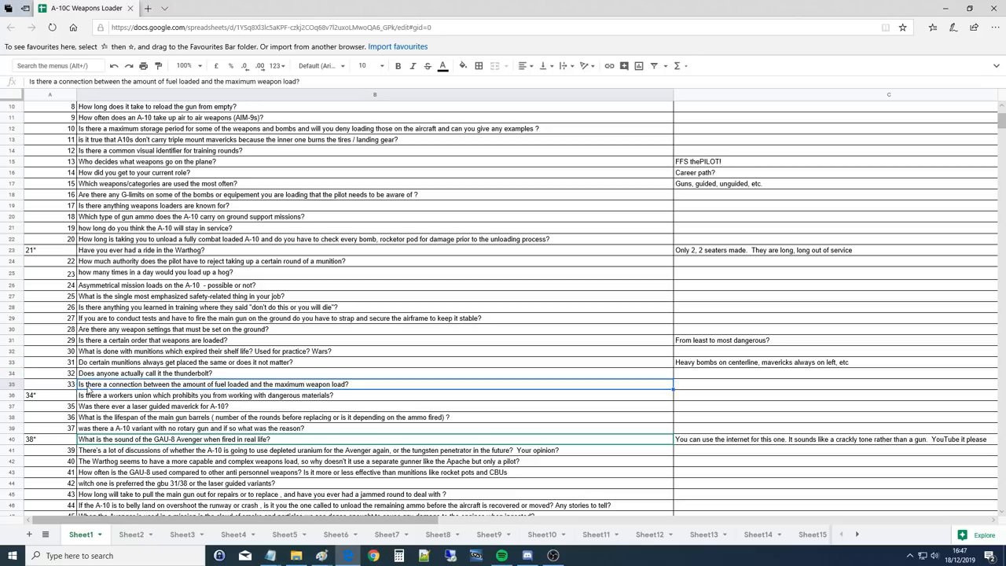
scroll("down", 3)
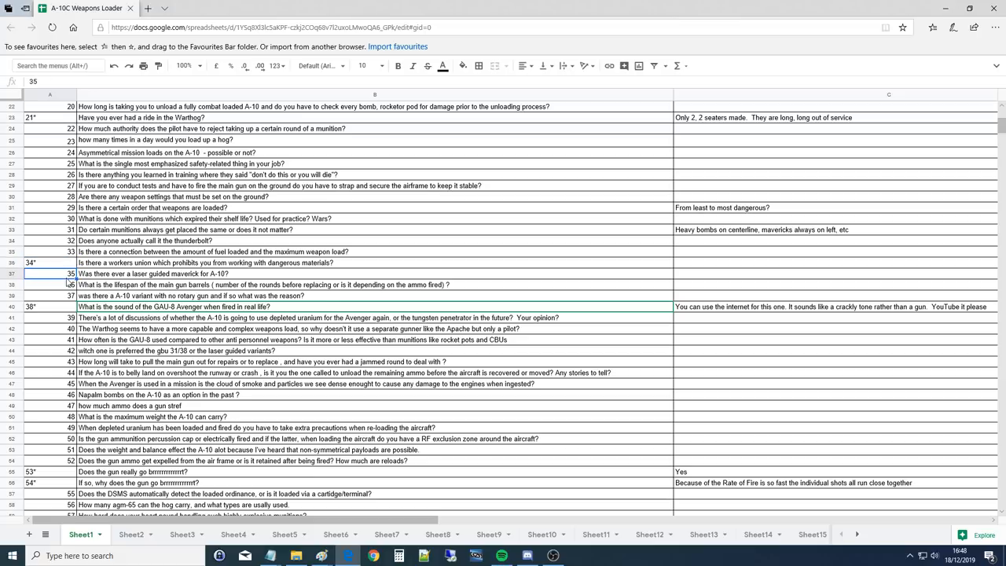
mouse_move(163, 280)
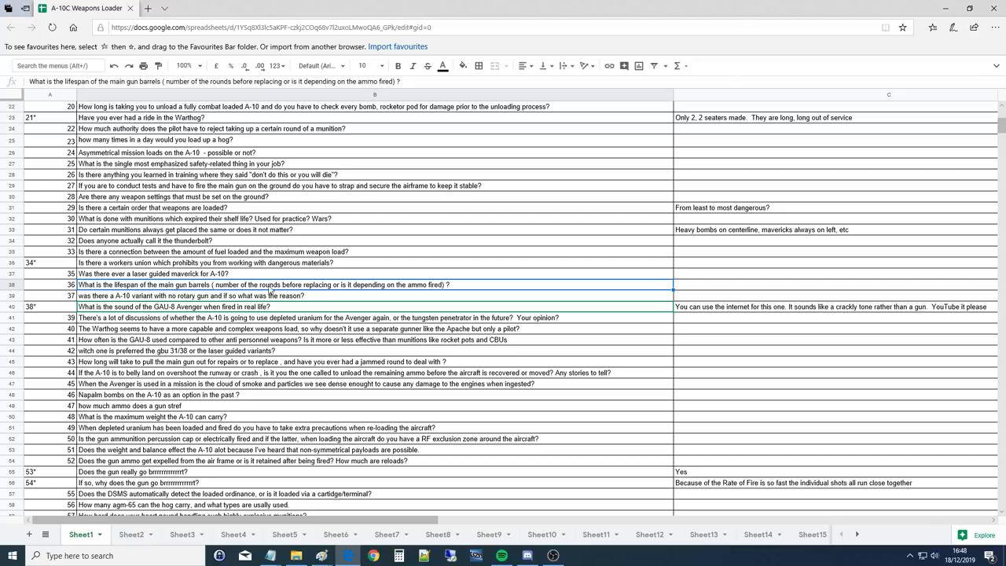
mouse_move(383, 291)
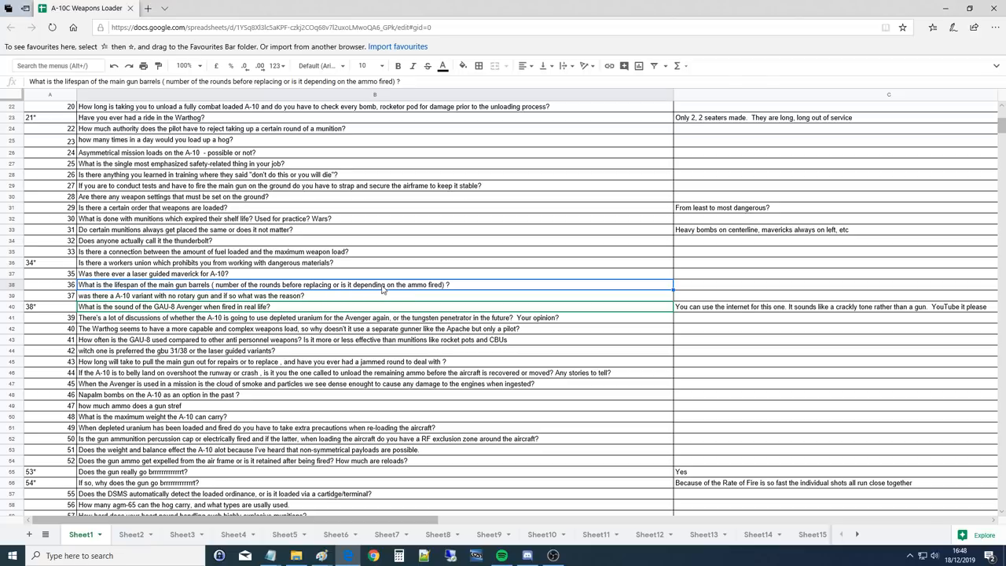
mouse_move(449, 291)
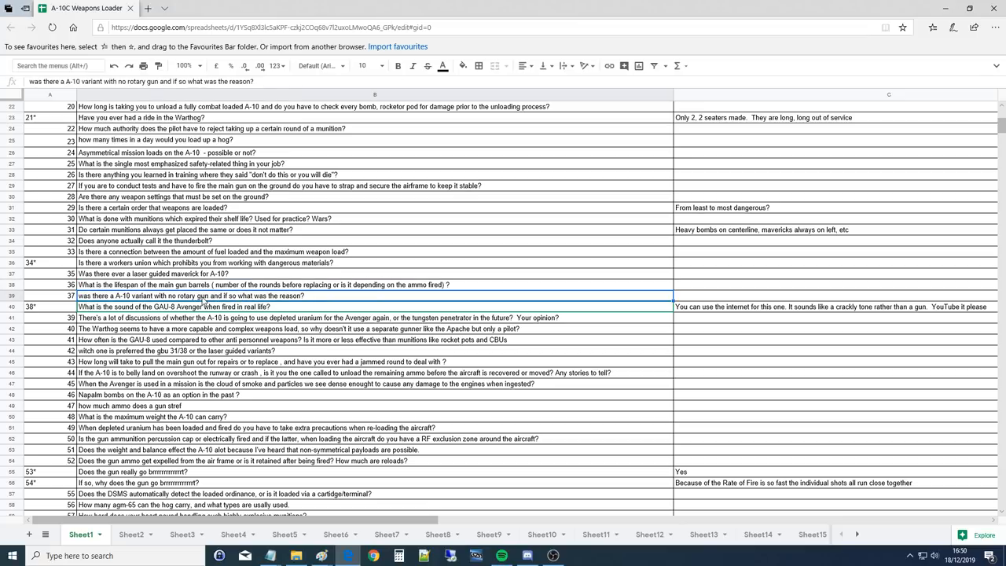
scroll("down", 3)
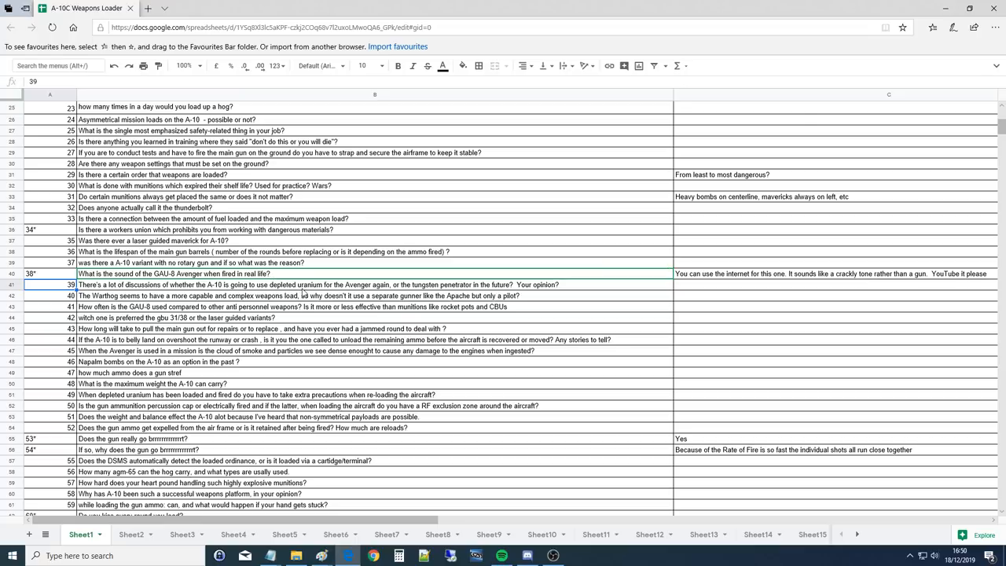
mouse_move(449, 289)
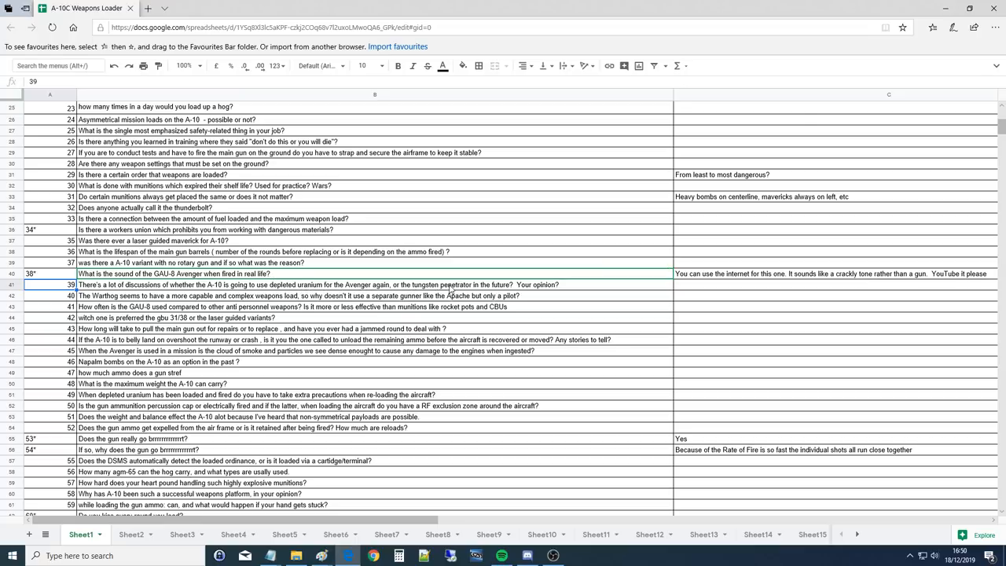
mouse_move(531, 289)
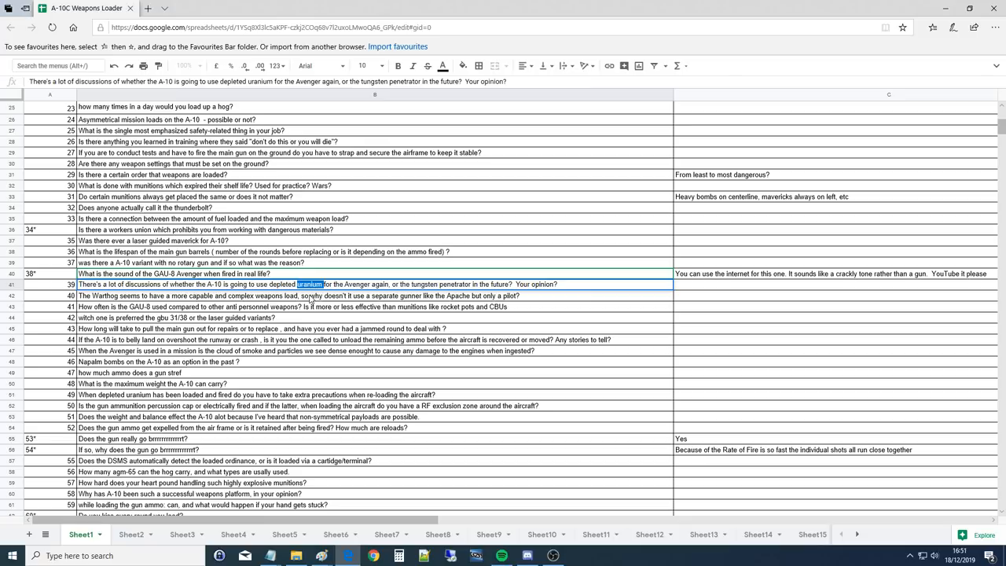
left_click(553, 557)
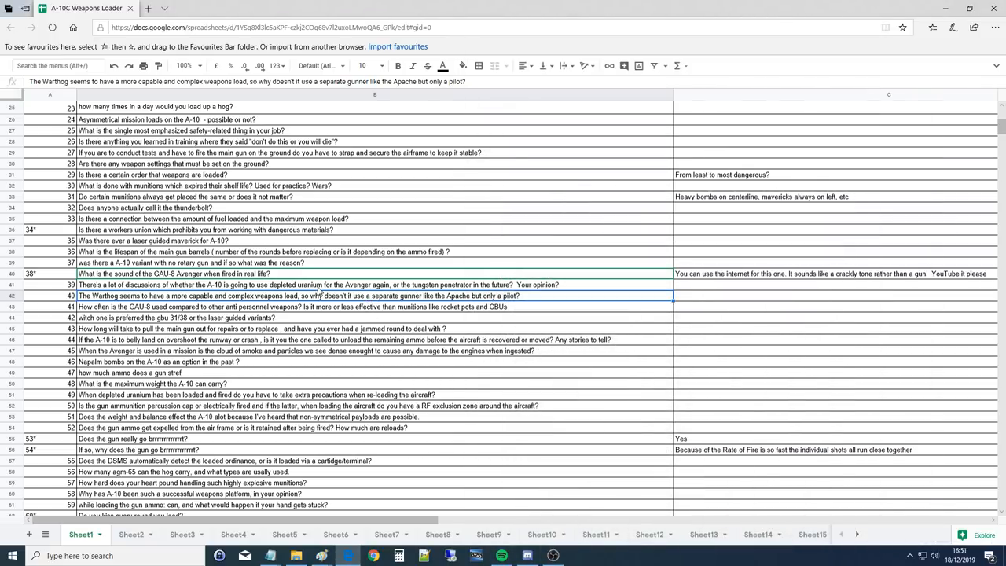
left_click(314, 283)
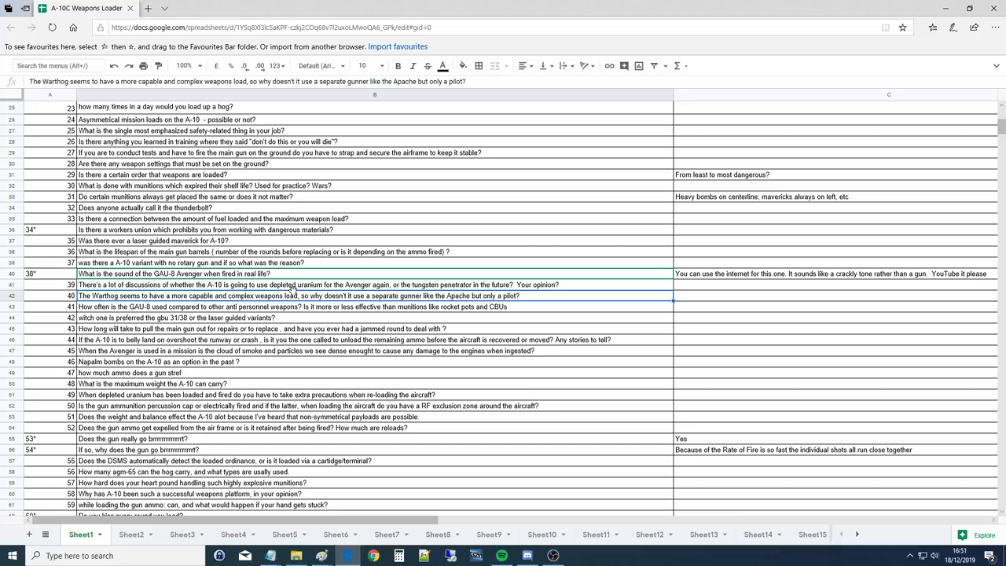
mouse_move(365, 302)
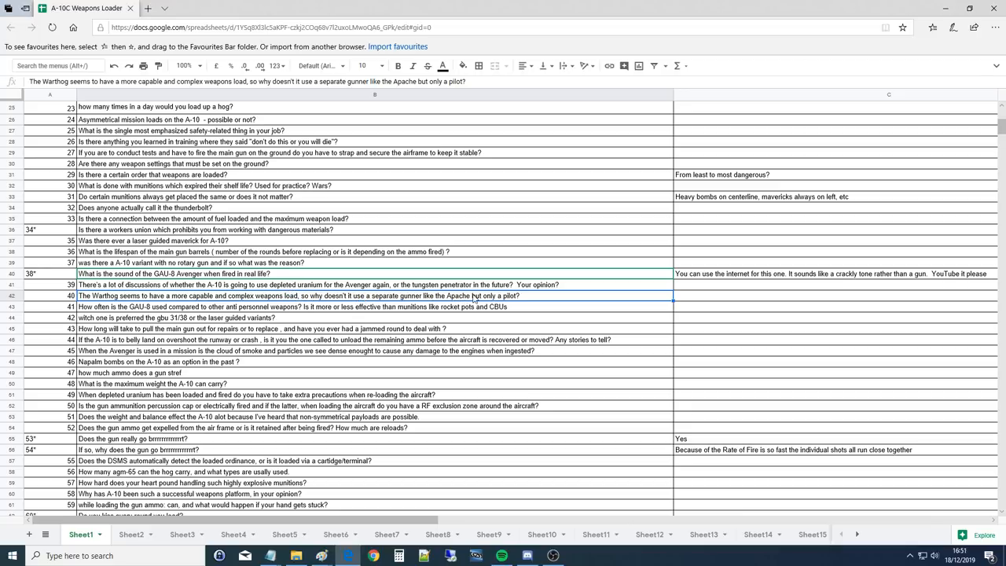
mouse_move(519, 305)
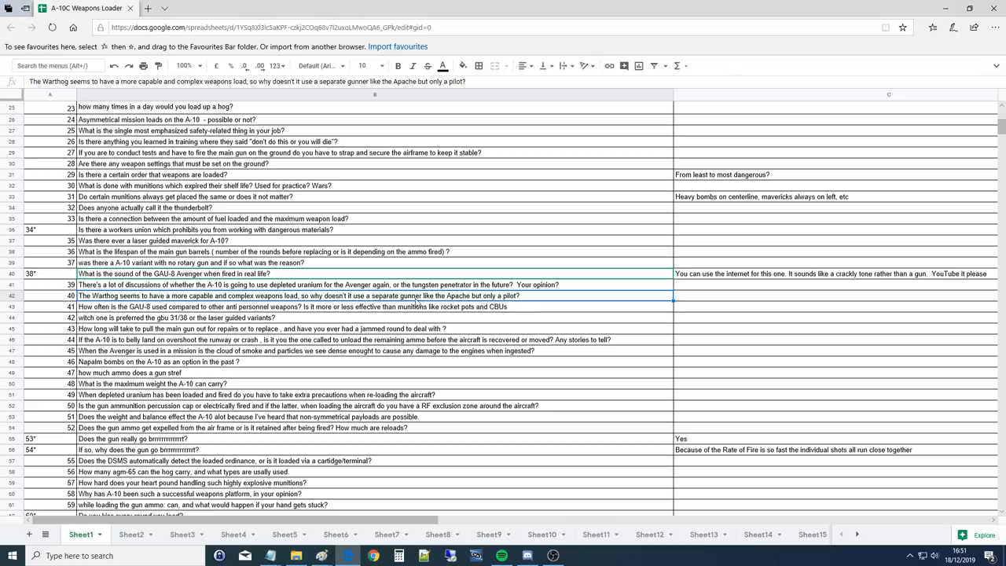
mouse_move(392, 306)
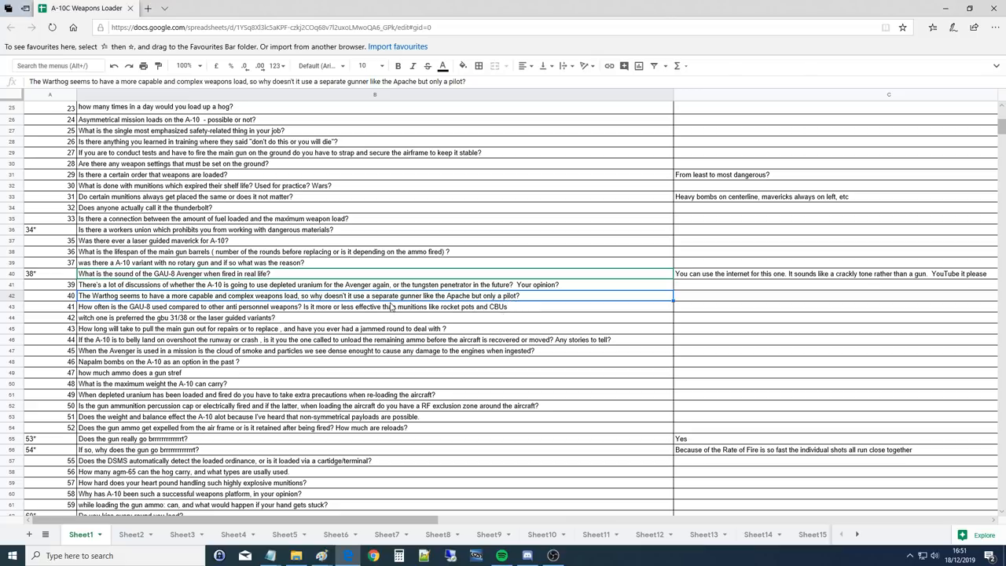
mouse_move(358, 312)
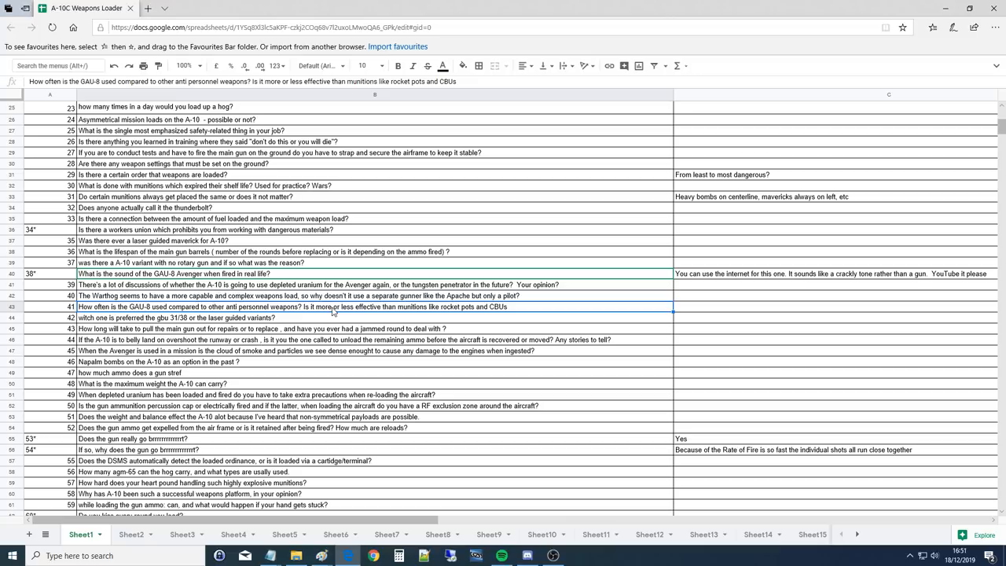
mouse_move(297, 312)
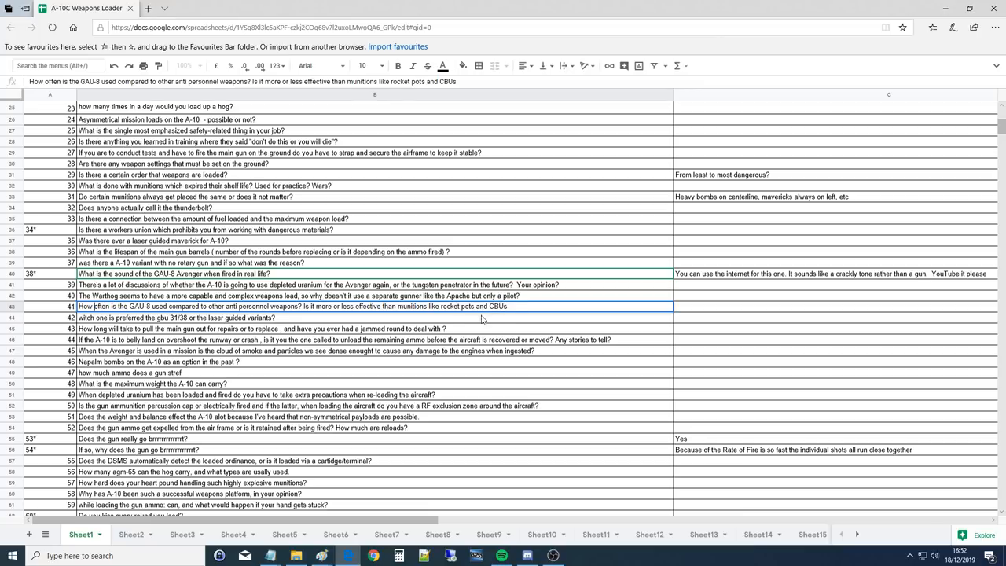
mouse_move(448, 321)
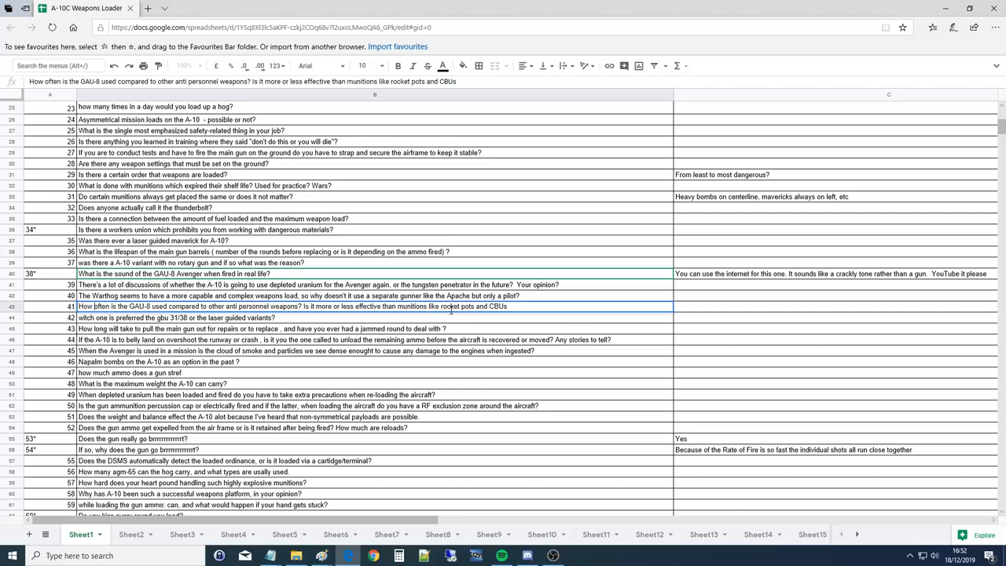
mouse_move(465, 317)
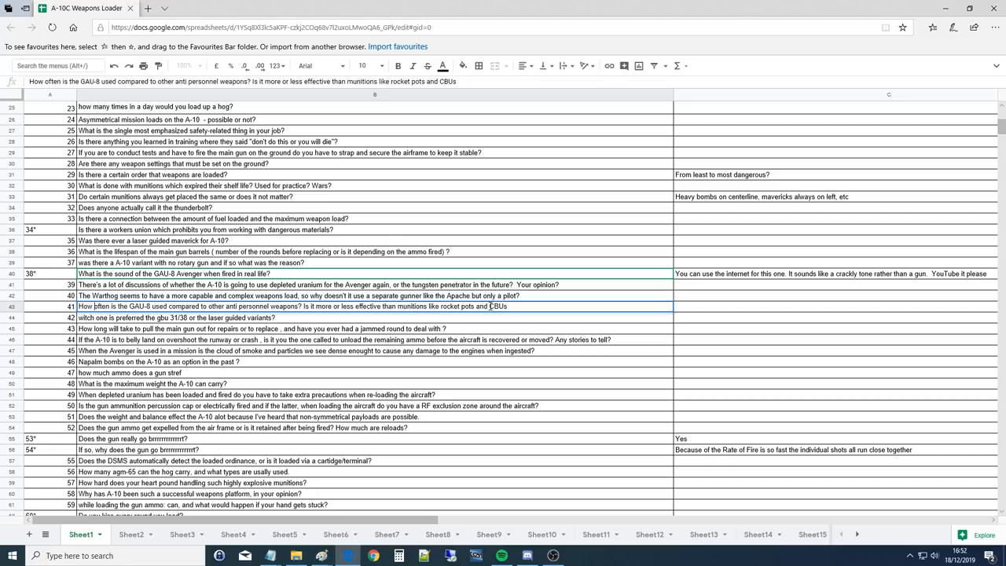
double_click(495, 304)
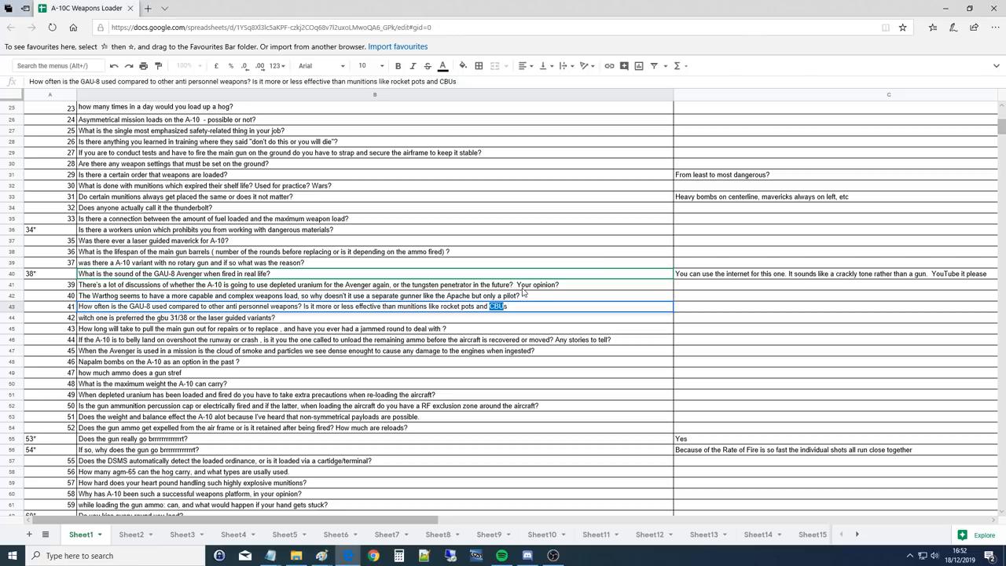
mouse_move(464, 320)
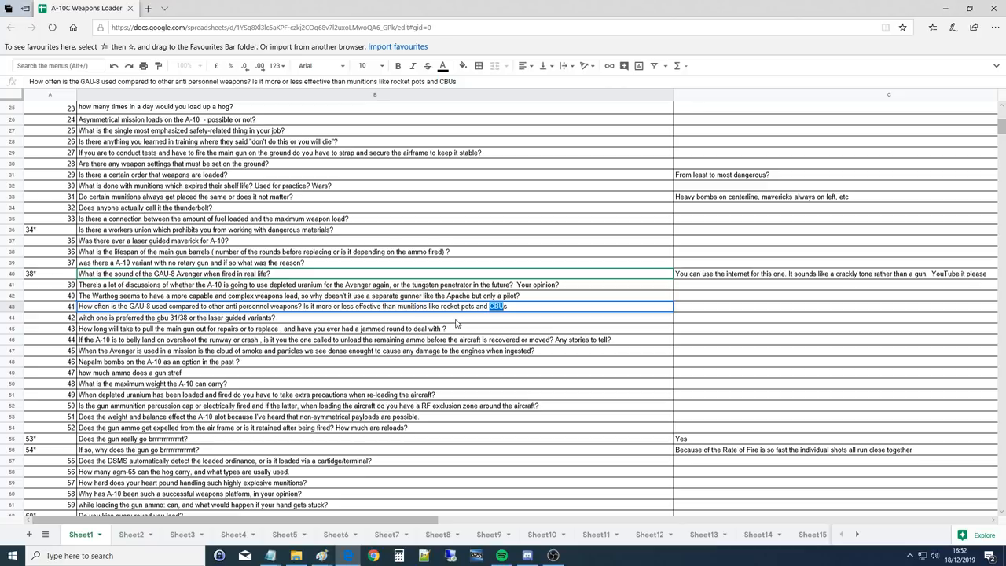
mouse_move(457, 323)
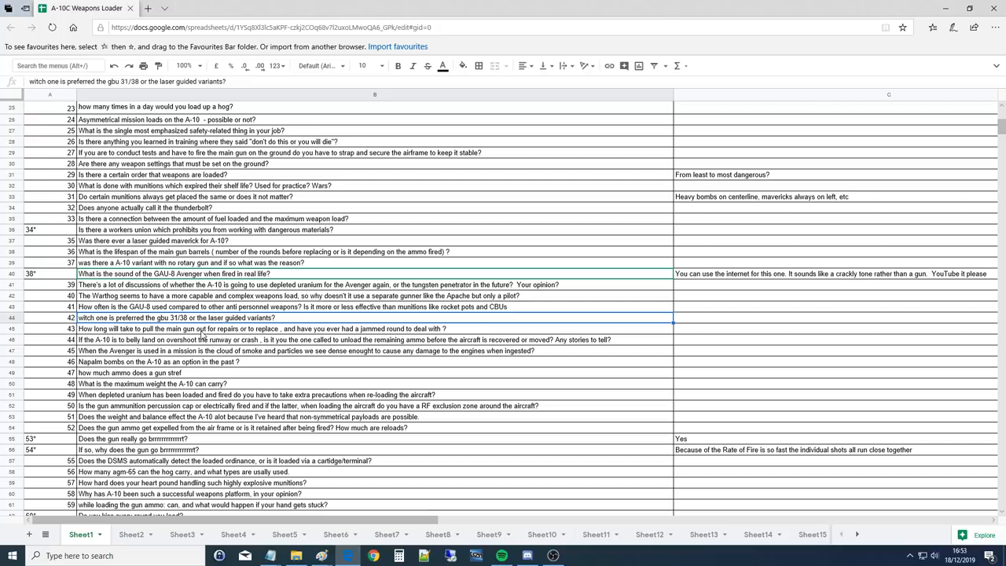
left_click(553, 556)
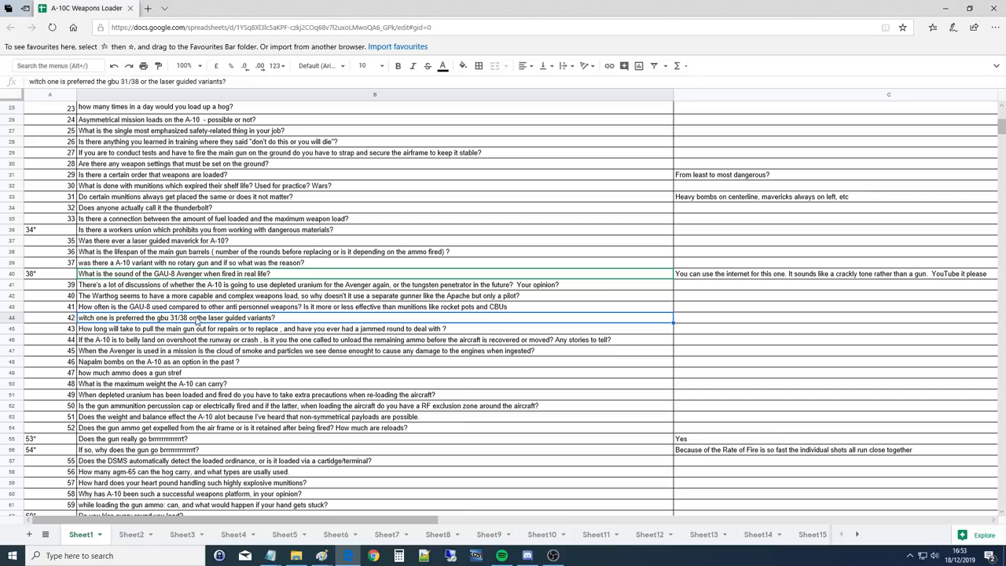
mouse_move(191, 320)
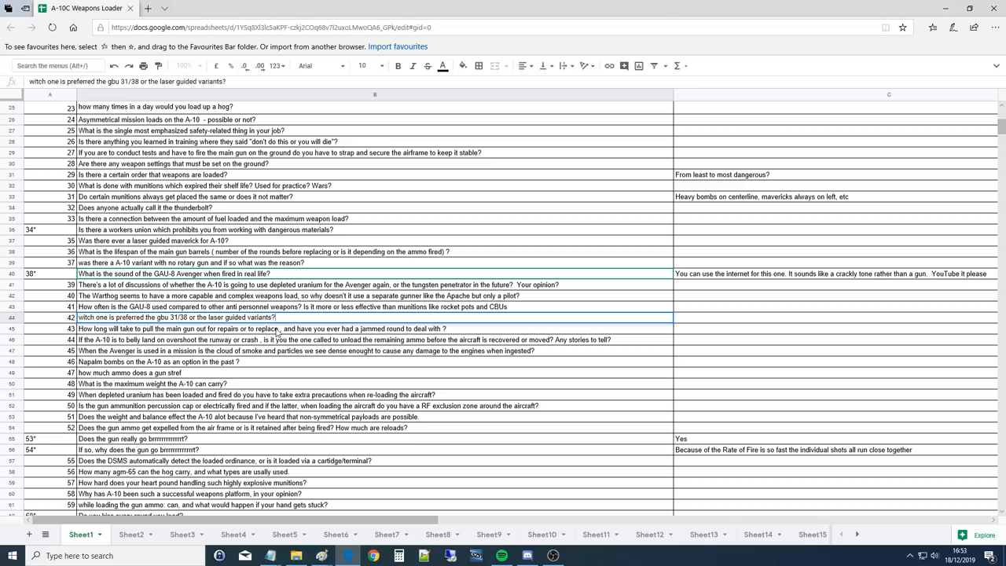
left_click(275, 328)
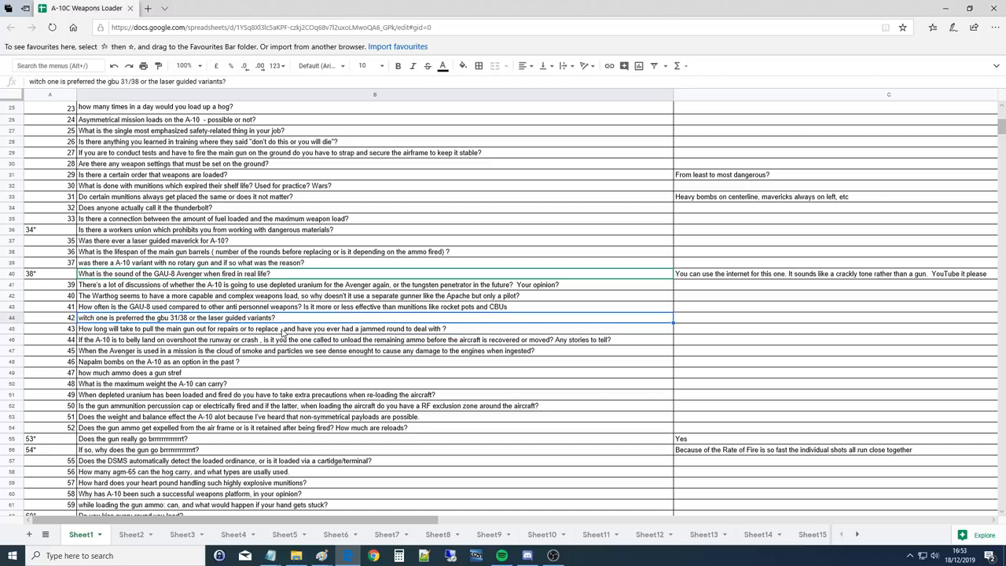
left_click(235, 329)
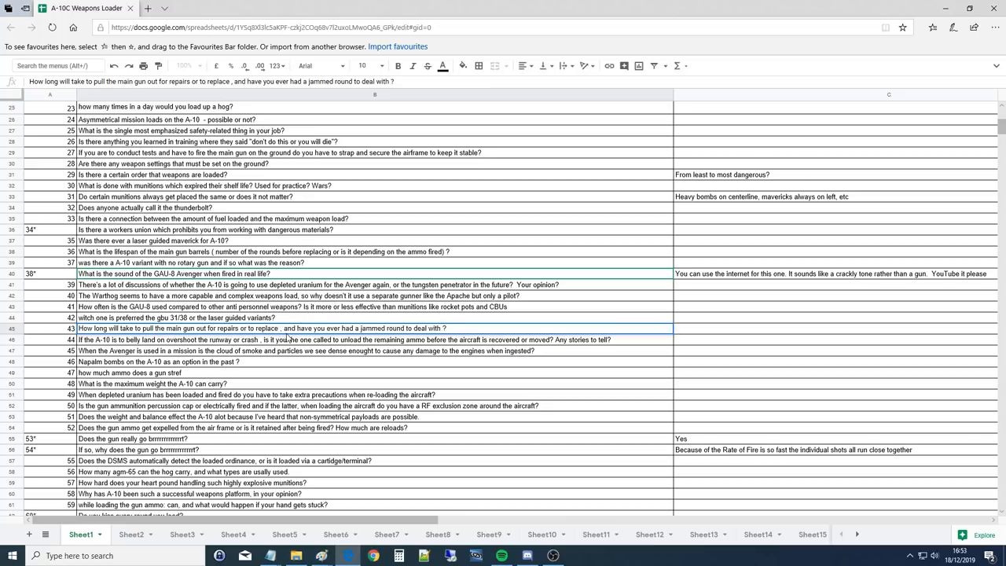
left_click(315, 340)
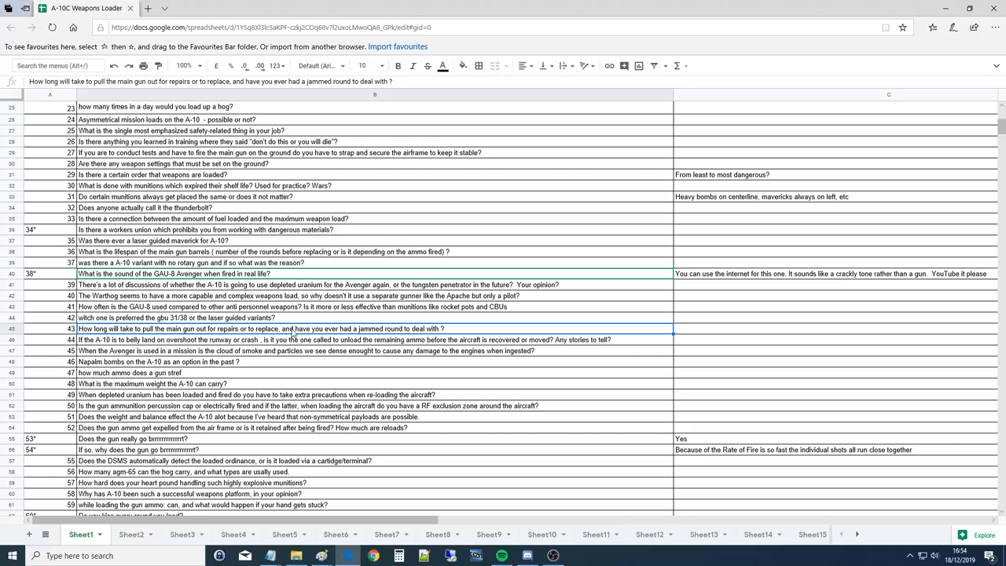
mouse_move(396, 333)
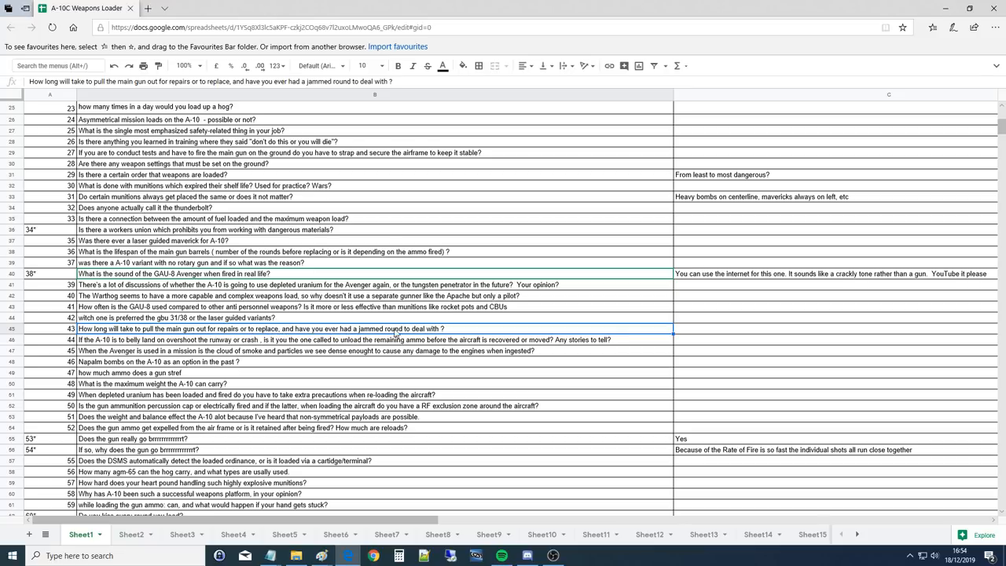
mouse_move(338, 371)
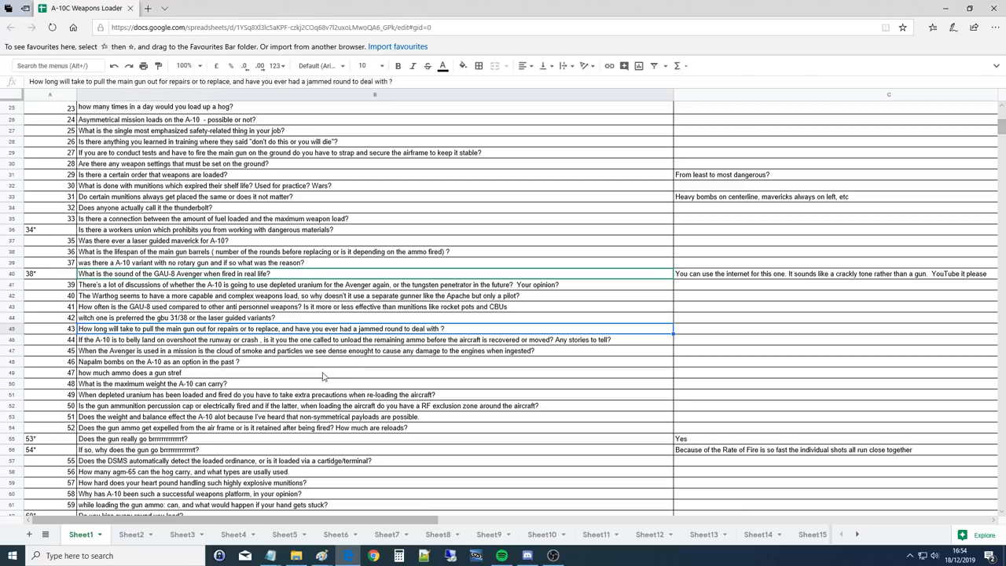
mouse_move(348, 361)
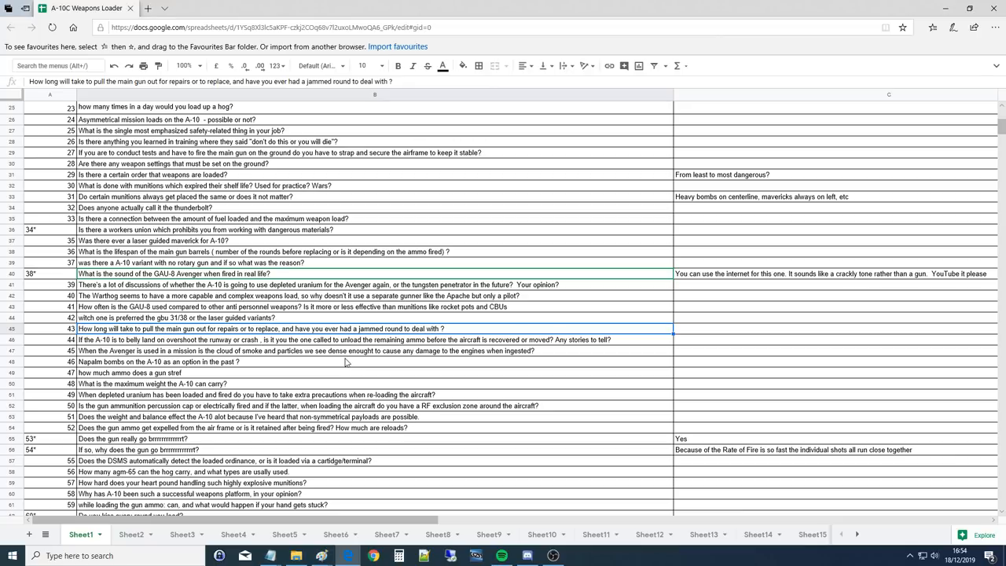
mouse_move(349, 355)
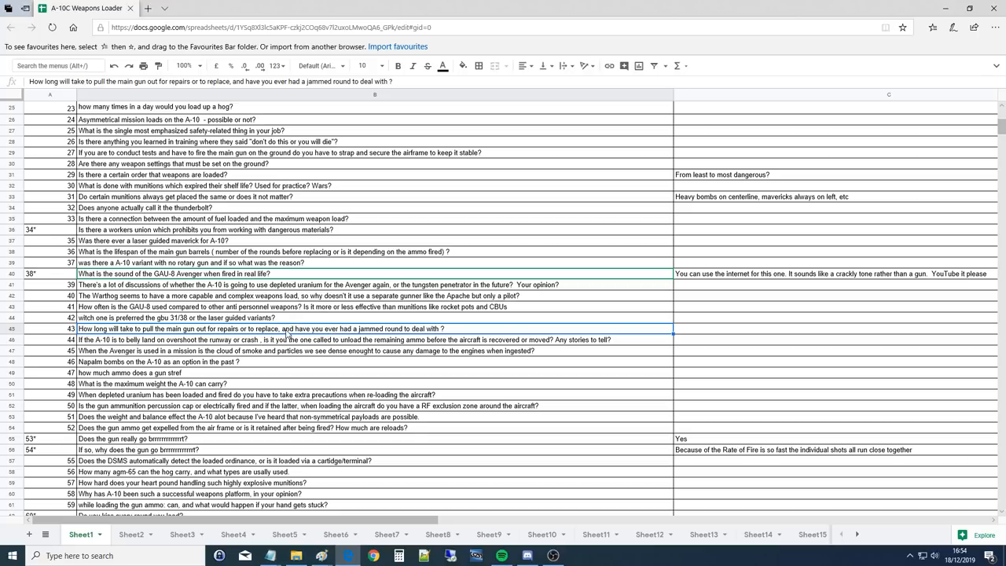
mouse_move(321, 314)
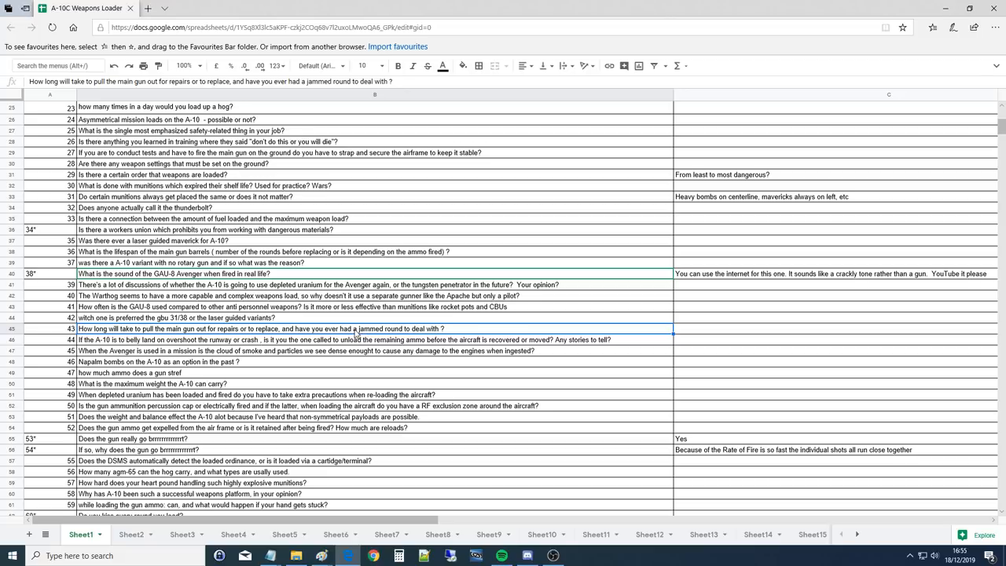
mouse_move(364, 333)
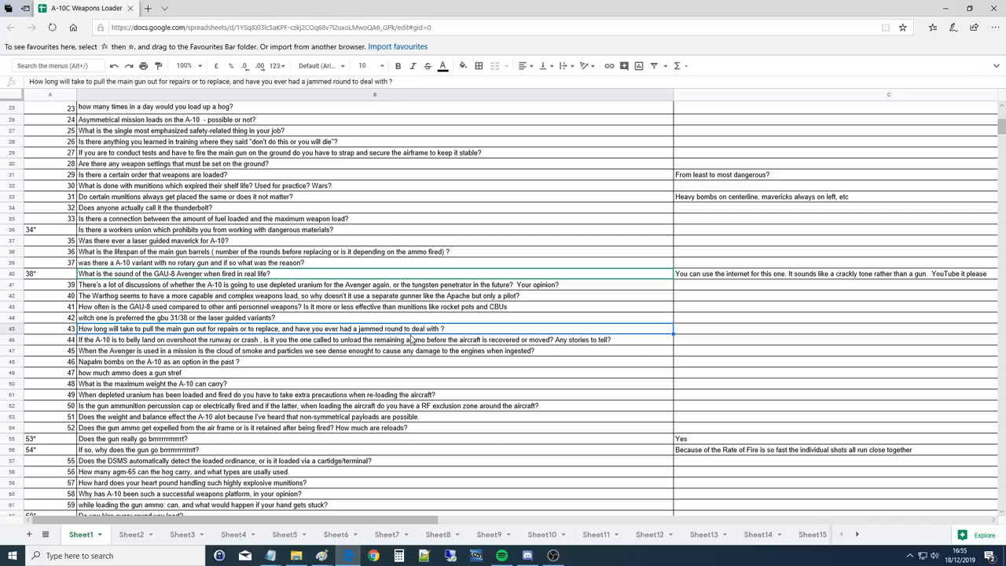
mouse_move(415, 333)
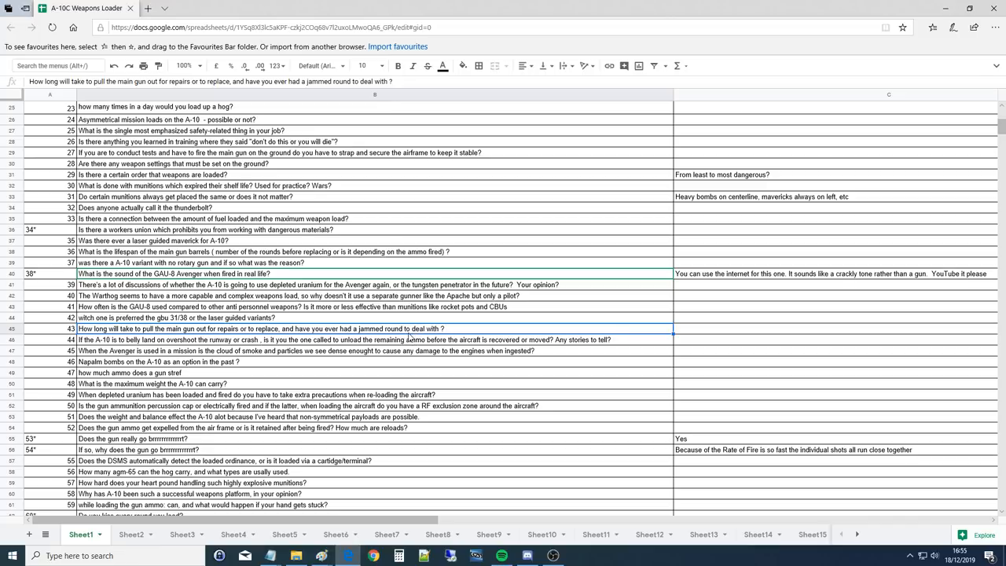
Select question 44 about the A-10 belly landing.
left_click(374, 339)
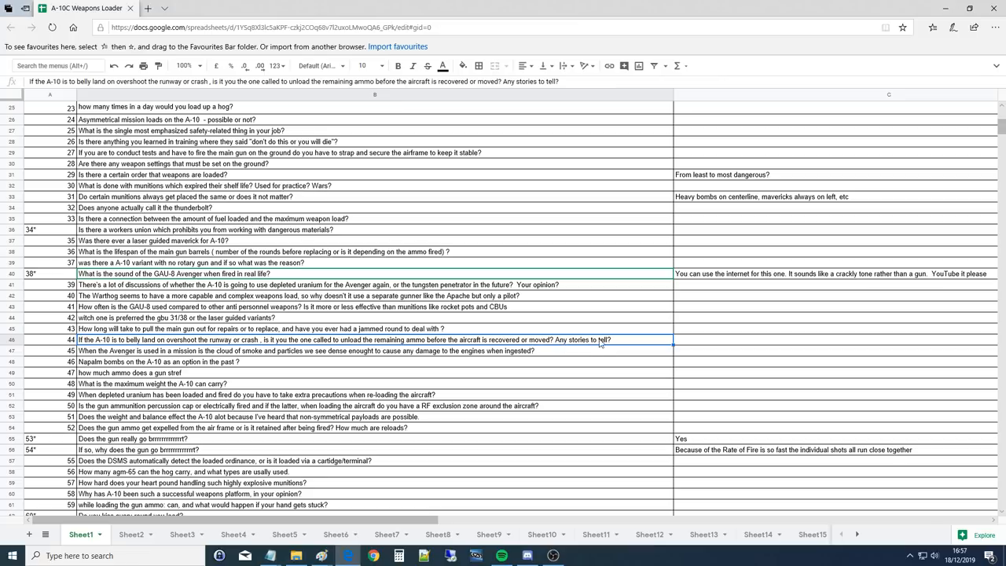
mouse_move(600, 349)
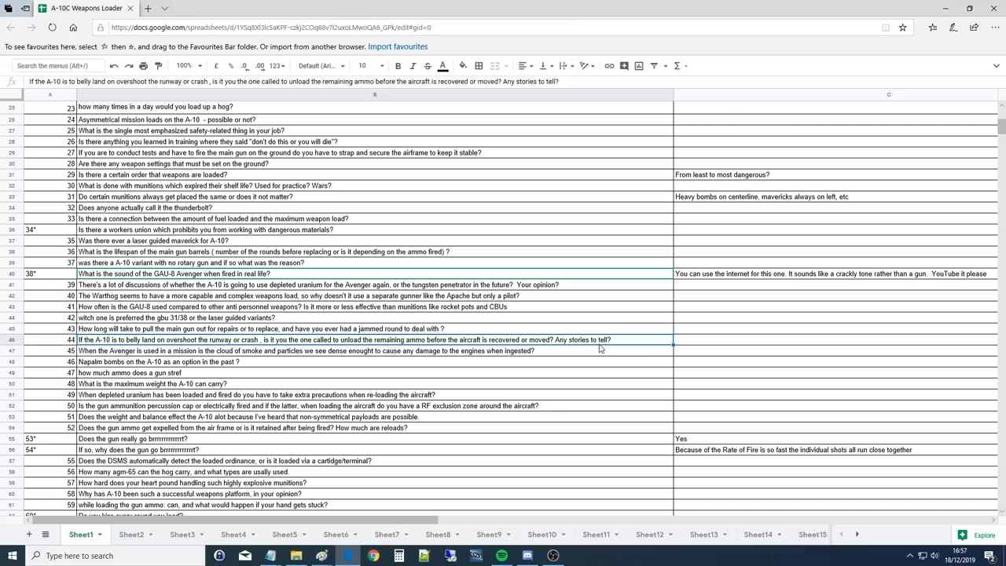
mouse_move(564, 363)
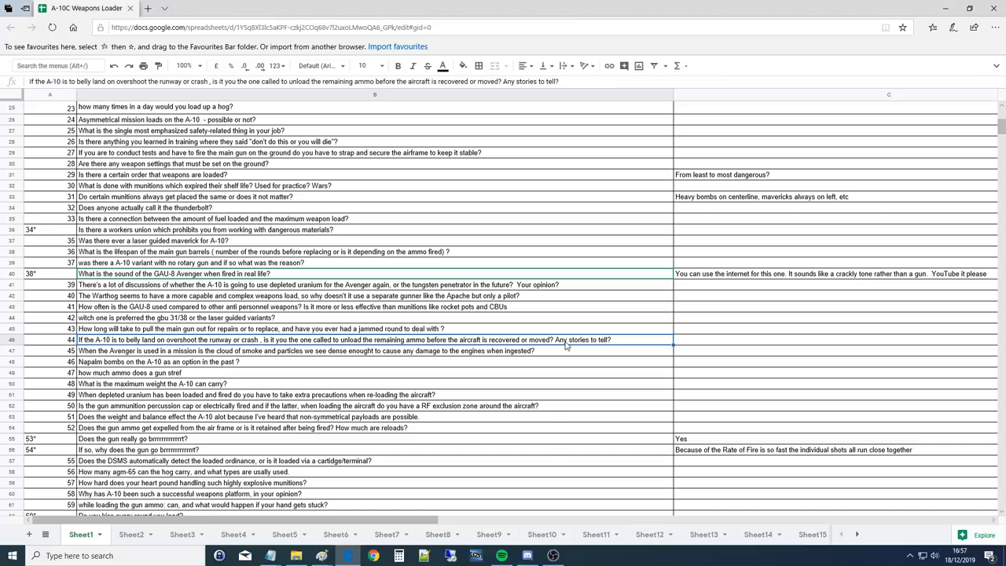
mouse_move(569, 344)
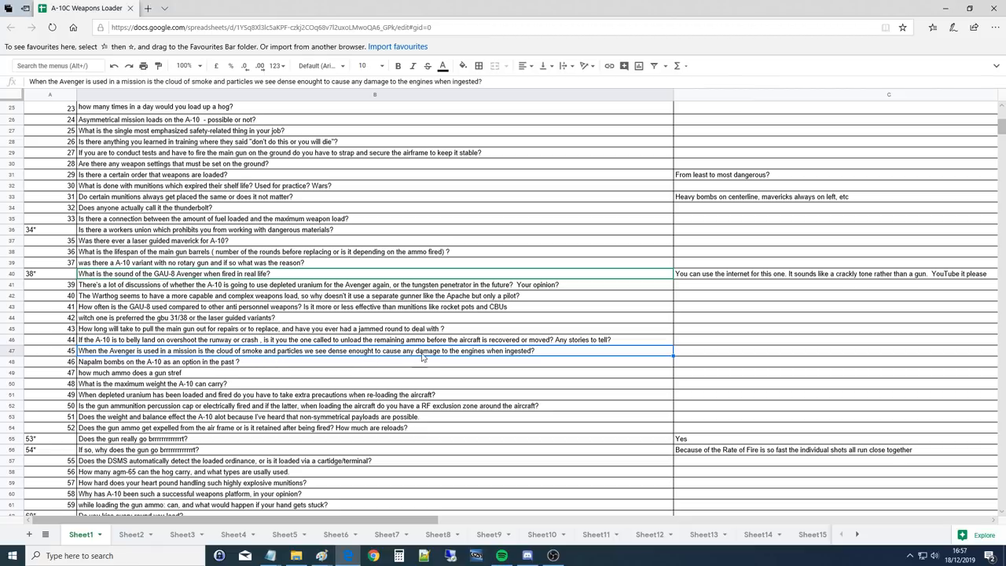
mouse_move(495, 355)
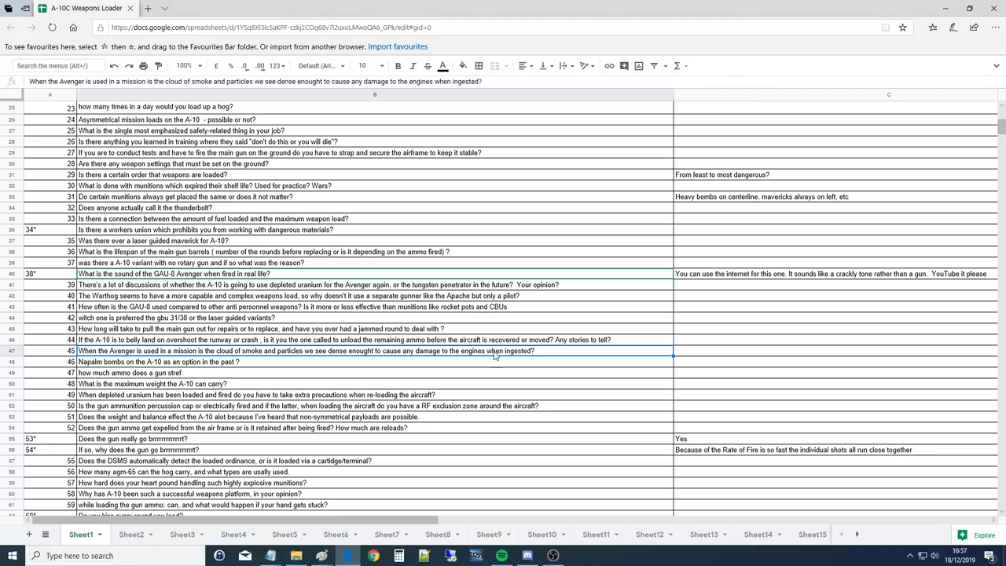
mouse_move(527, 352)
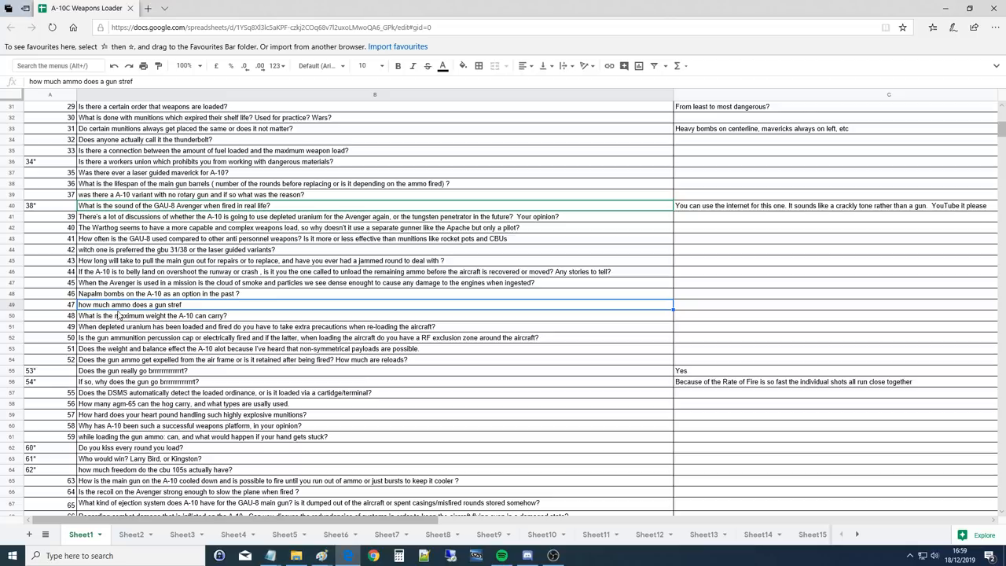
mouse_move(118, 320)
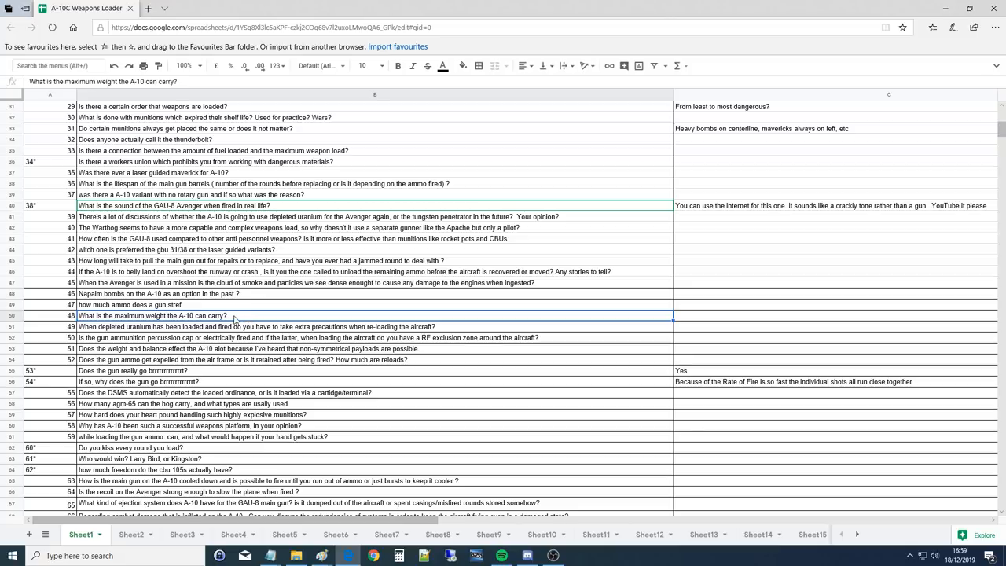
Show the depleted uranium reloading question, then the percussion cap or electrically fired question in full.
left_click(235, 325)
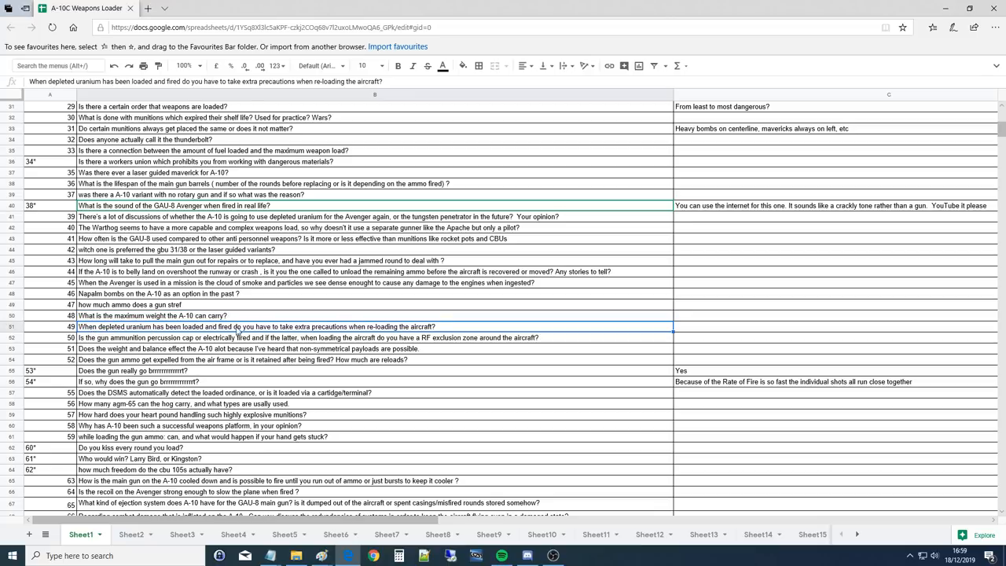
mouse_move(360, 333)
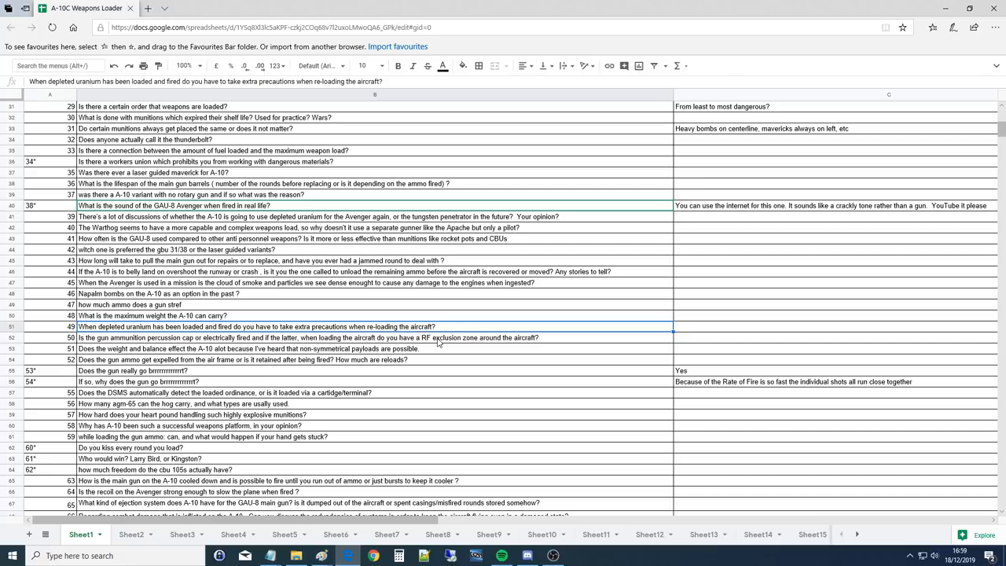
mouse_move(414, 359)
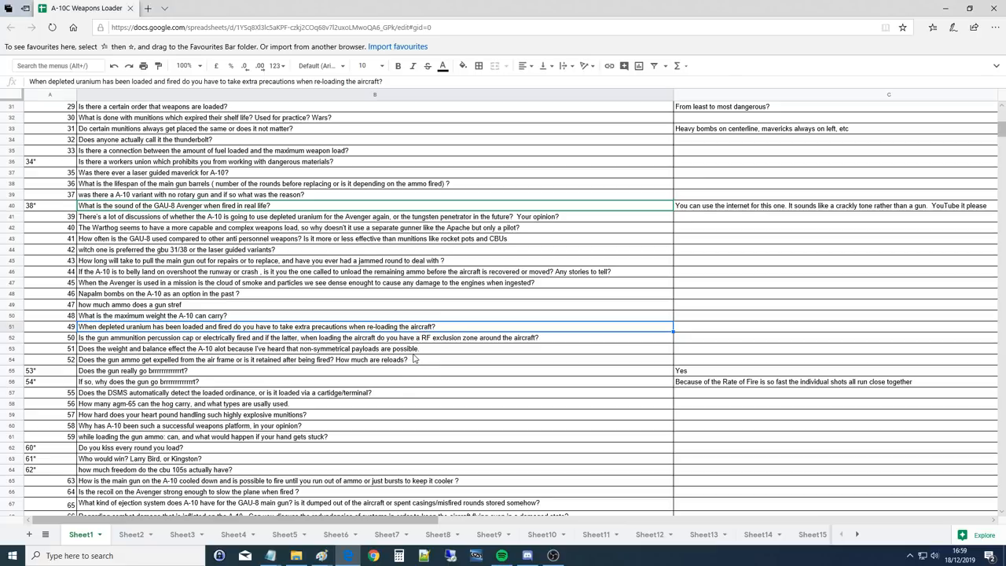
mouse_move(423, 349)
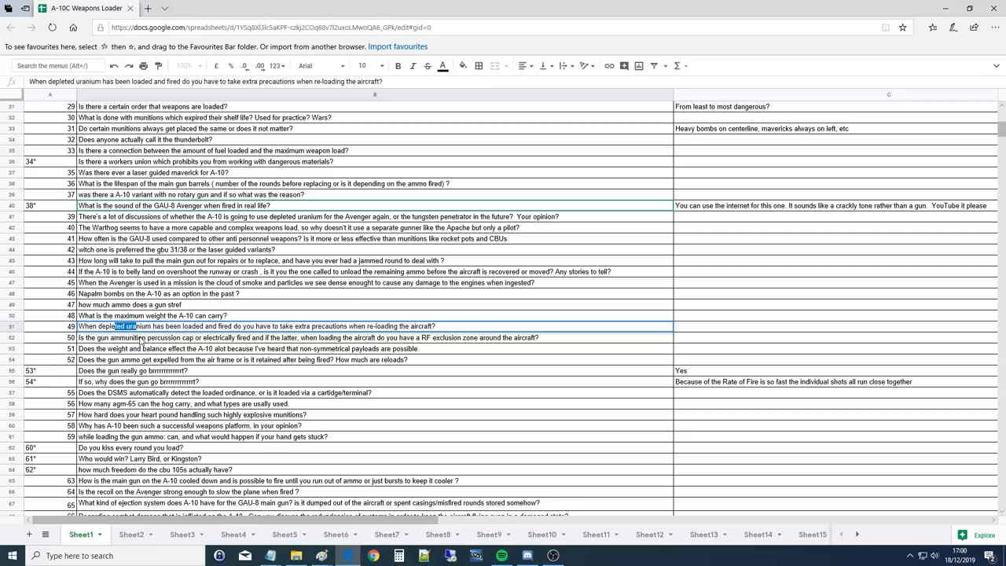
left_click(553, 556)
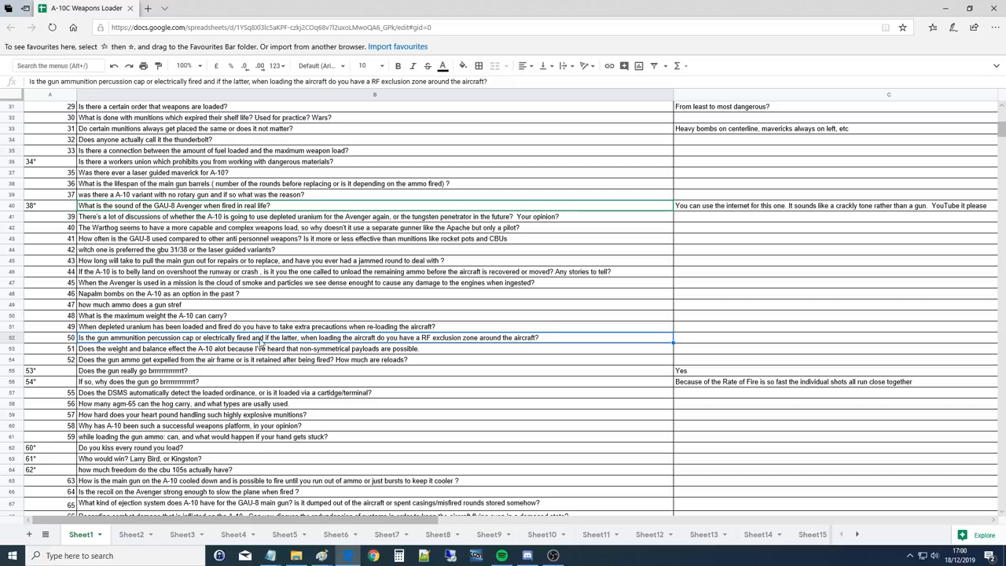
mouse_move(369, 339)
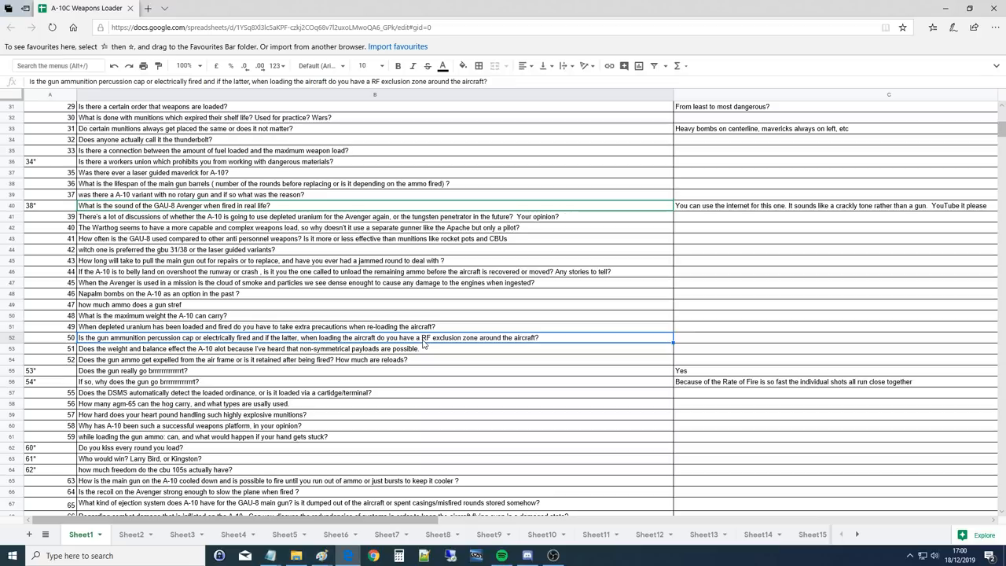
mouse_move(502, 342)
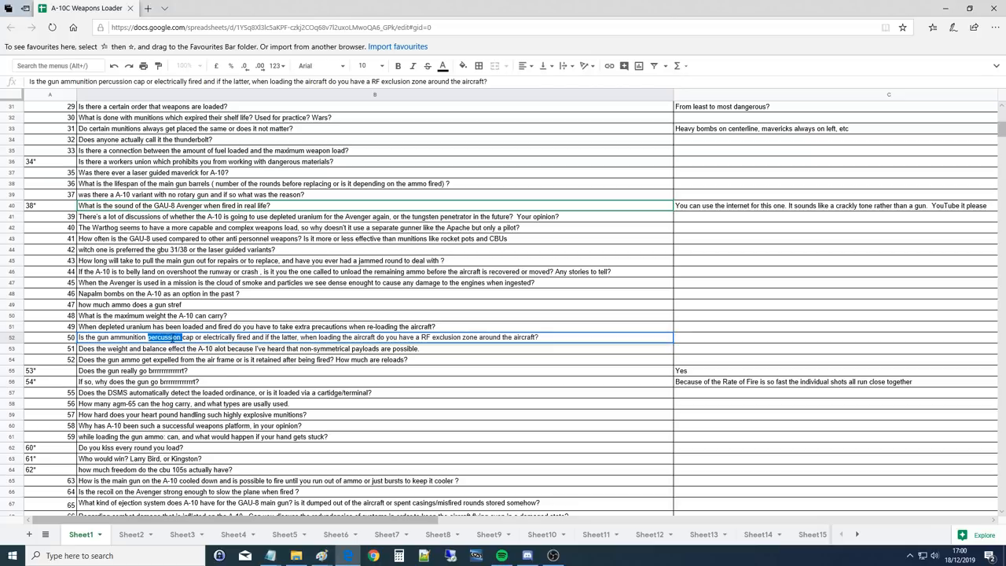
Show the weight and balance question, then the gun ammo expelled-or-retained question in full.
left_click(235, 349)
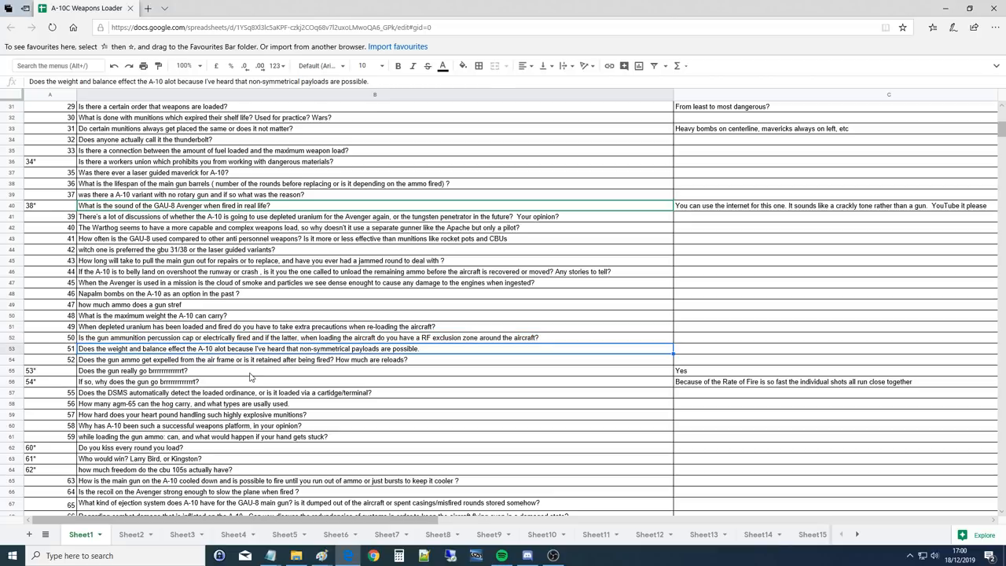
mouse_move(209, 377)
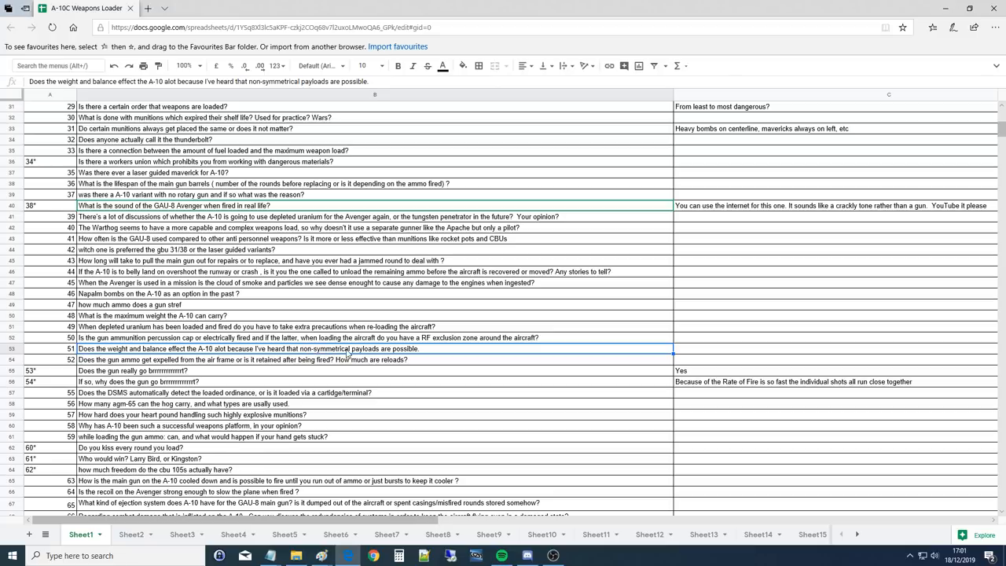
mouse_move(427, 355)
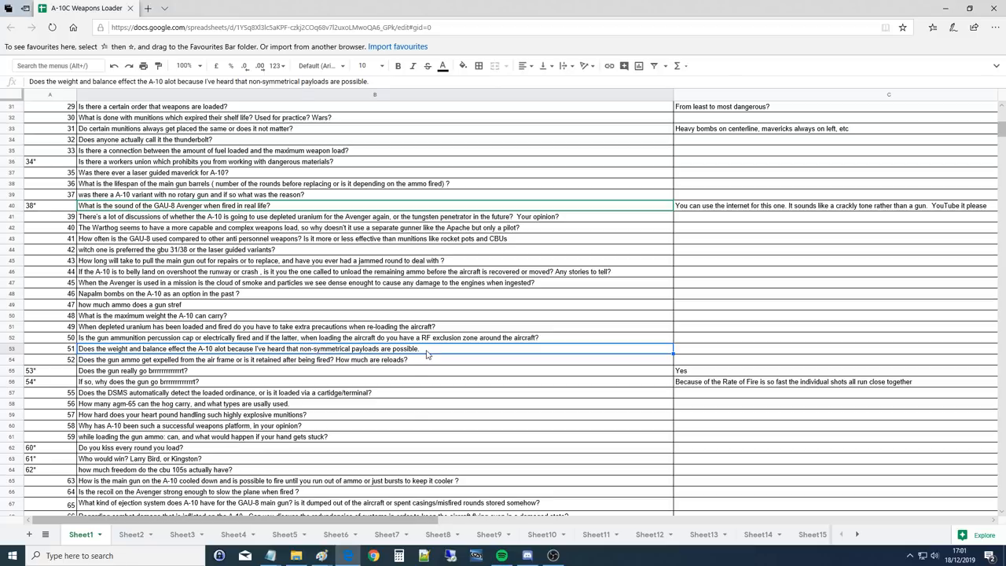
mouse_move(220, 363)
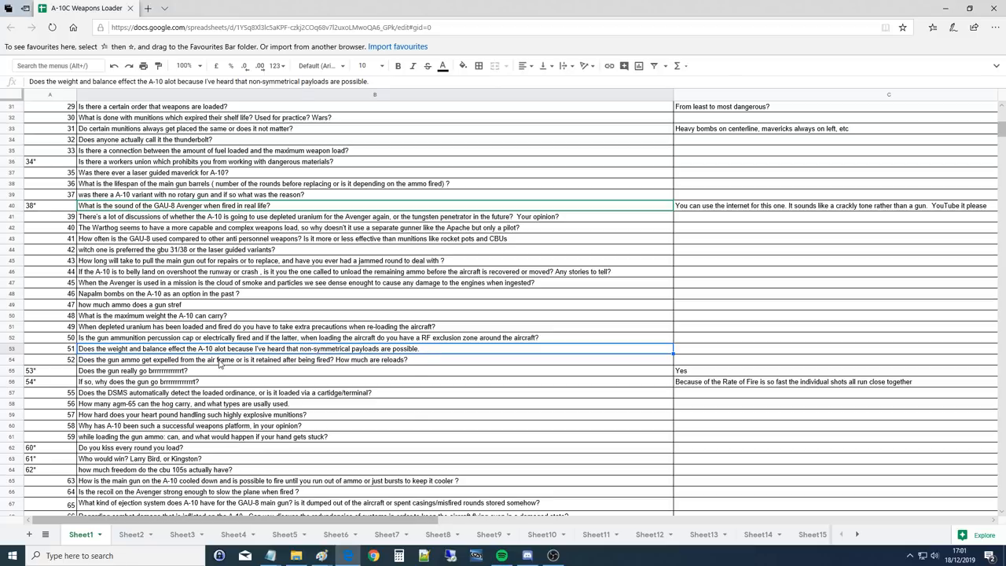
left_click(236, 359)
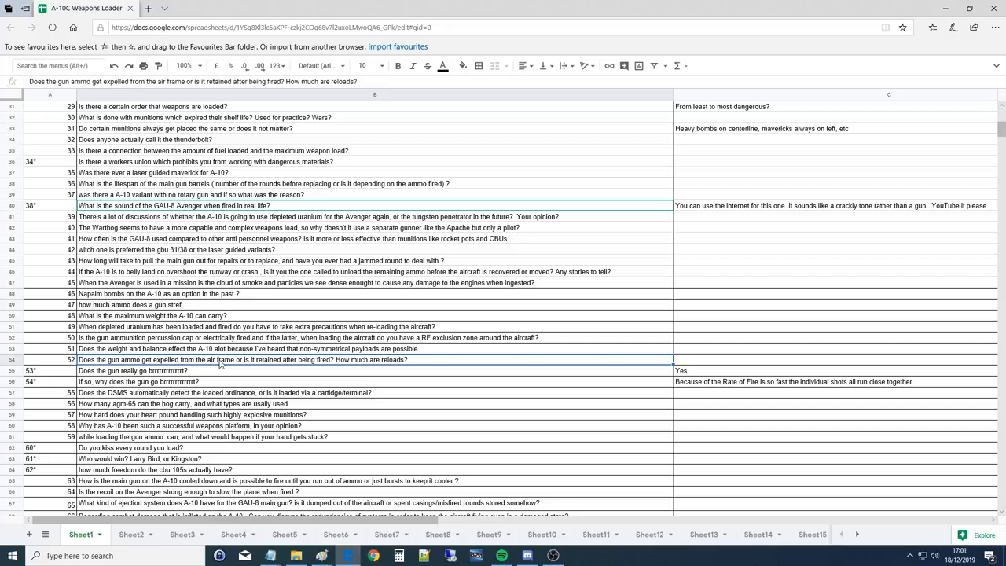
mouse_move(117, 364)
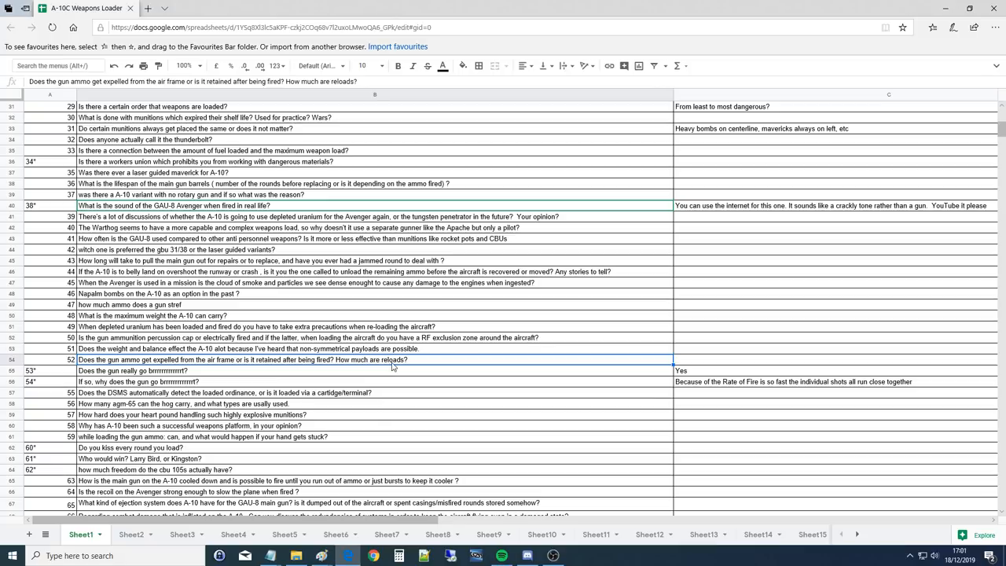
mouse_move(452, 377)
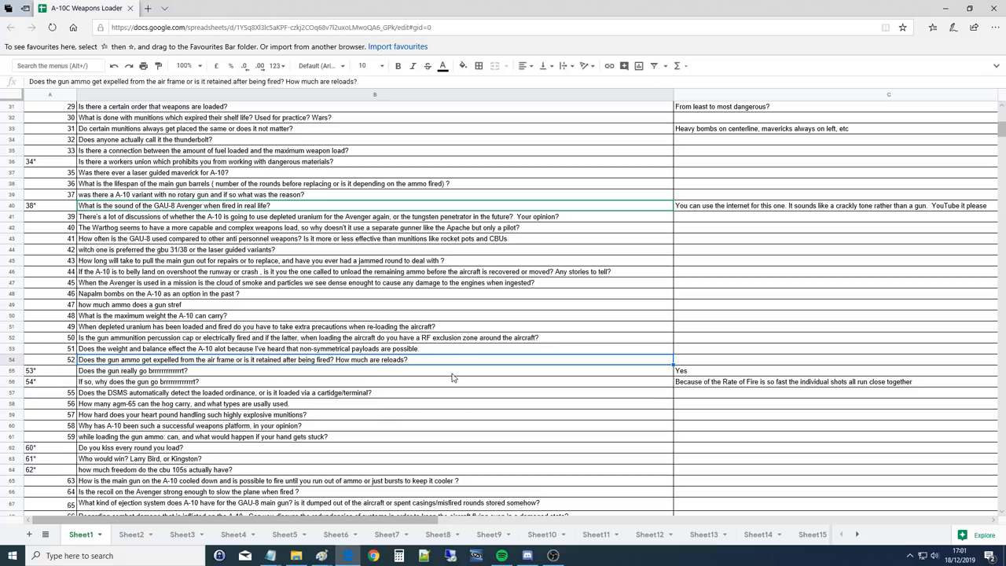
mouse_move(385, 369)
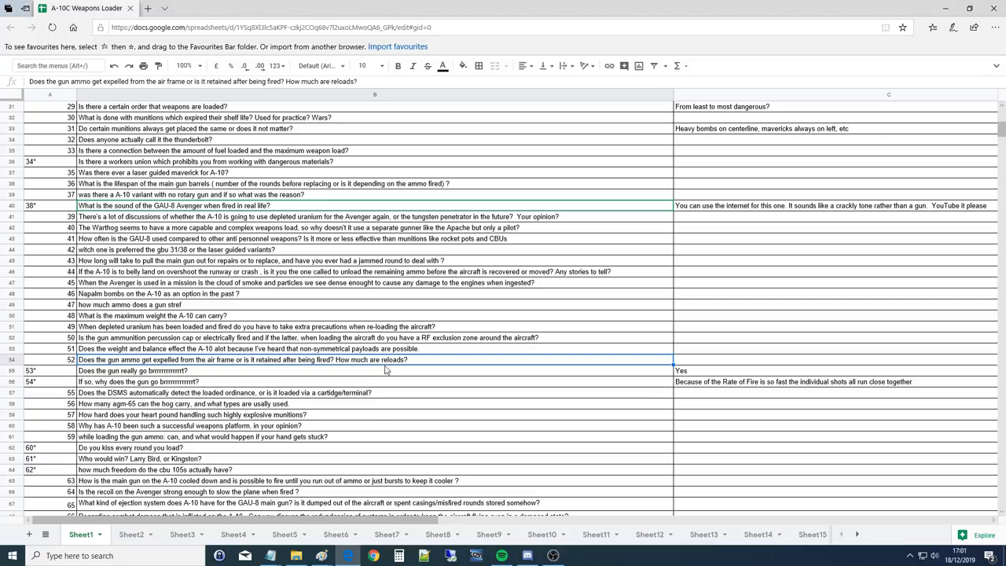
mouse_move(369, 371)
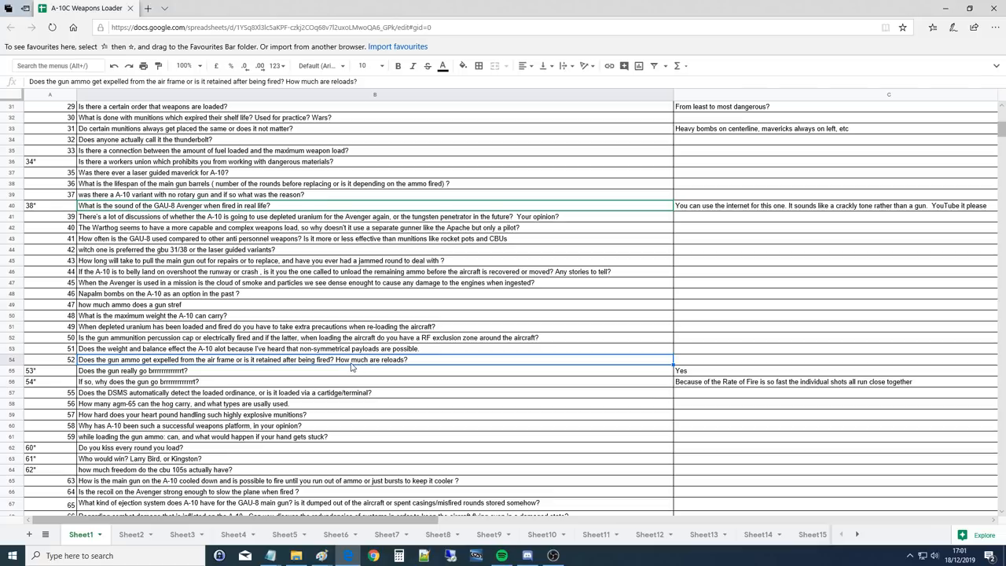
mouse_move(340, 367)
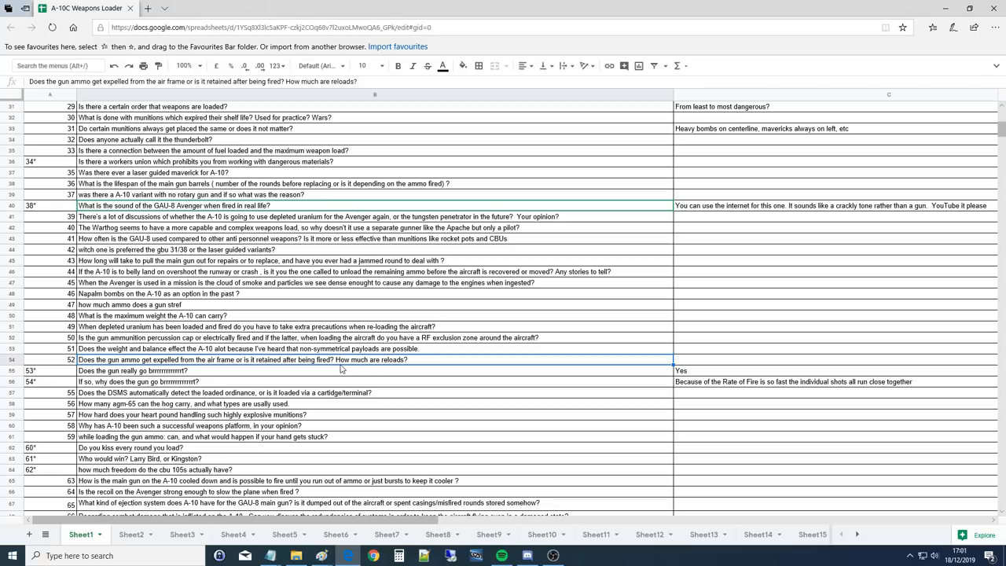